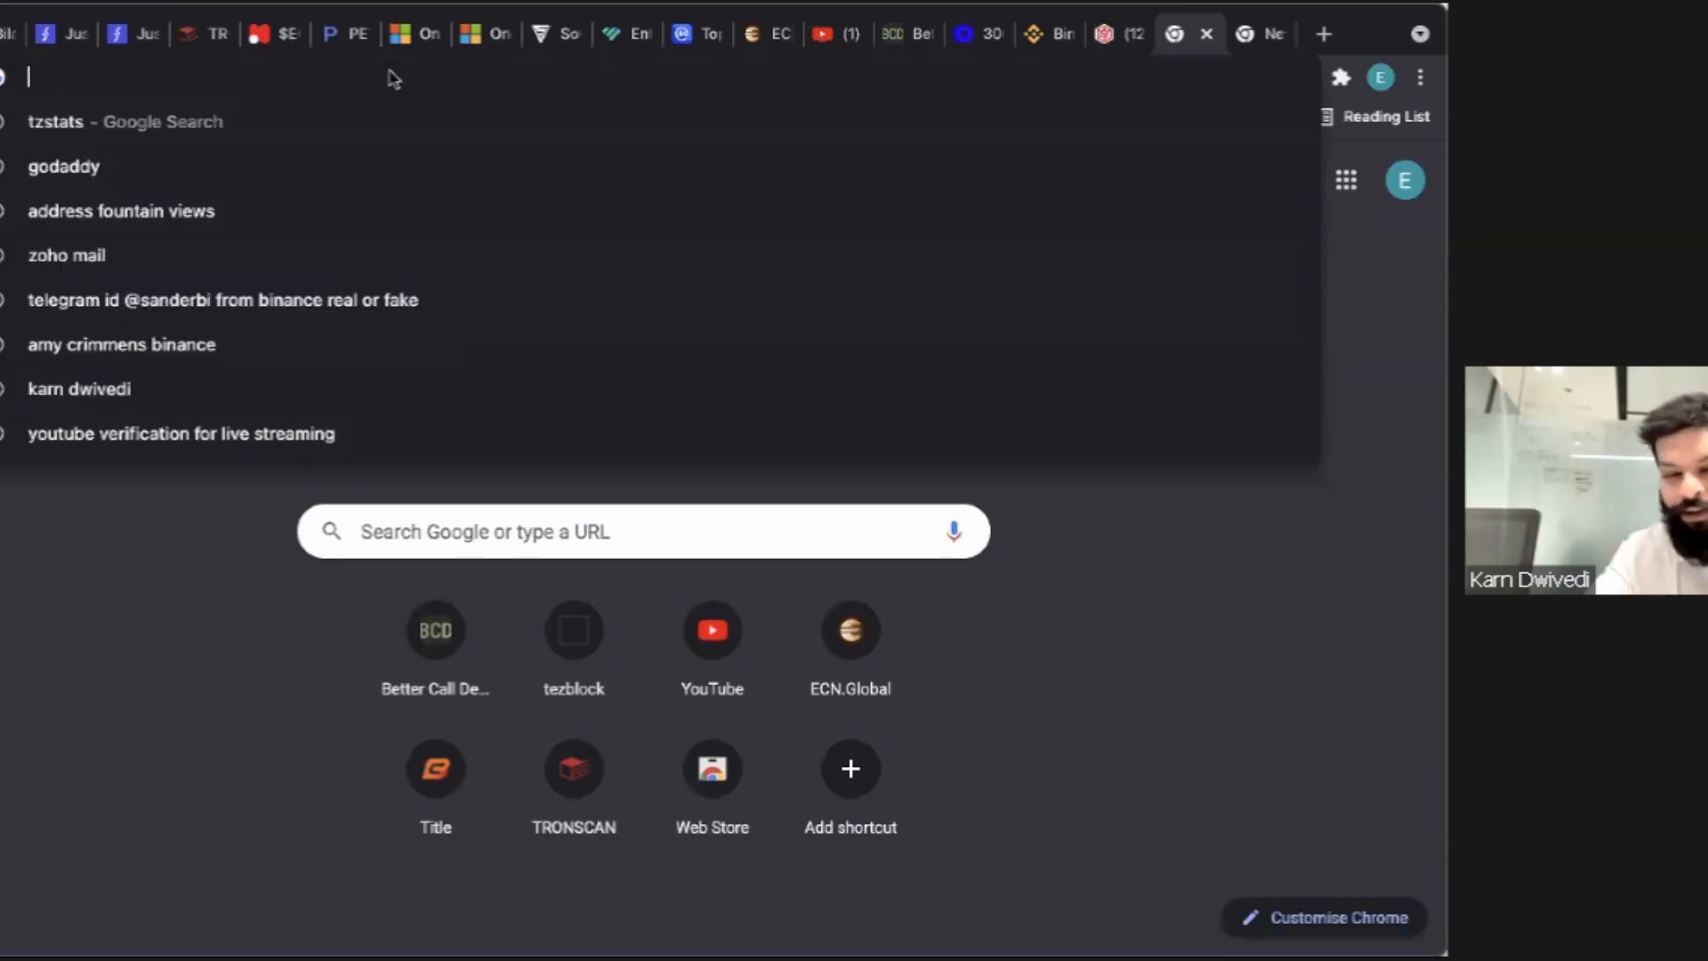
Step: Type the query 'temple tezos wallet extension' into Chrome's address bar
text(temple te)
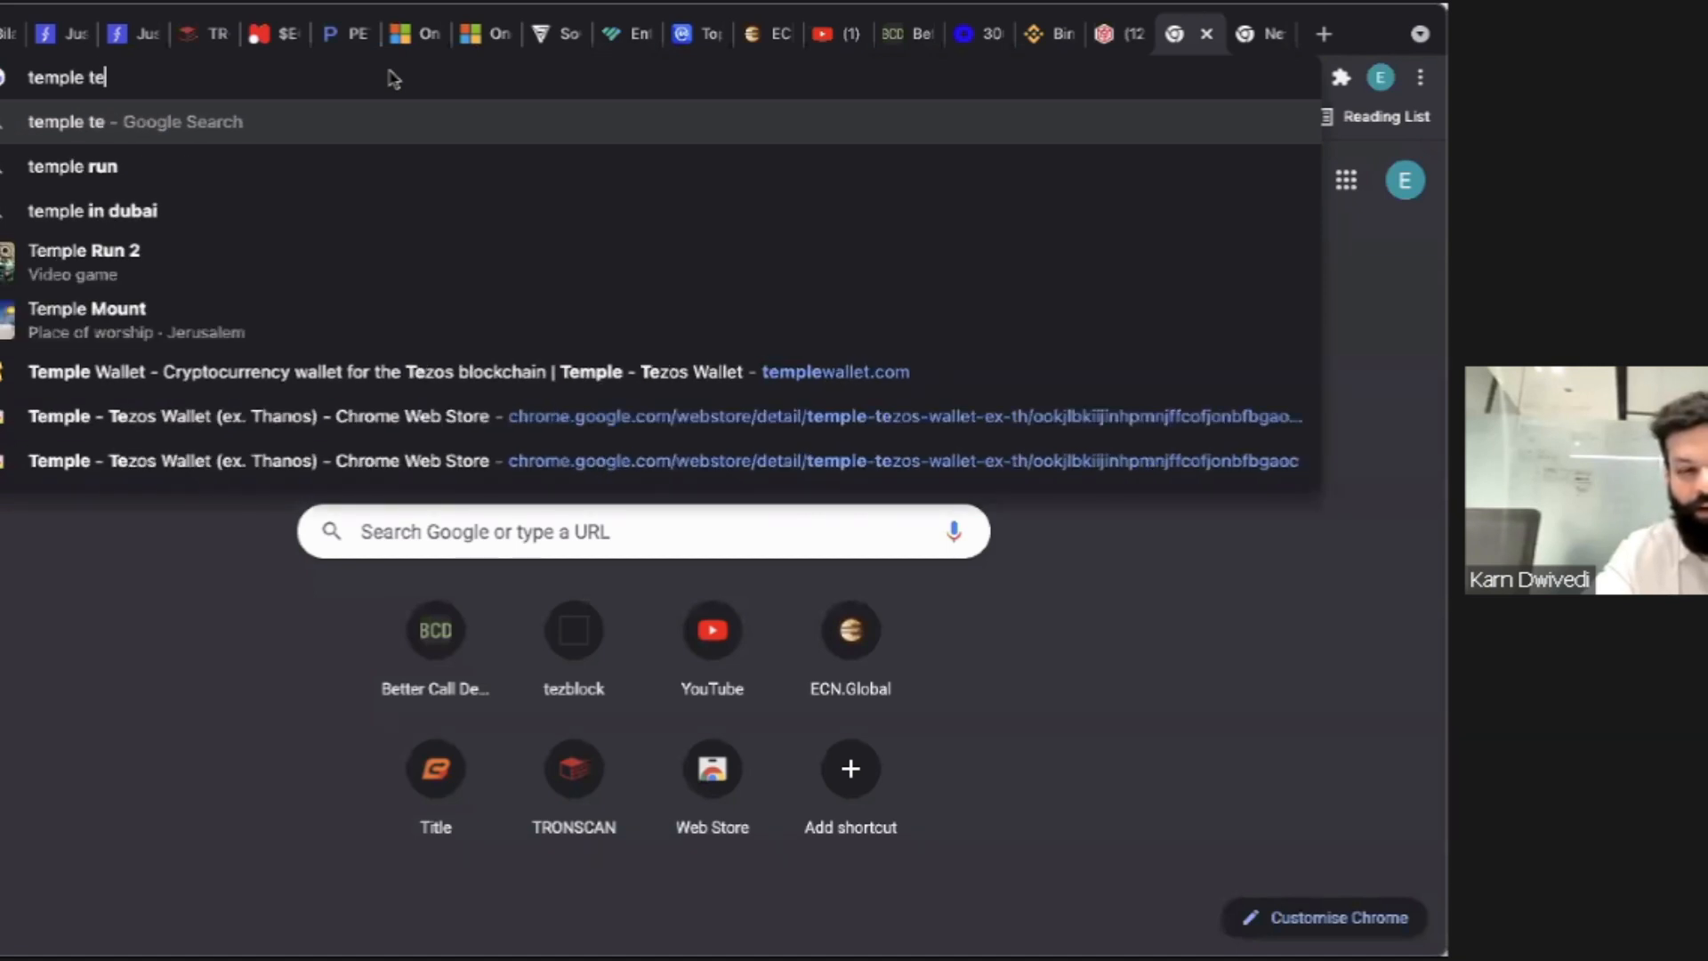
text(zos wallet)
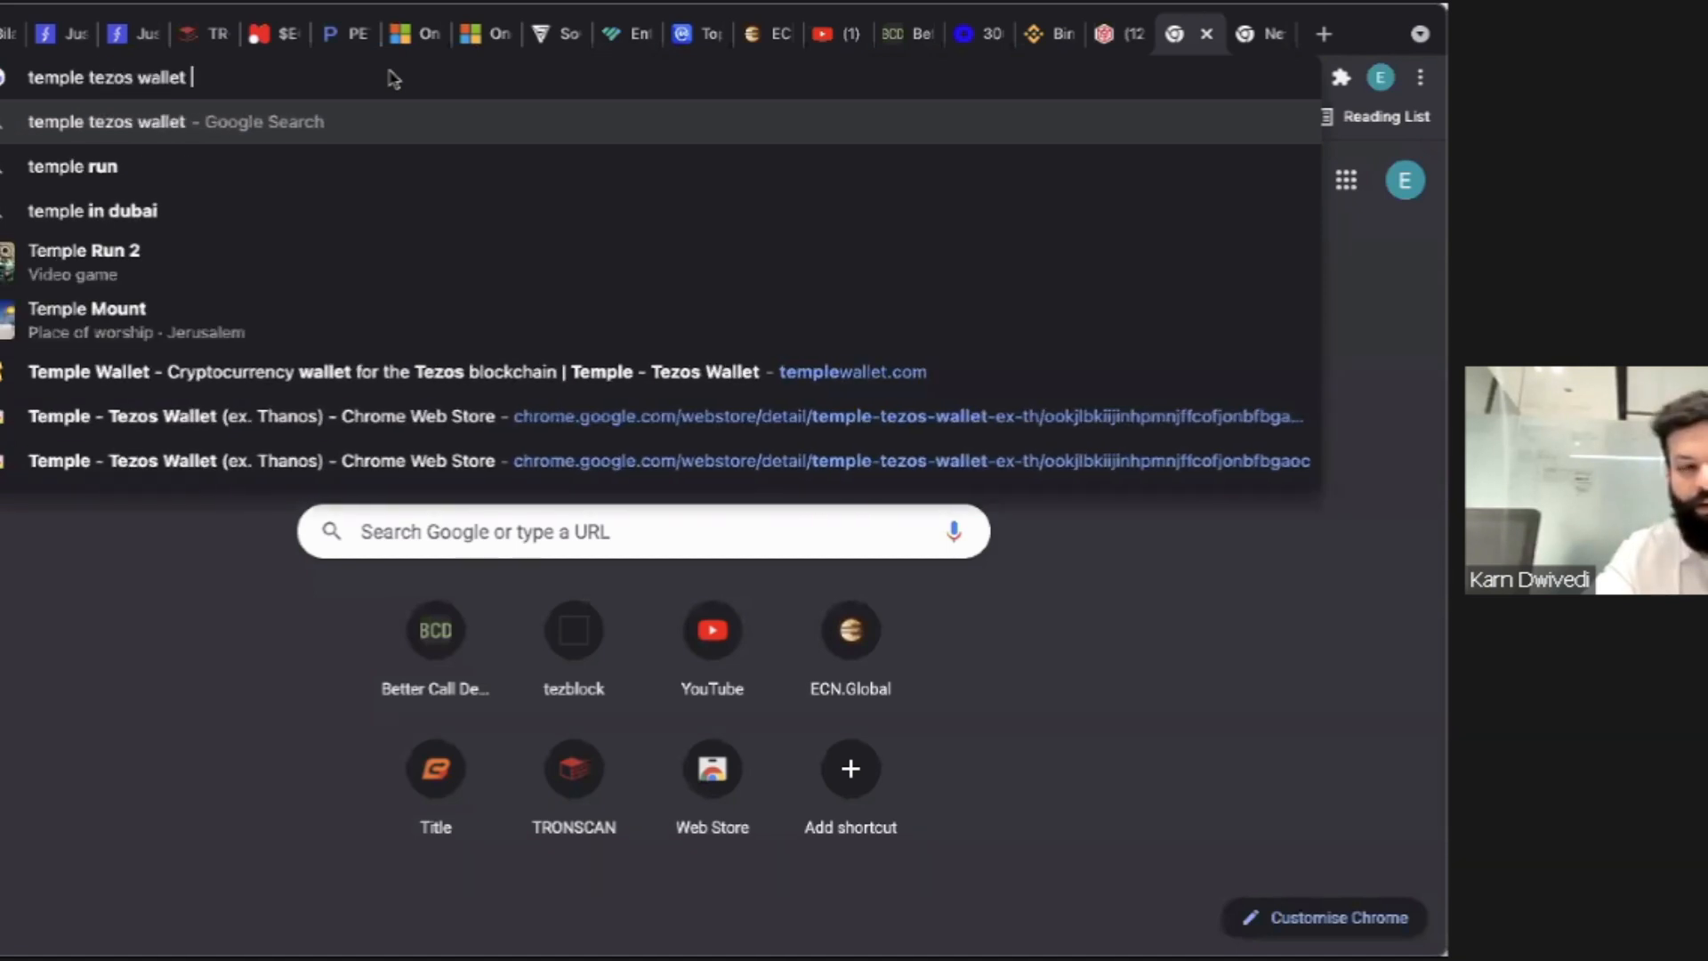
text(exte)
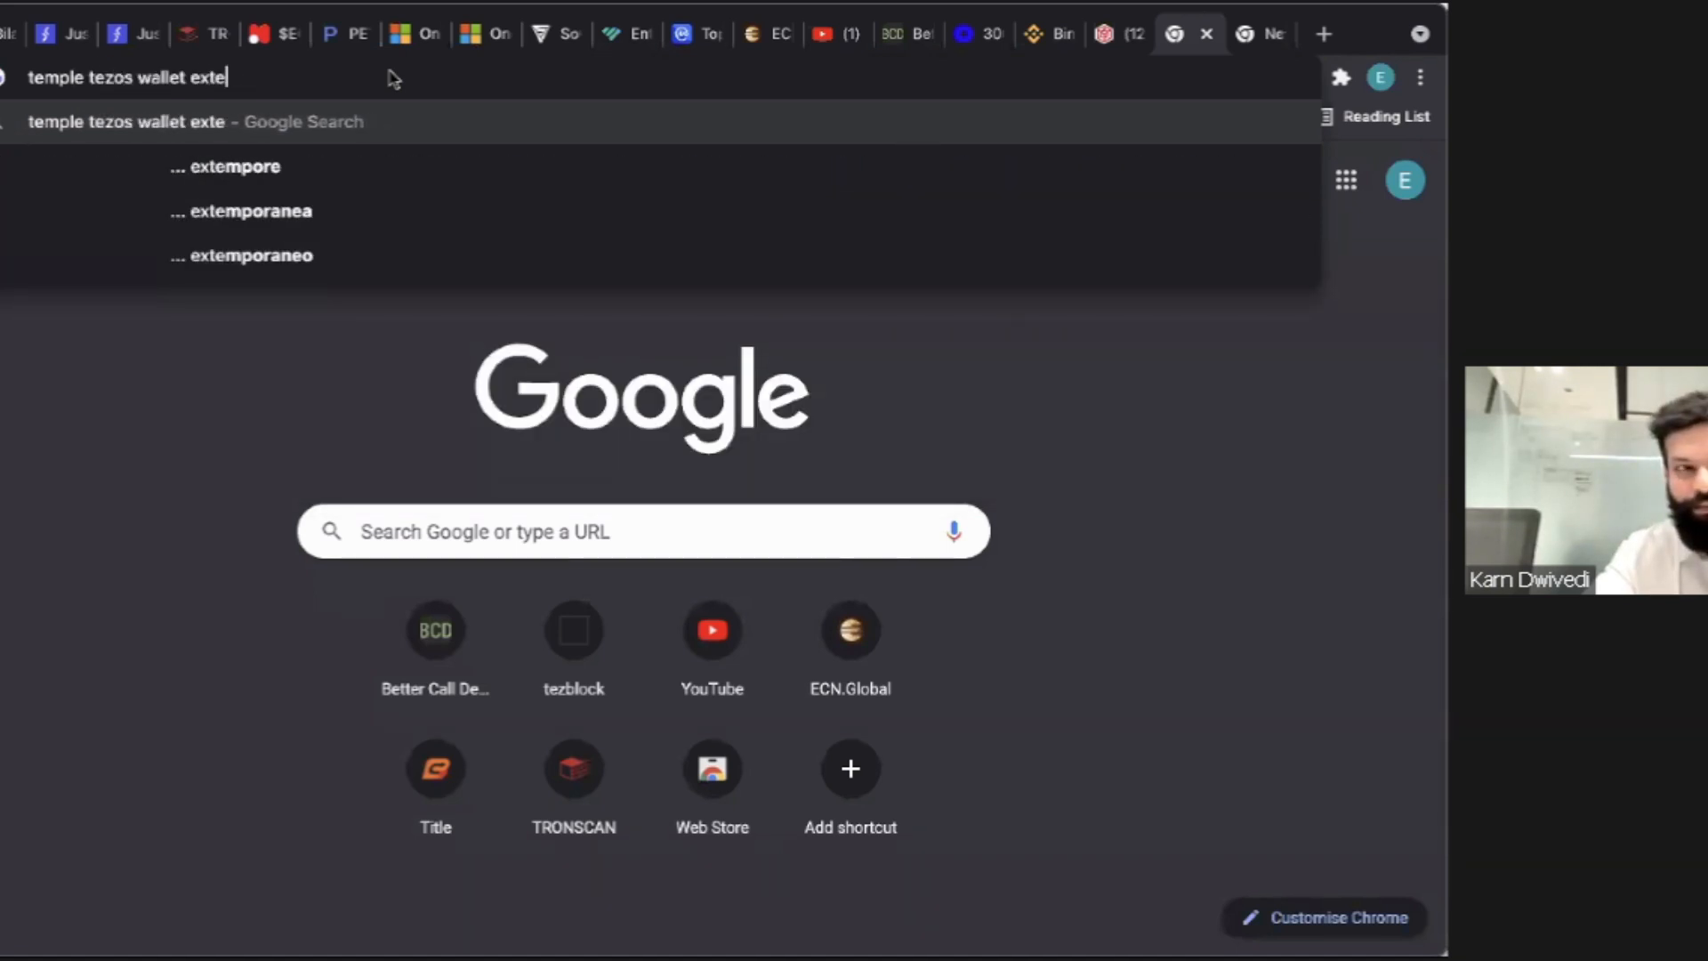
text(nsion)
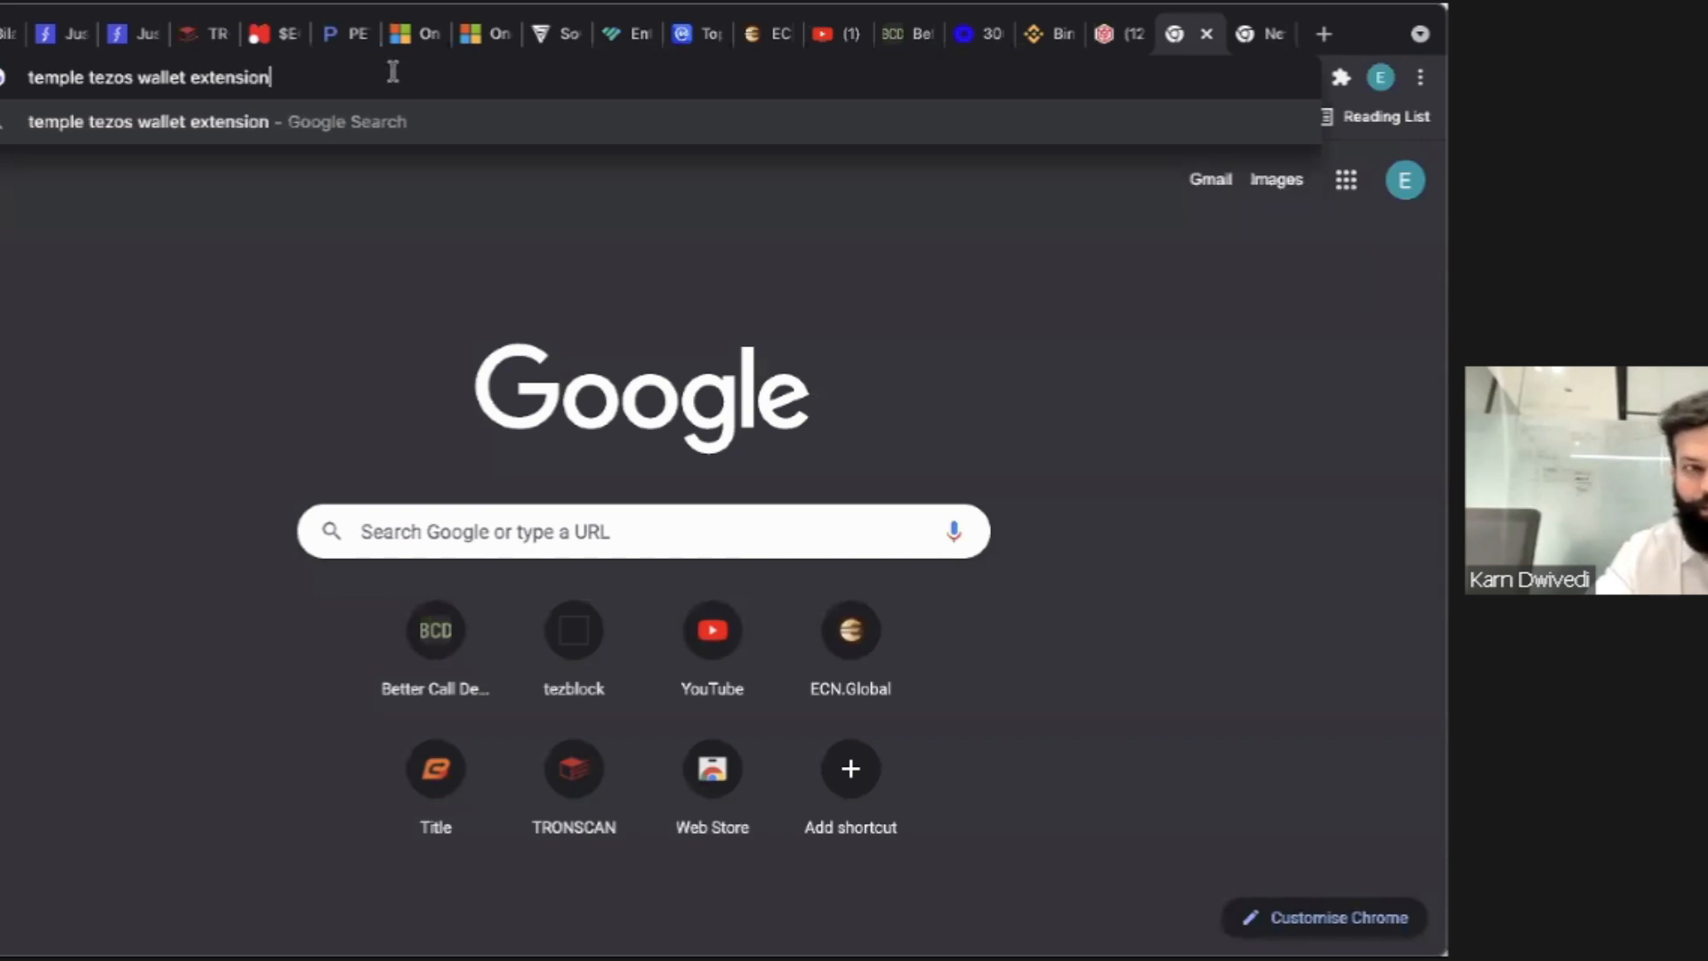
Step: Run the Google search for 'temple tezos wallet extension'
key(Return)
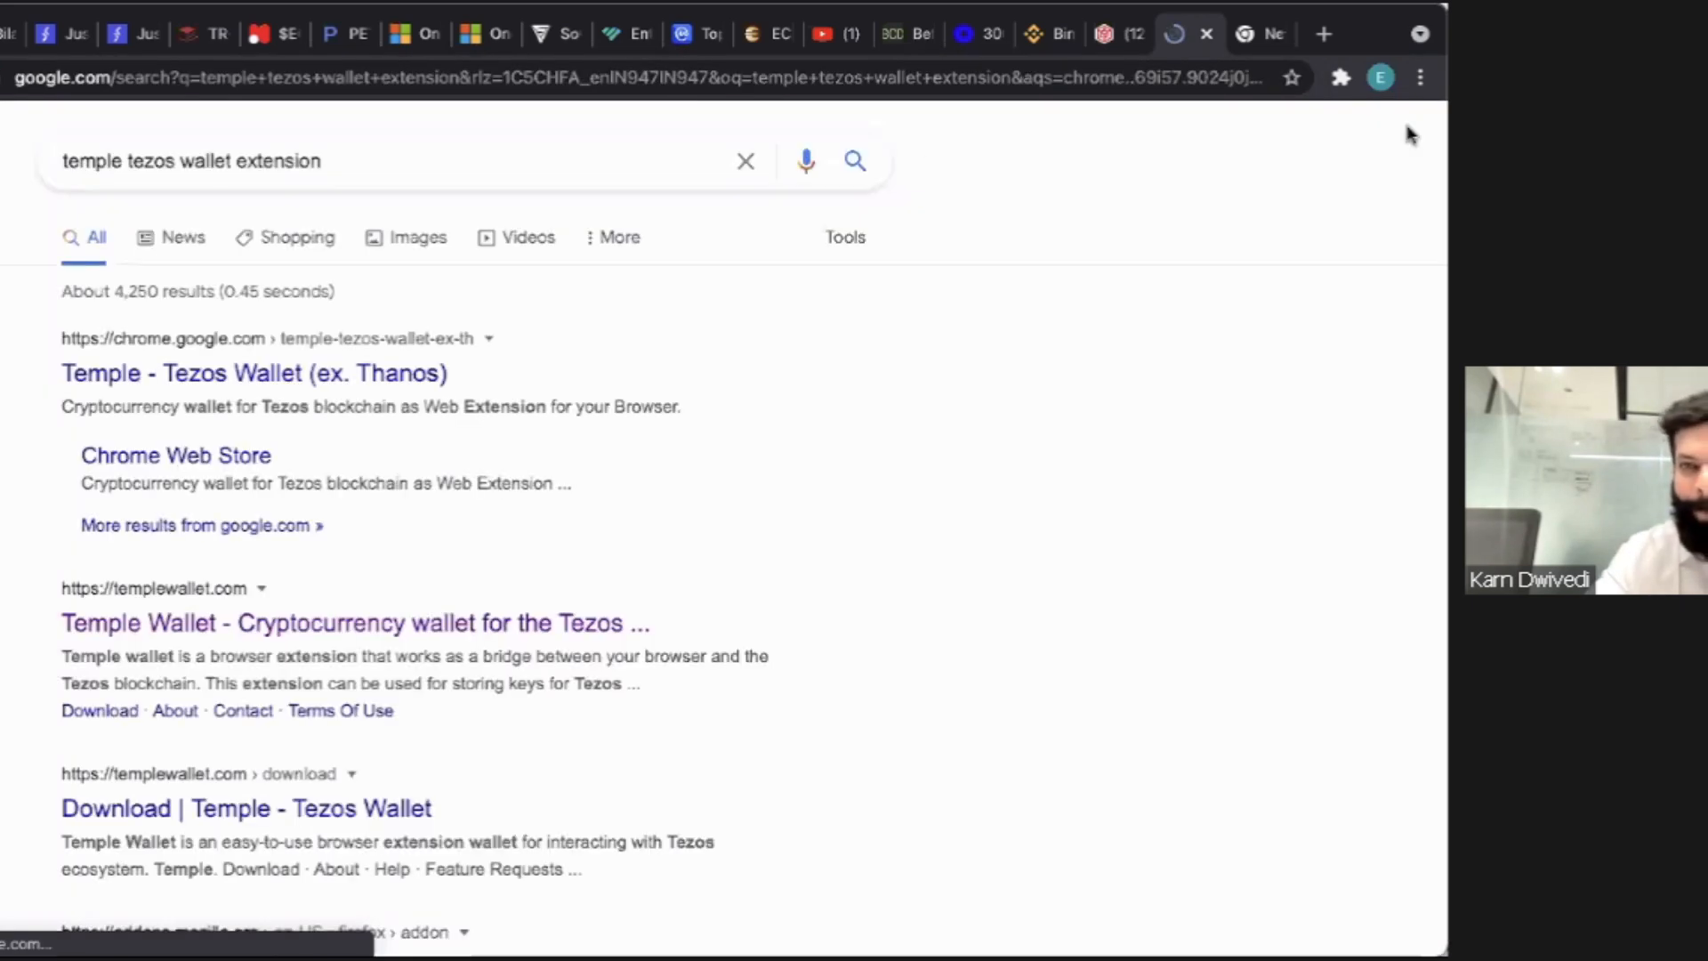
mouse_move(1321, 588)
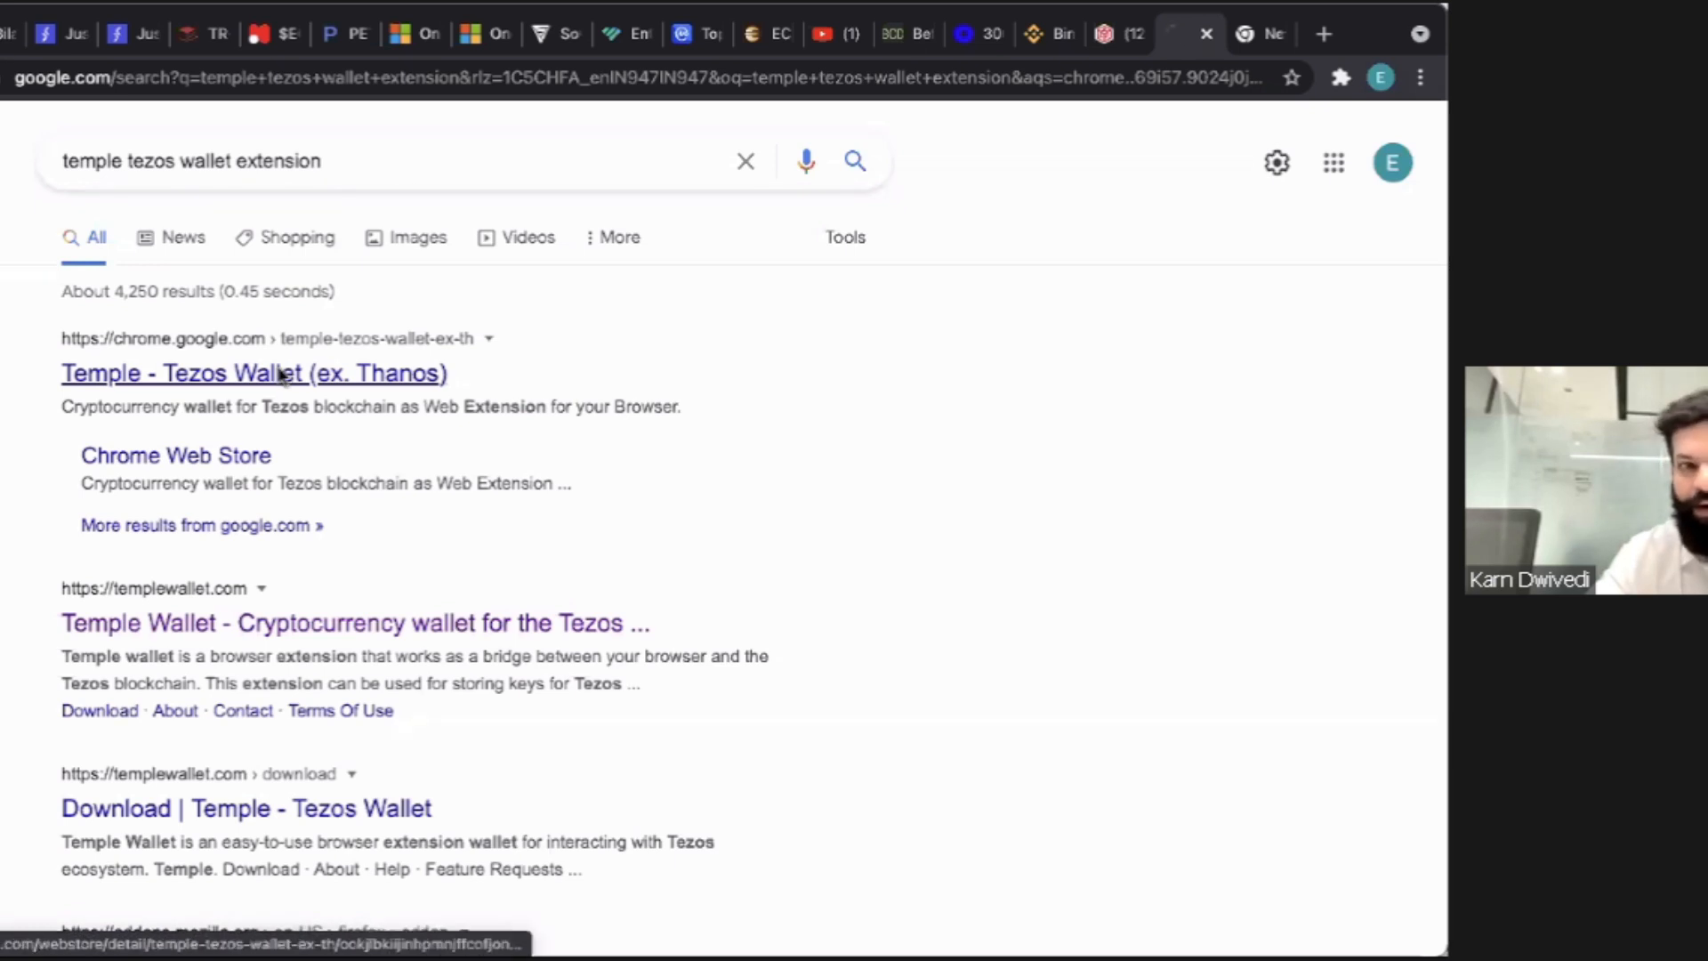
Step: Add the Temple - Tezos Wallet extension to Chrome from its Web Store listing
click(252, 373)
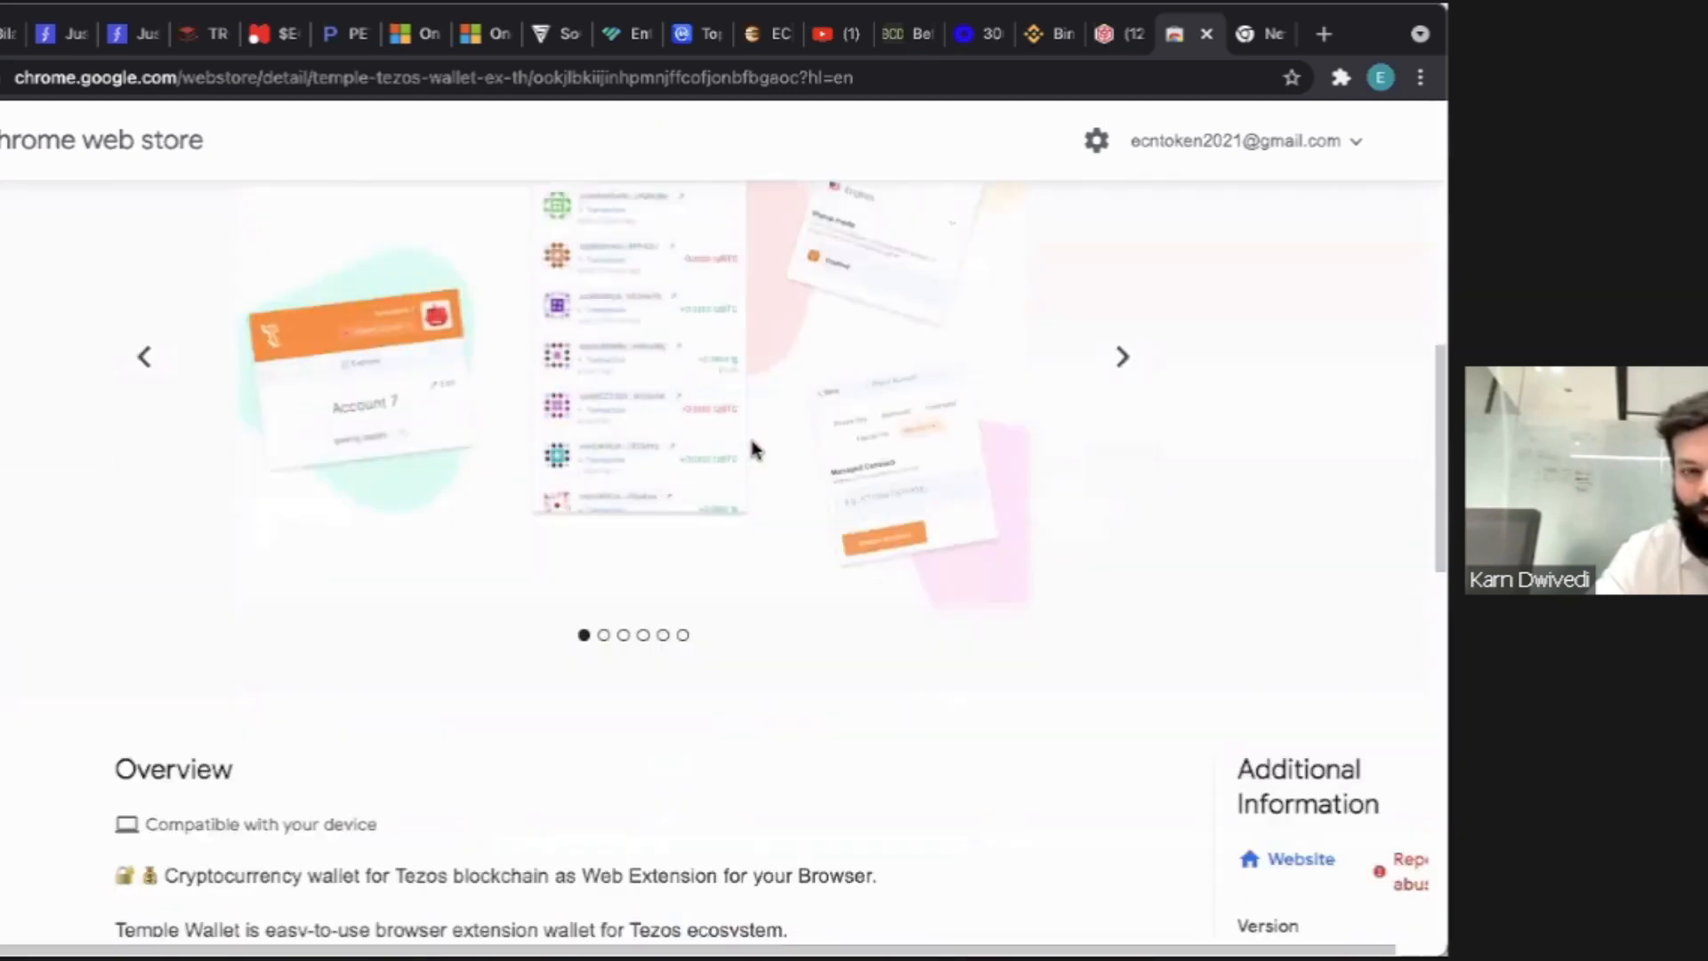
scroll(down, 3)
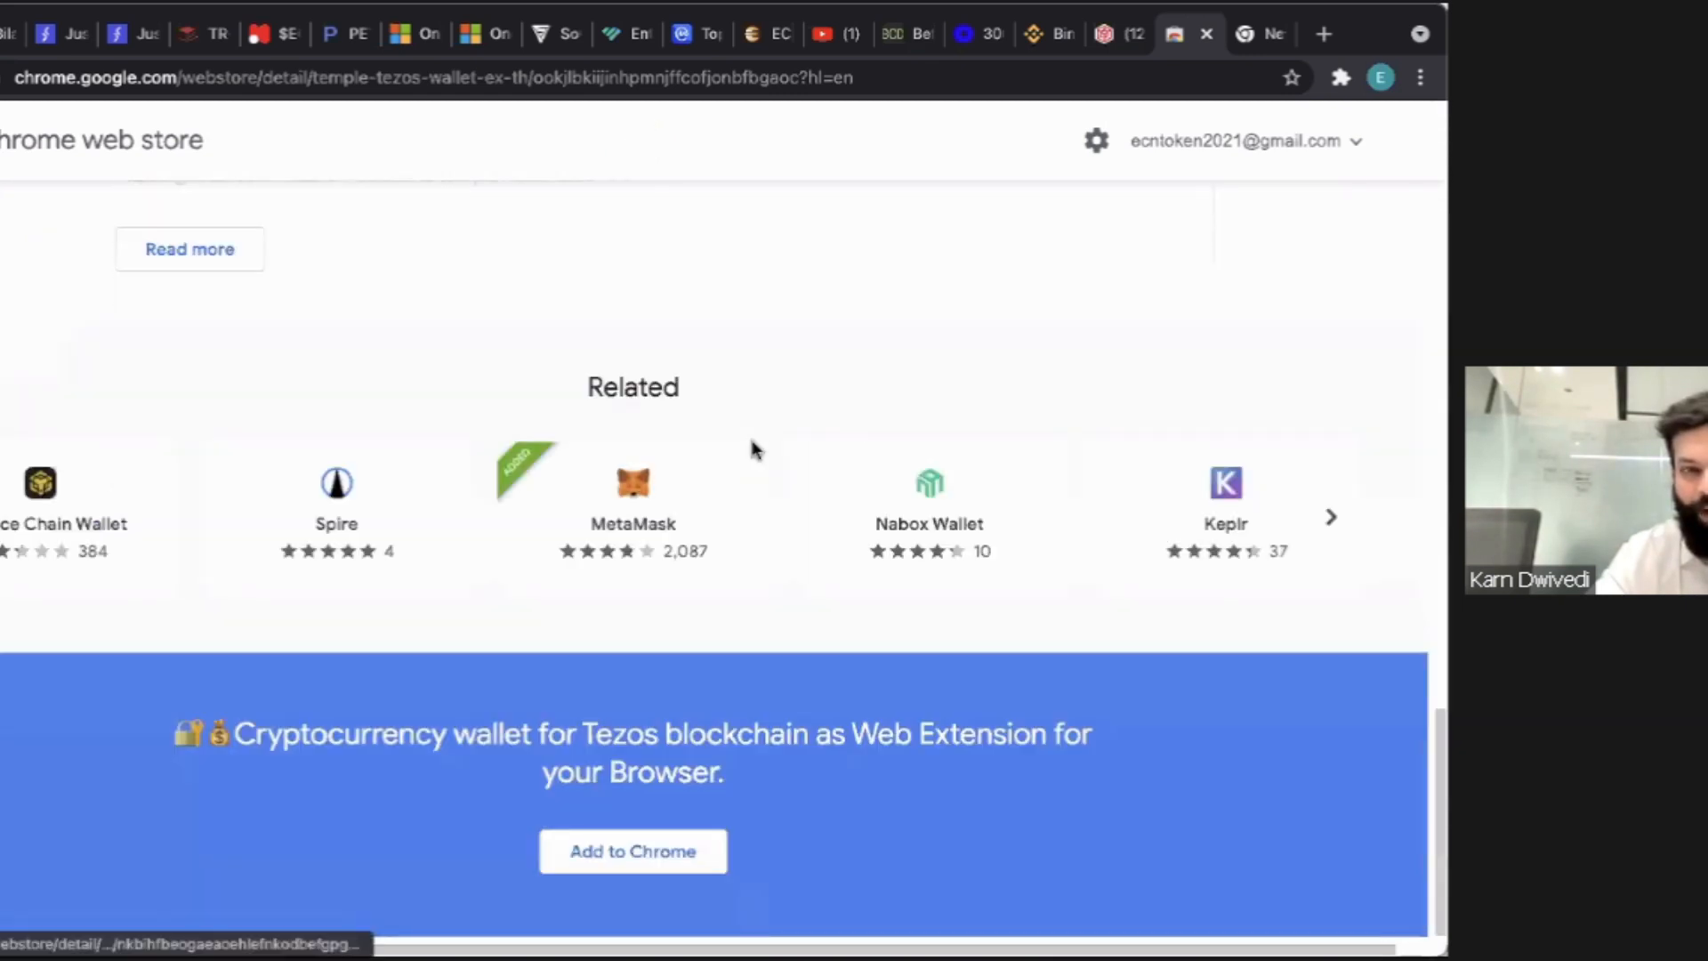
scroll(up, 3)
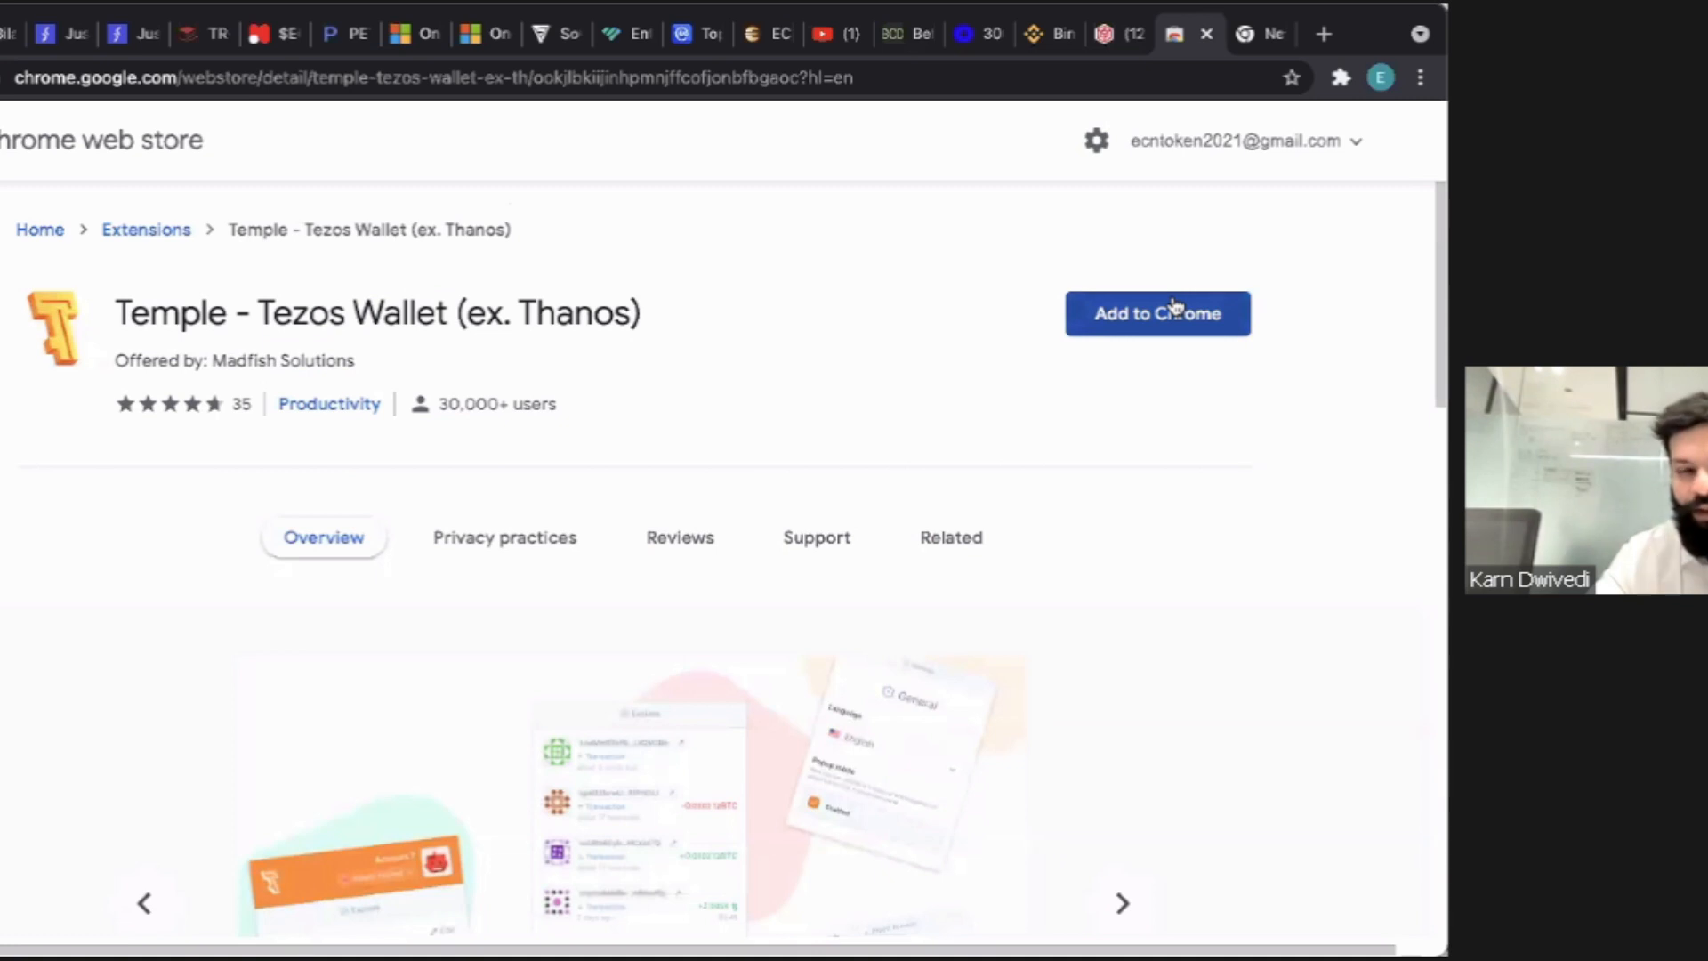
click(1156, 313)
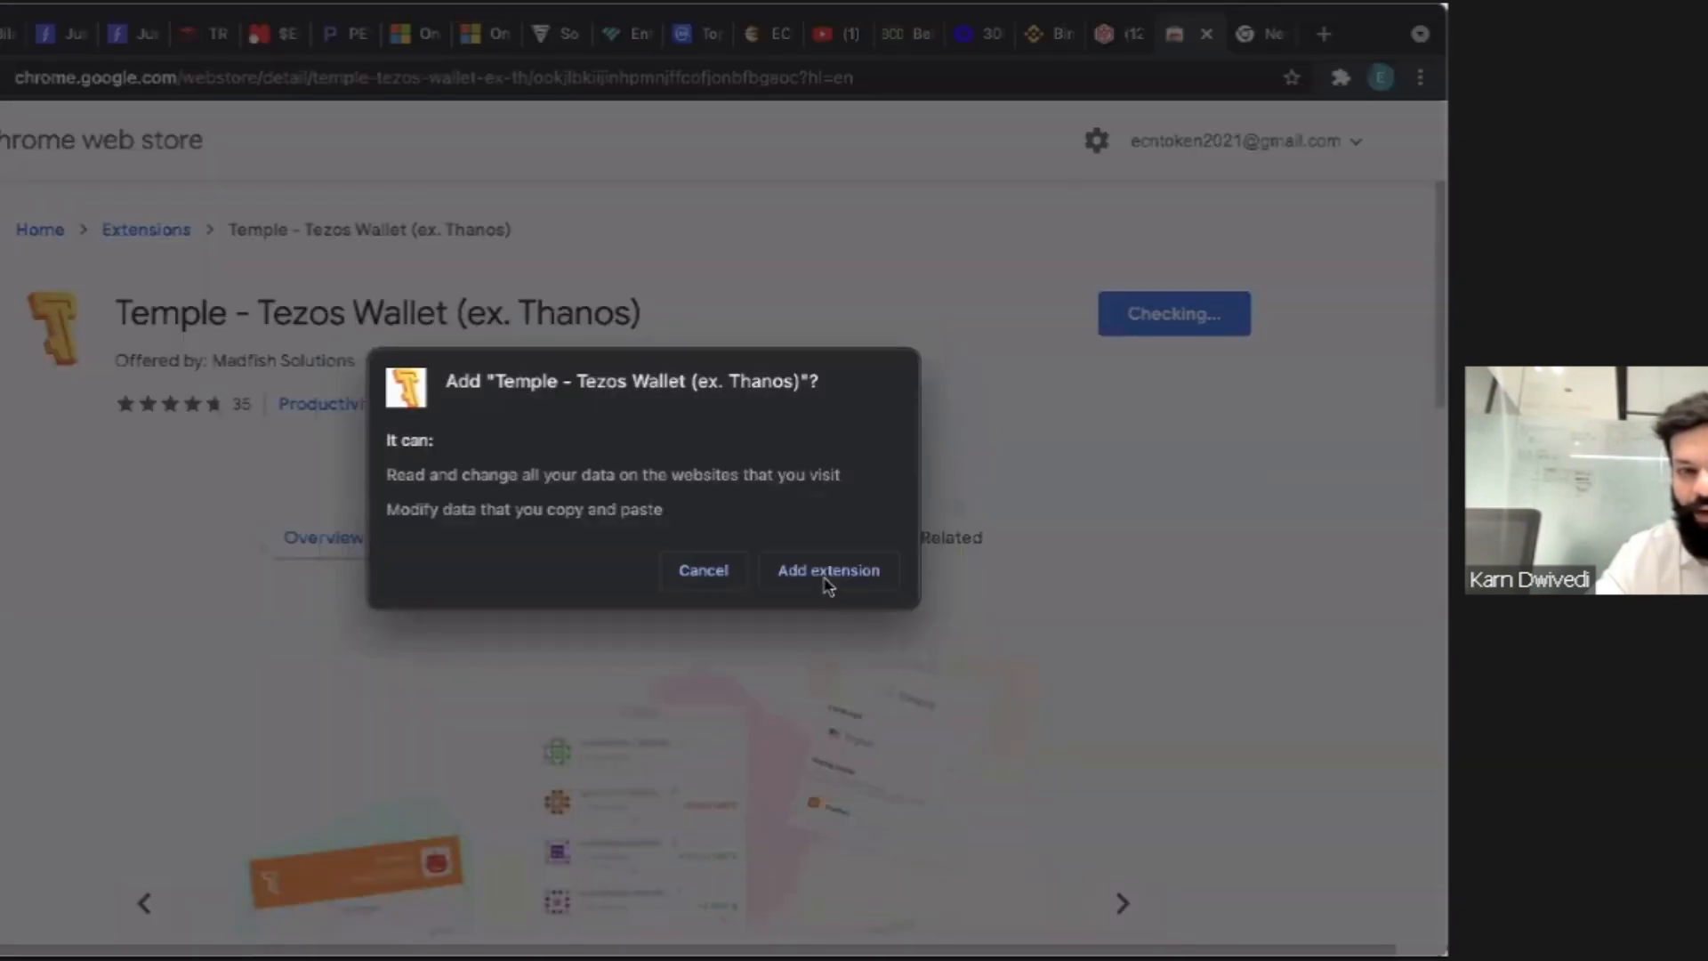
click(828, 568)
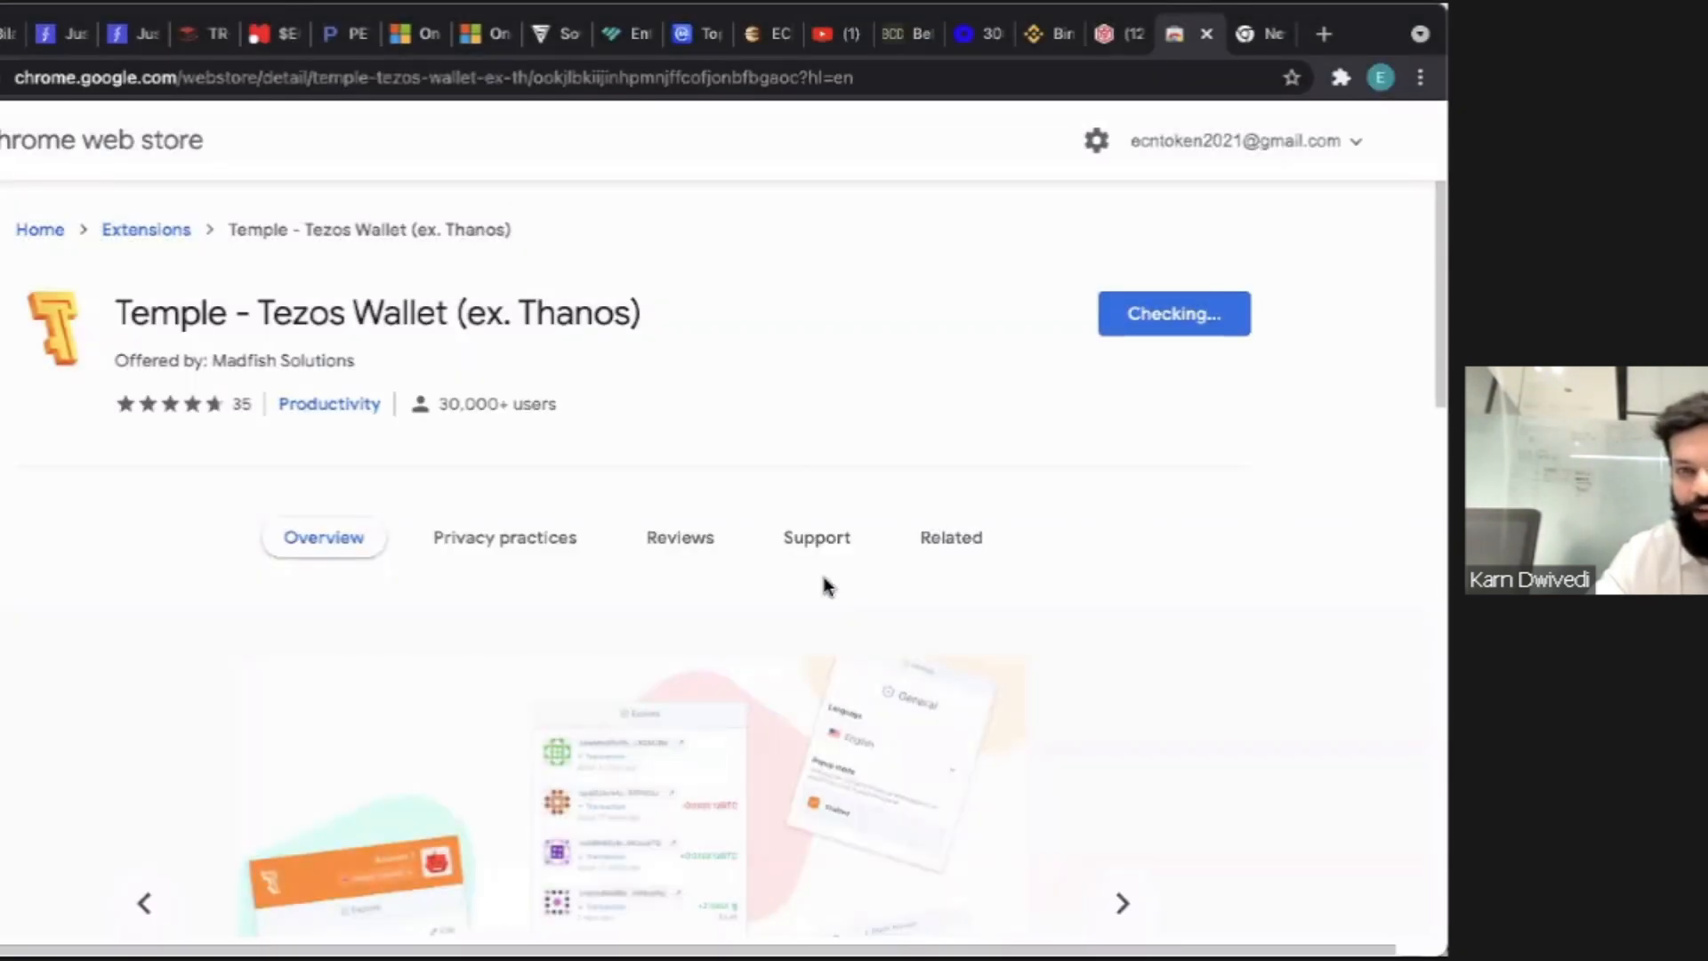
click(950, 537)
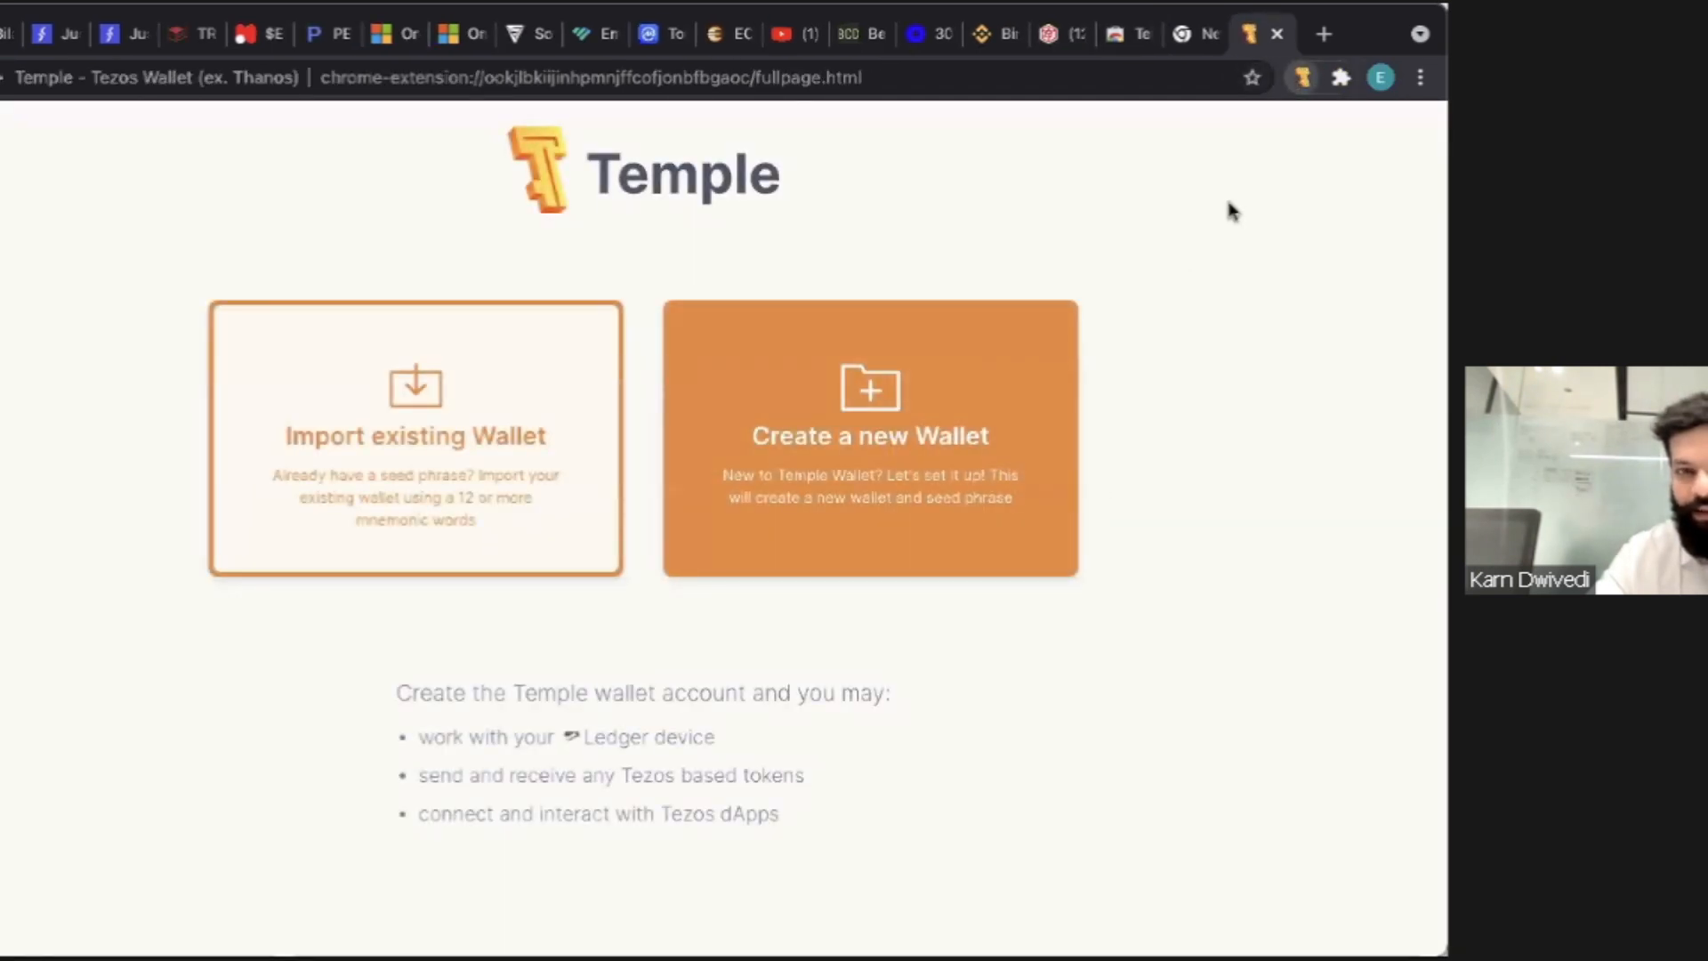
mouse_move(868, 403)
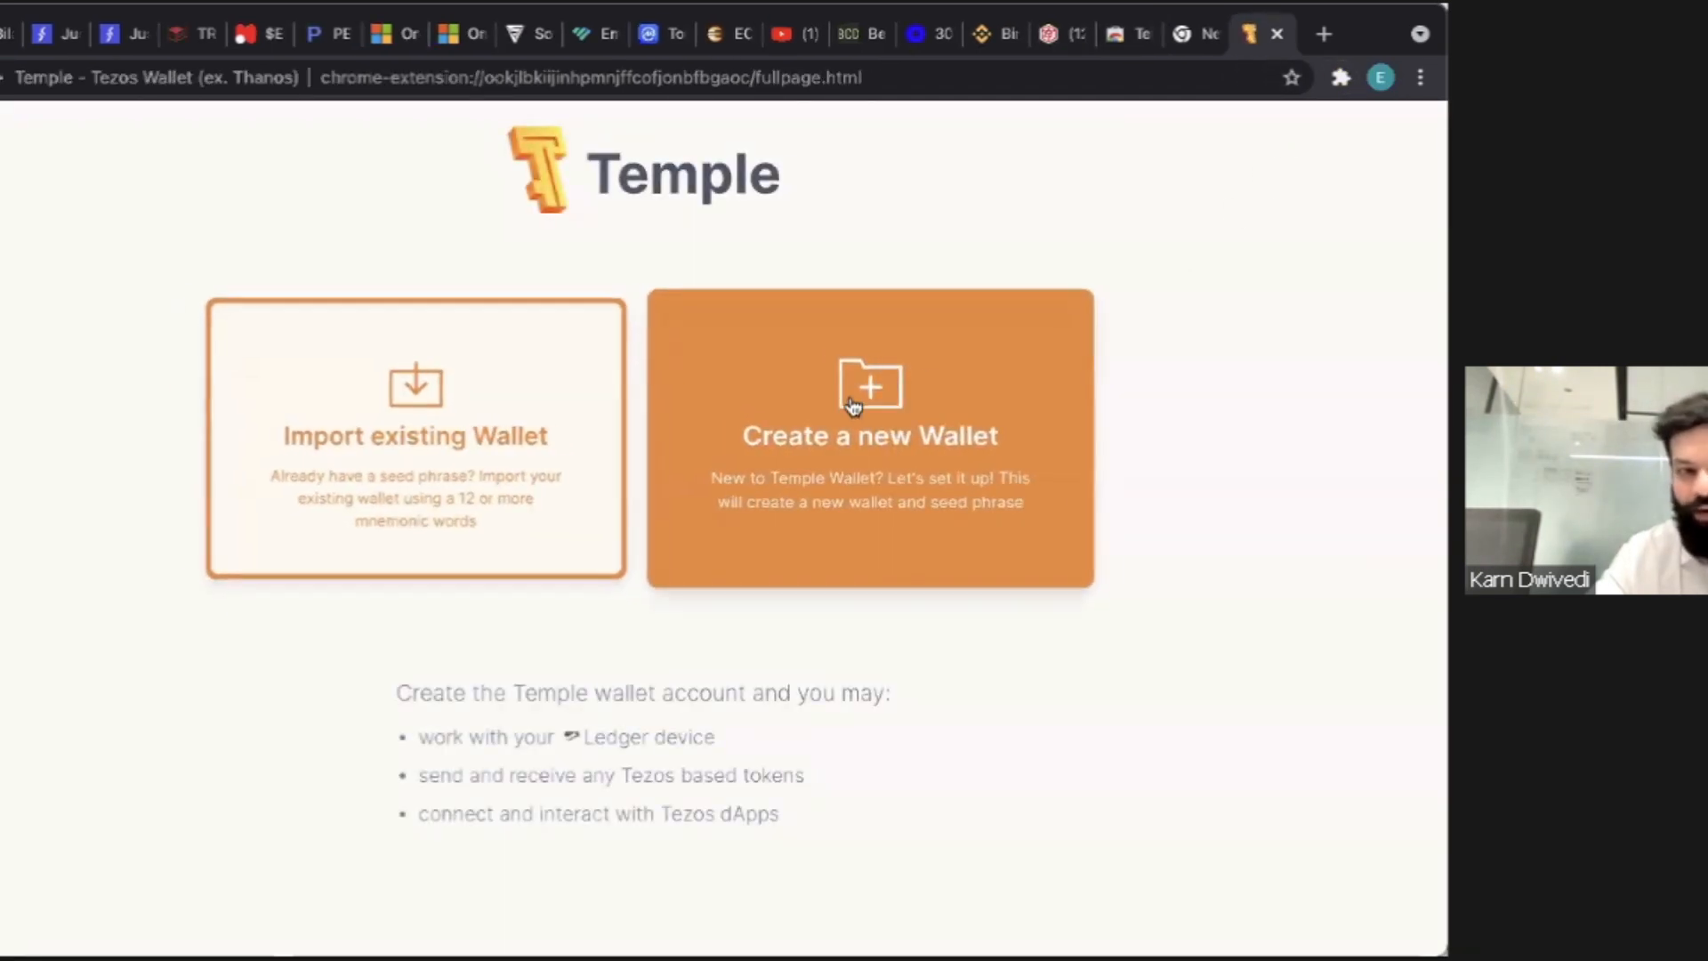
Step: Choose Create a new Wallet on Temple's welcome page
click(869, 436)
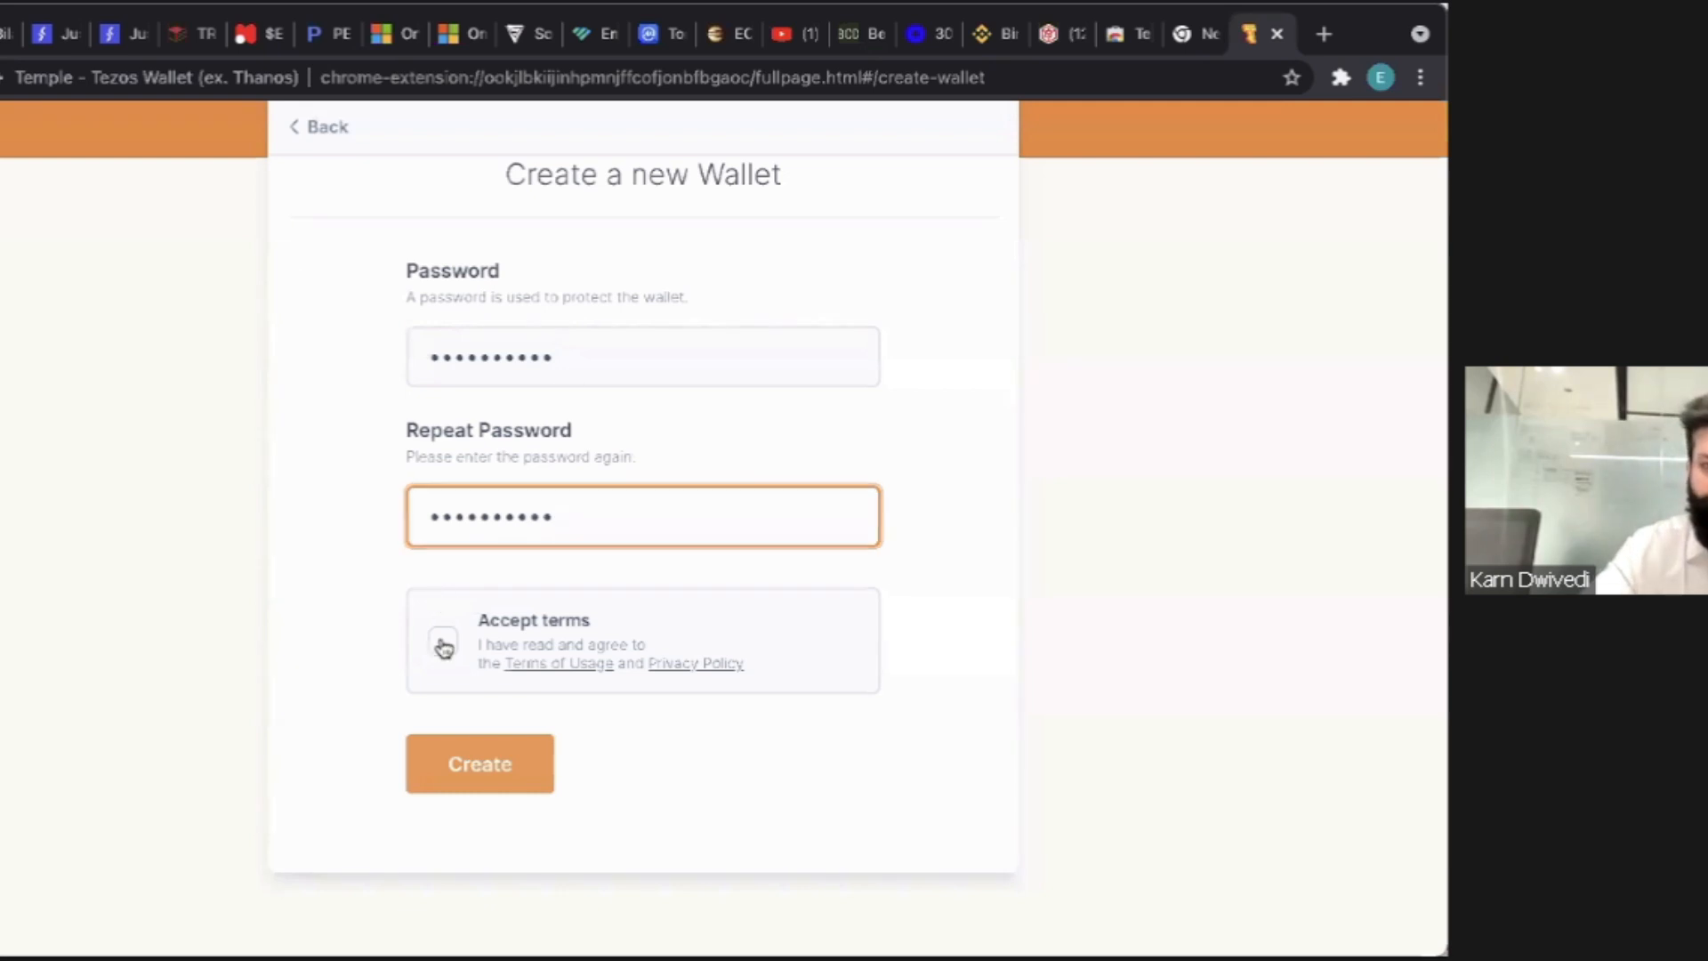
Step: Create the wallet, tick 'I made Seed Phrase backup', and save the phrase in another tab
click(480, 762)
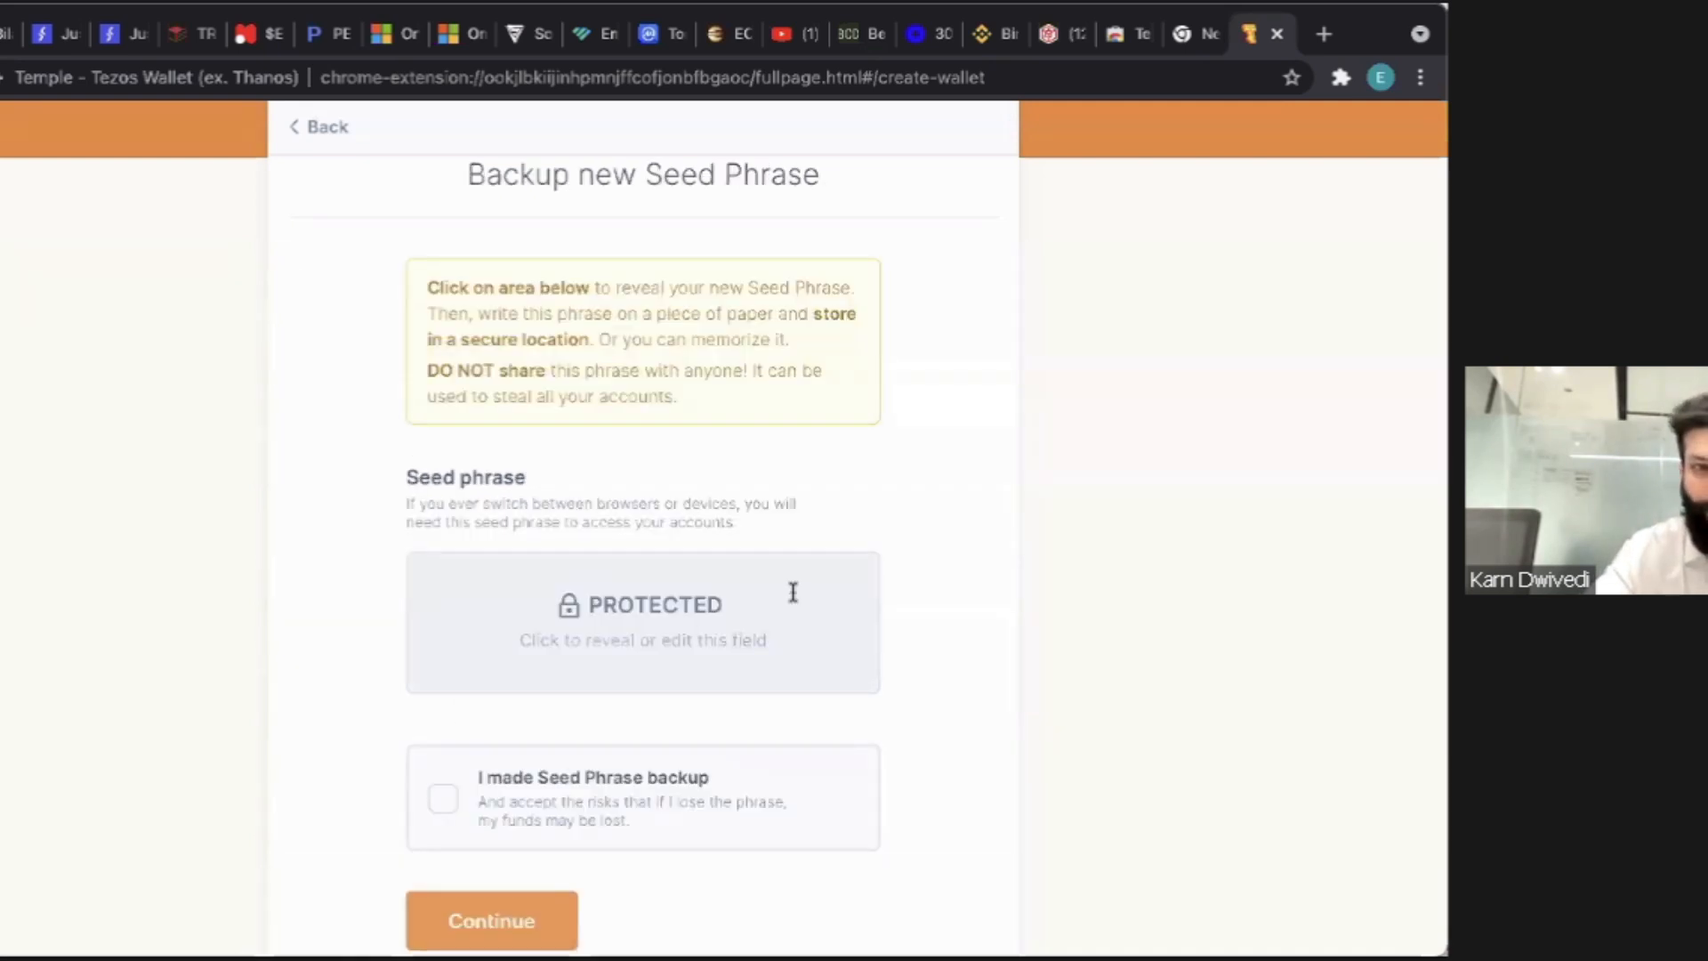
scroll(down, 3)
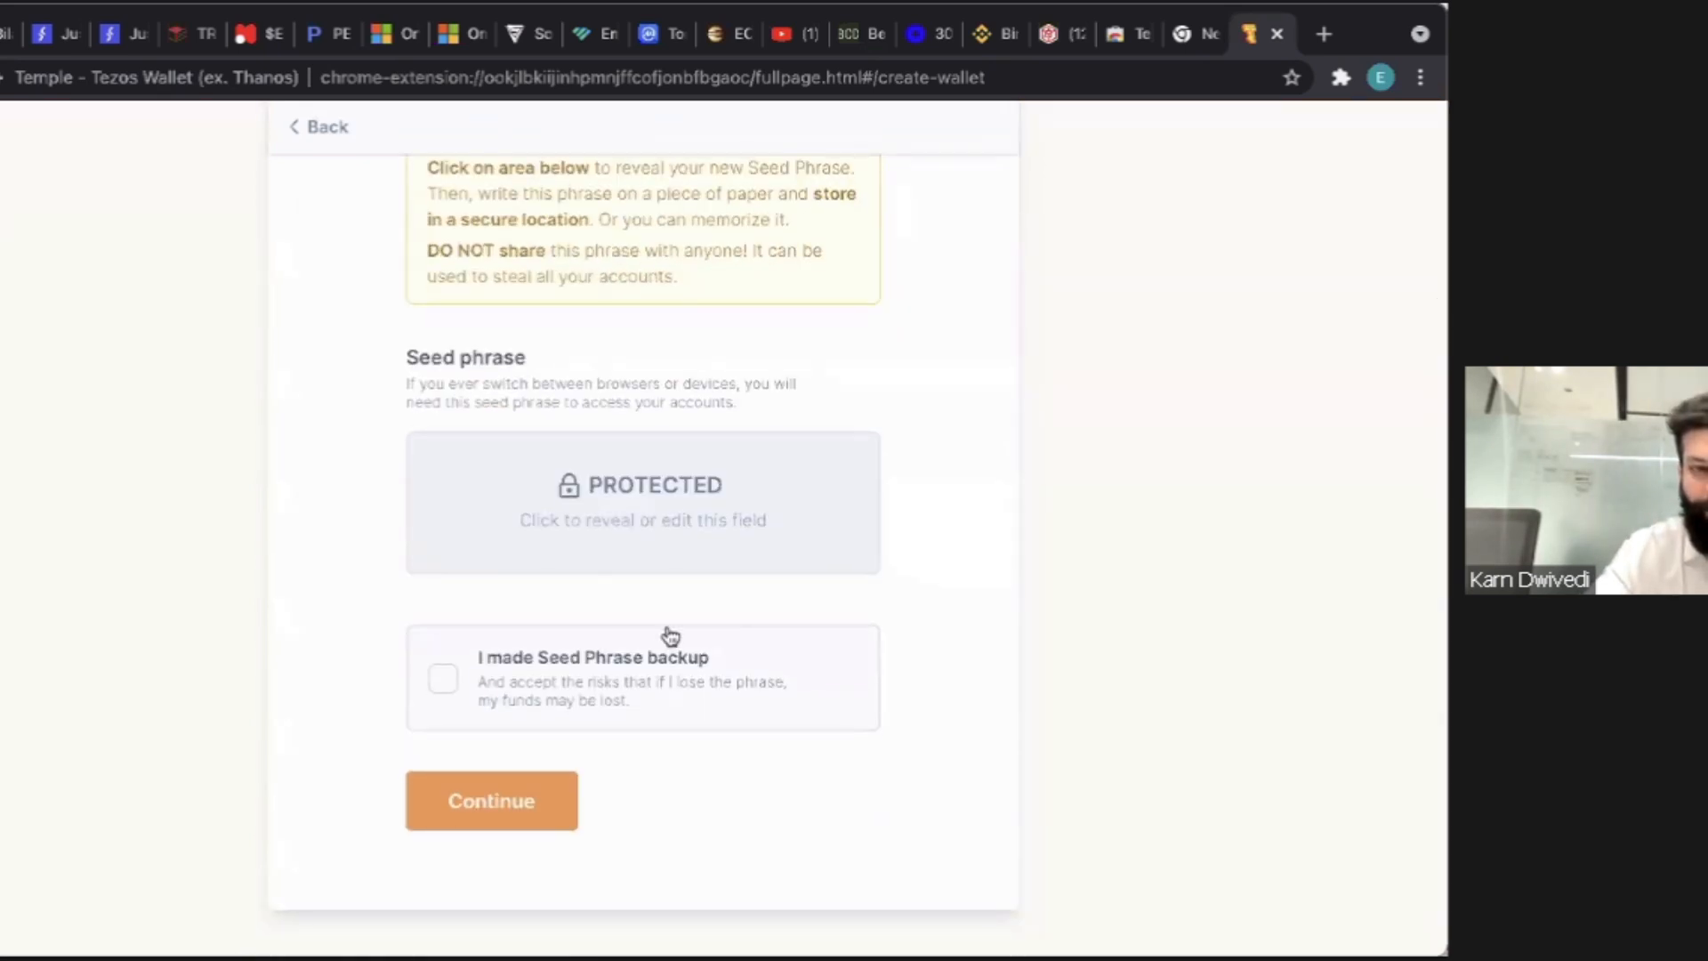
click(442, 678)
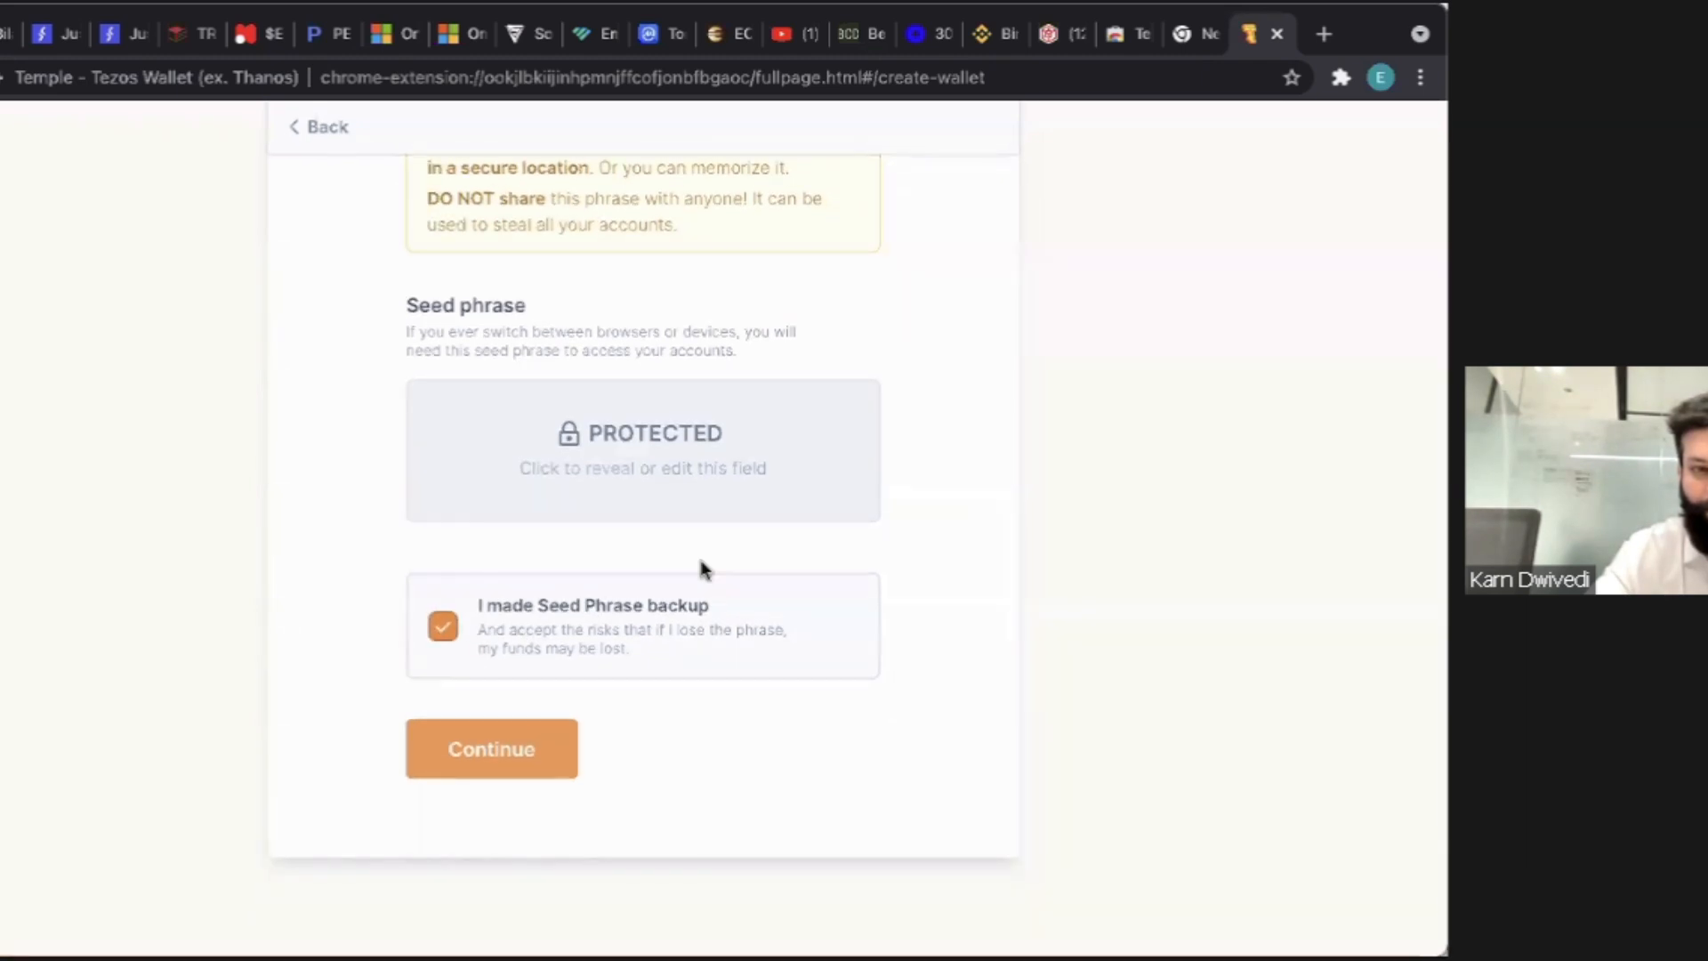
scroll(up, 3)
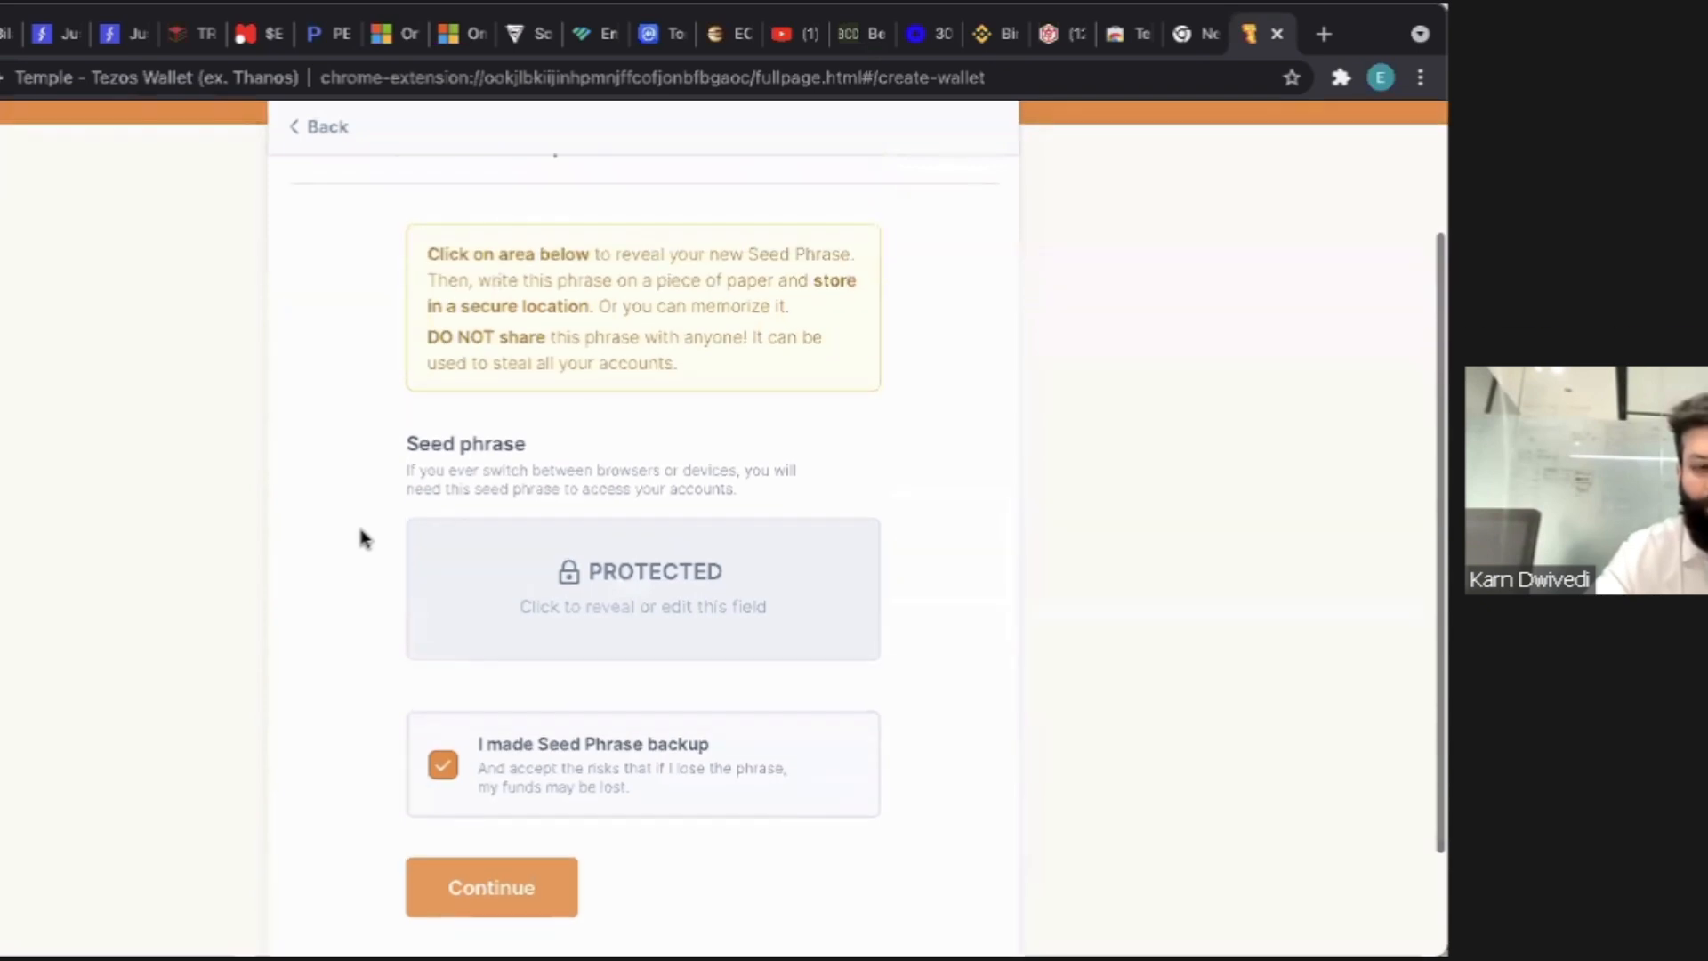
click(642, 588)
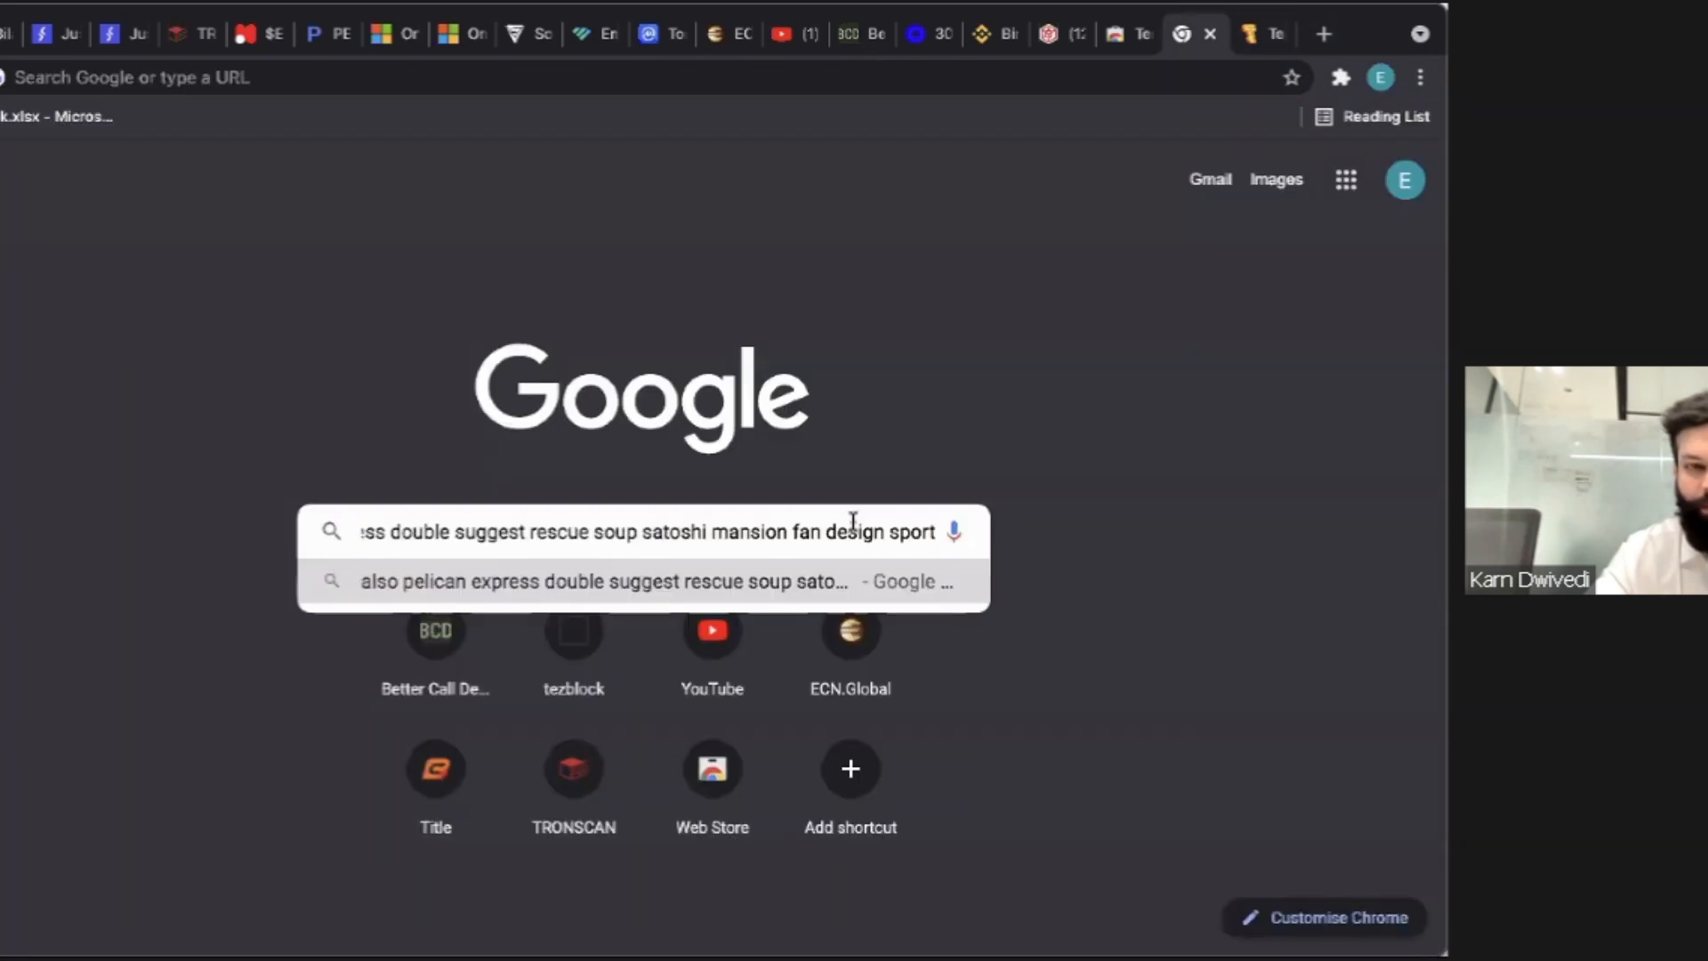
click(603, 581)
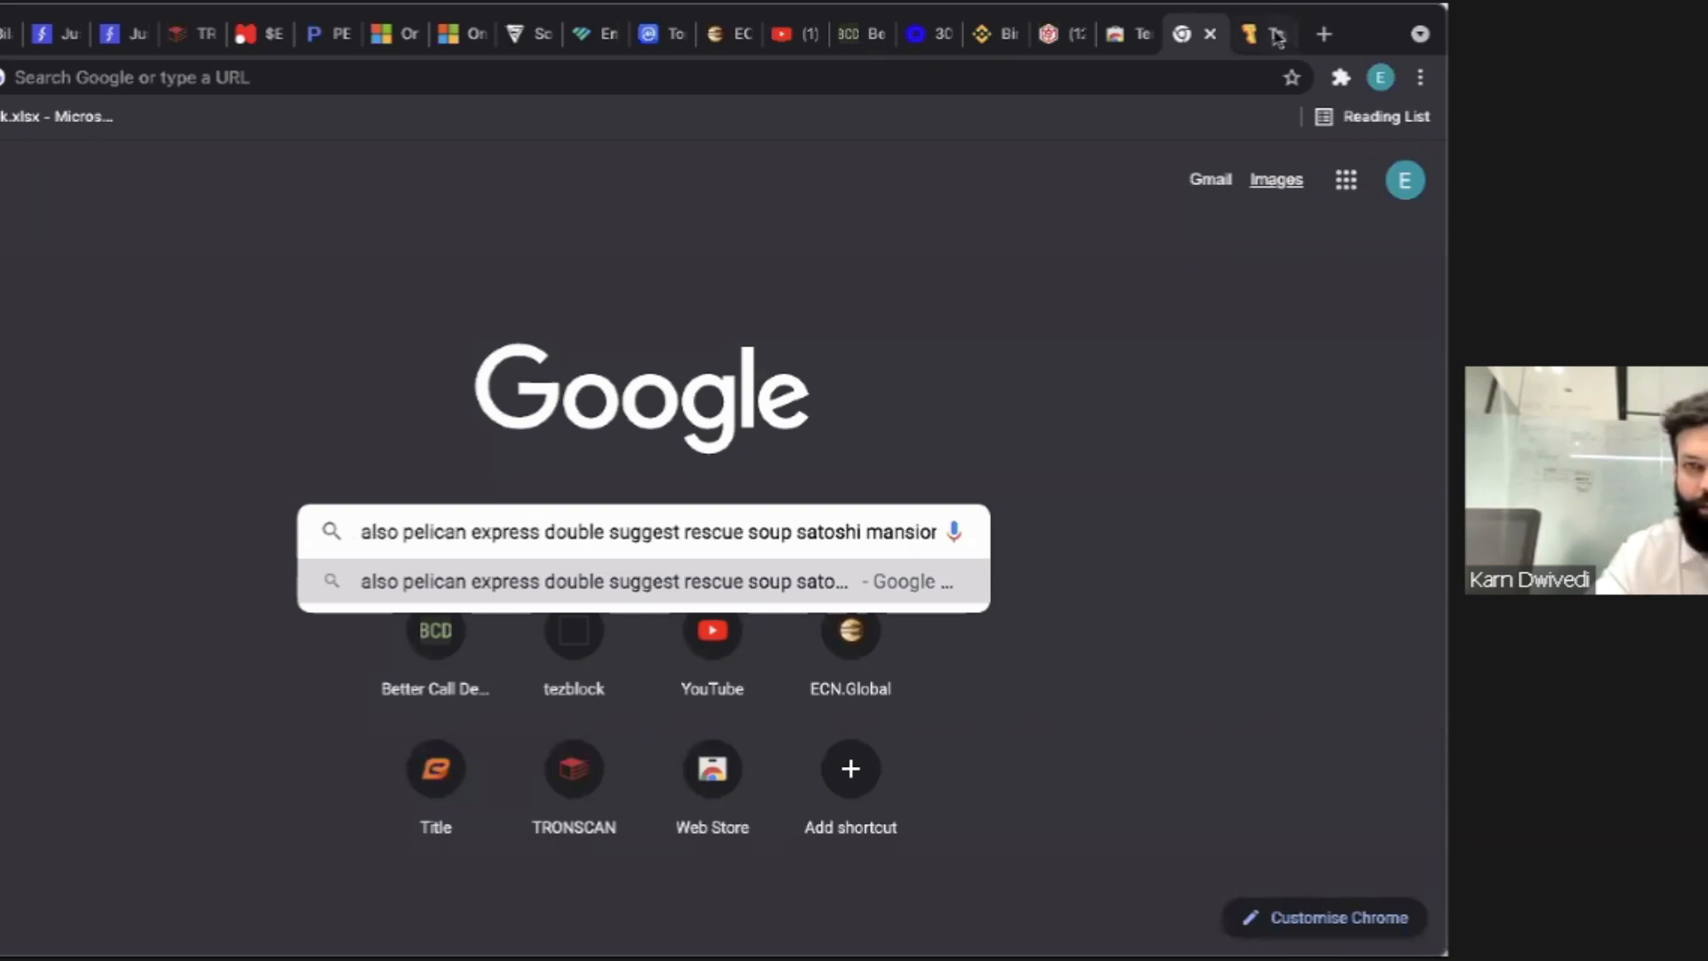
click(1249, 34)
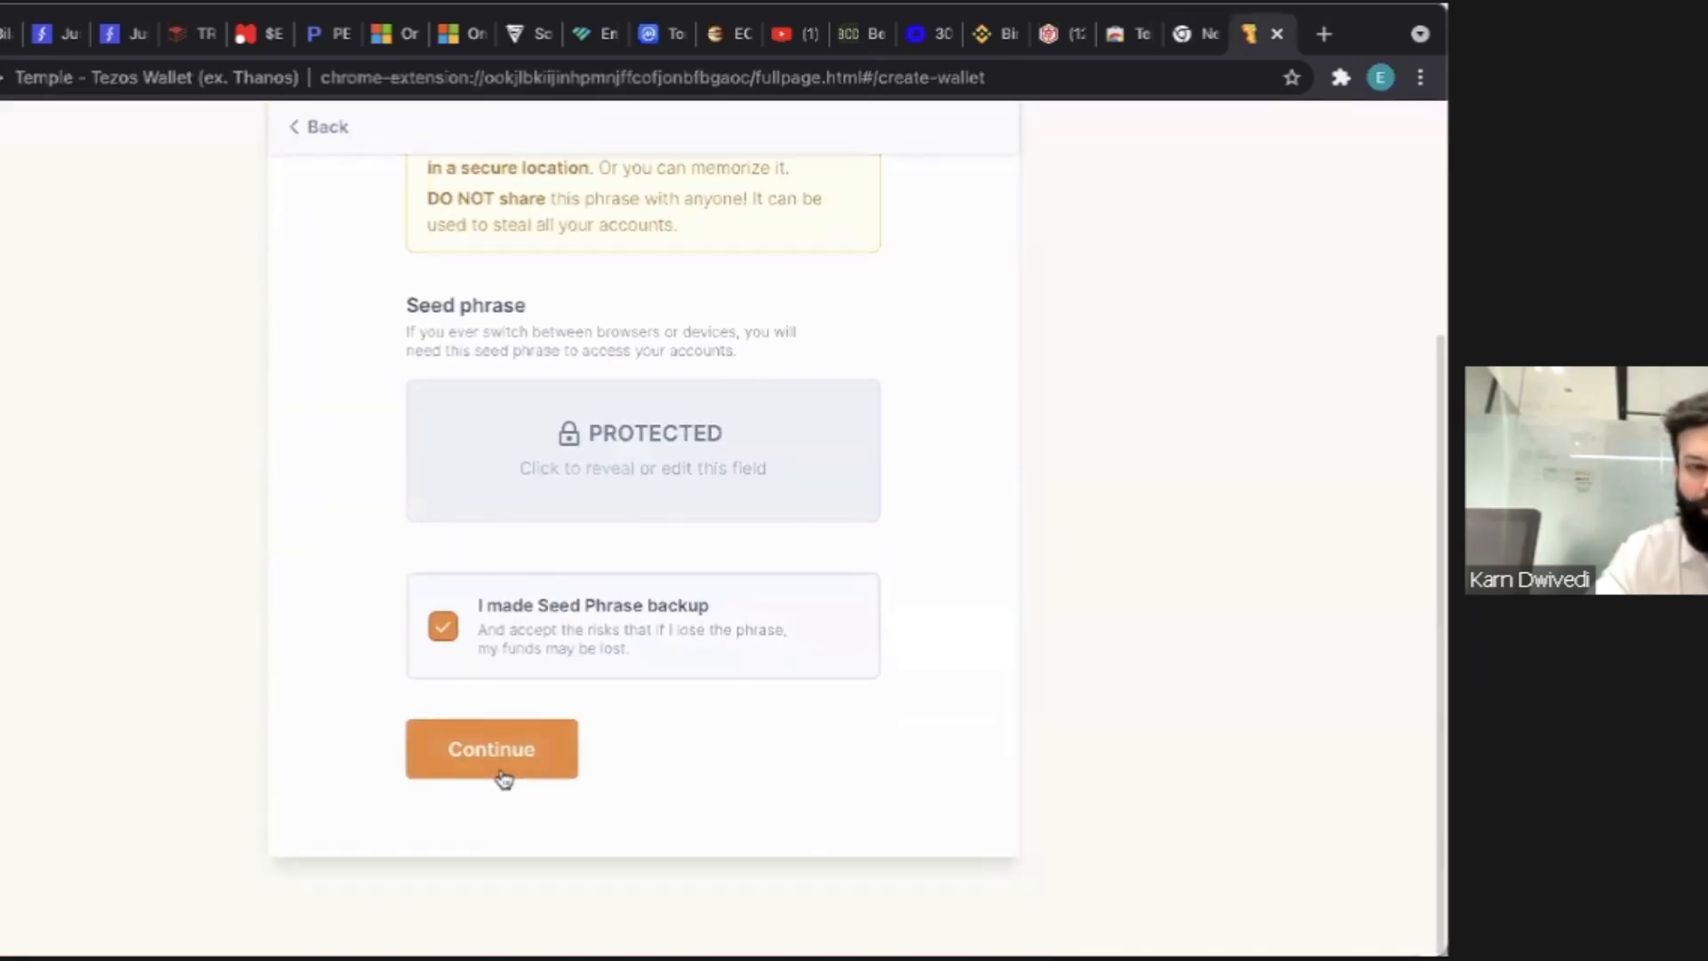
click(491, 749)
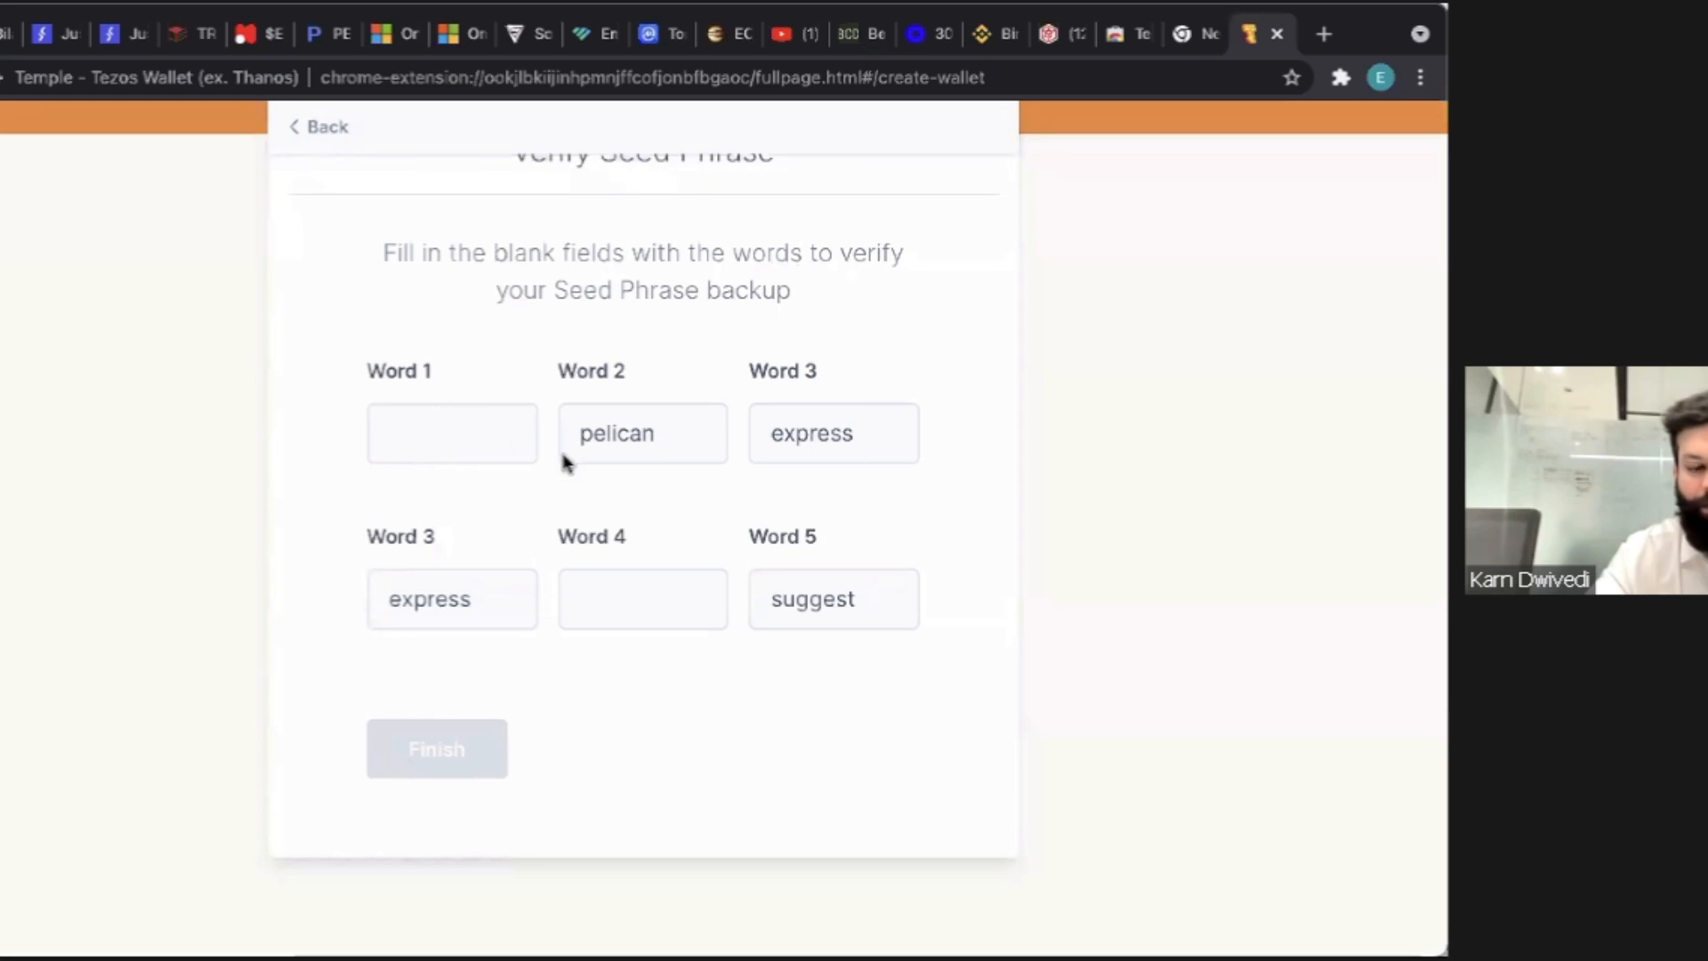
click(1183, 33)
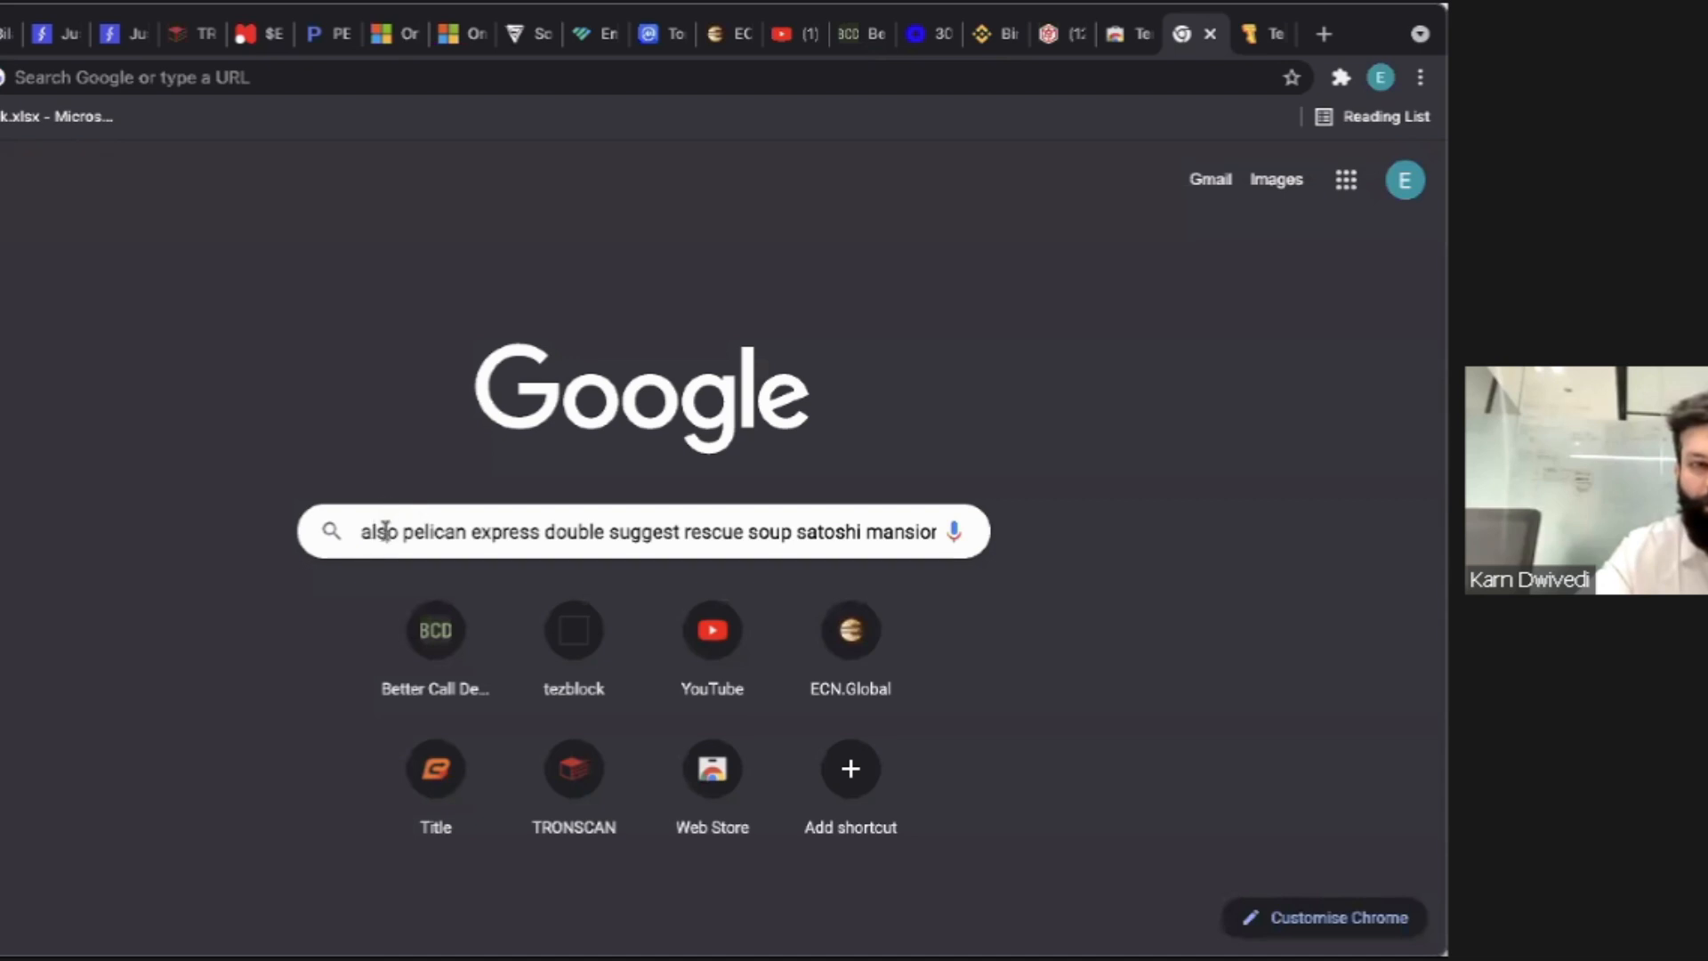
double_click(378, 532)
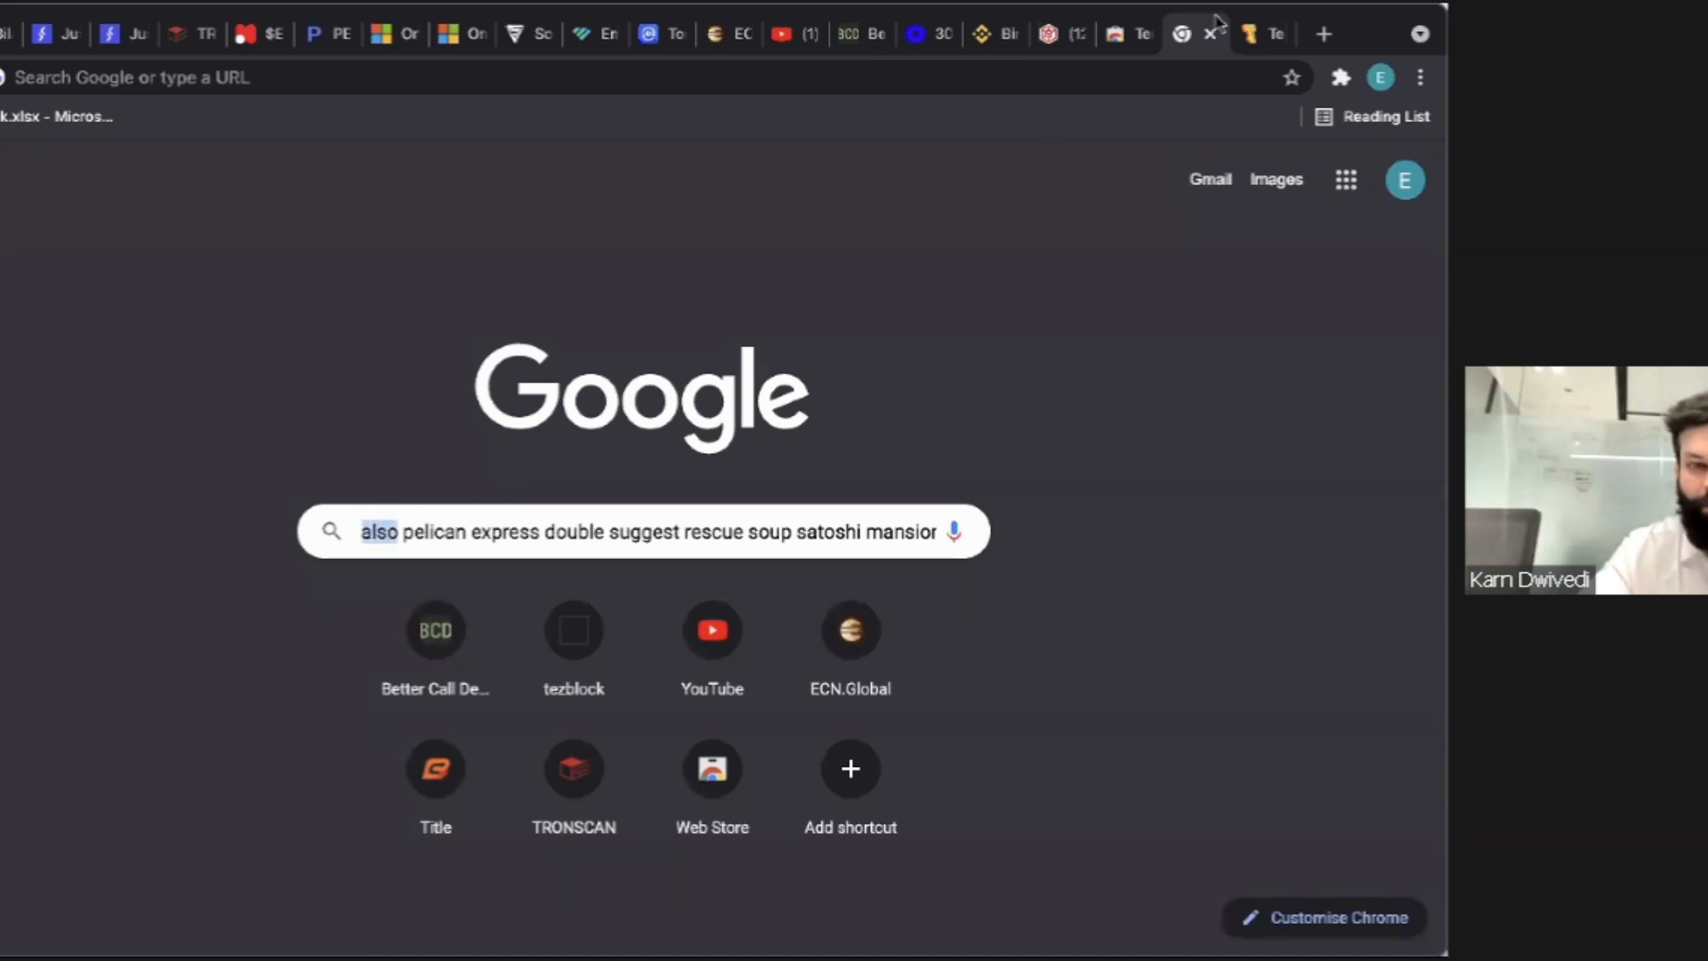
click(1251, 34)
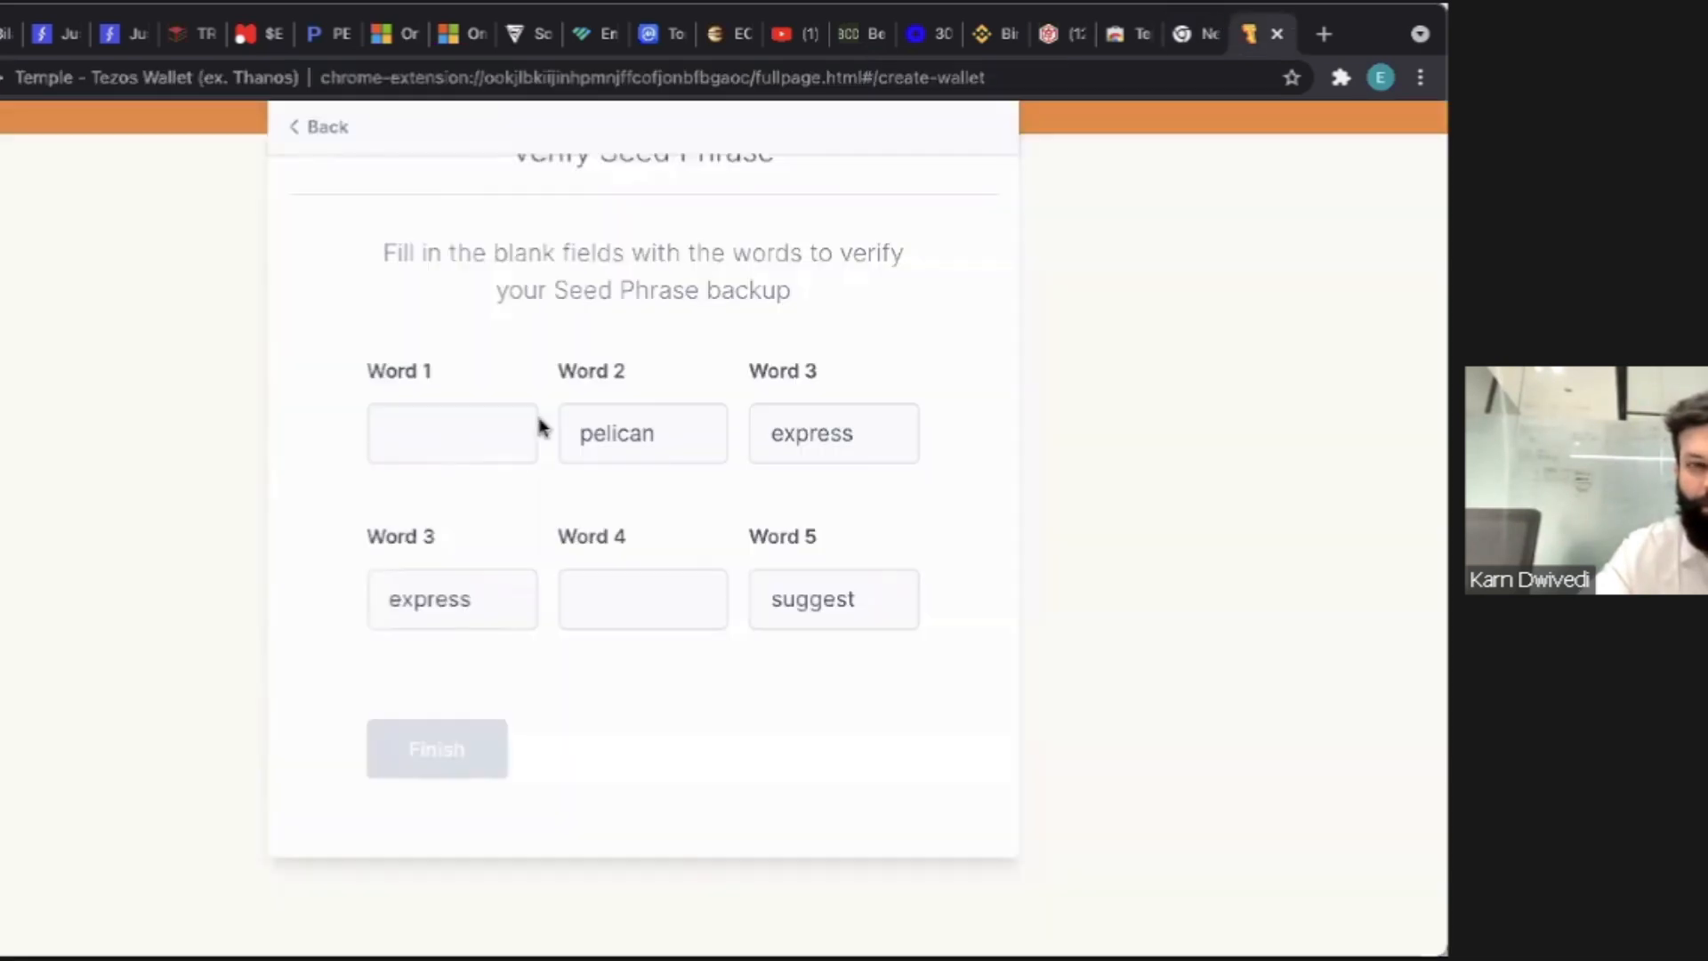
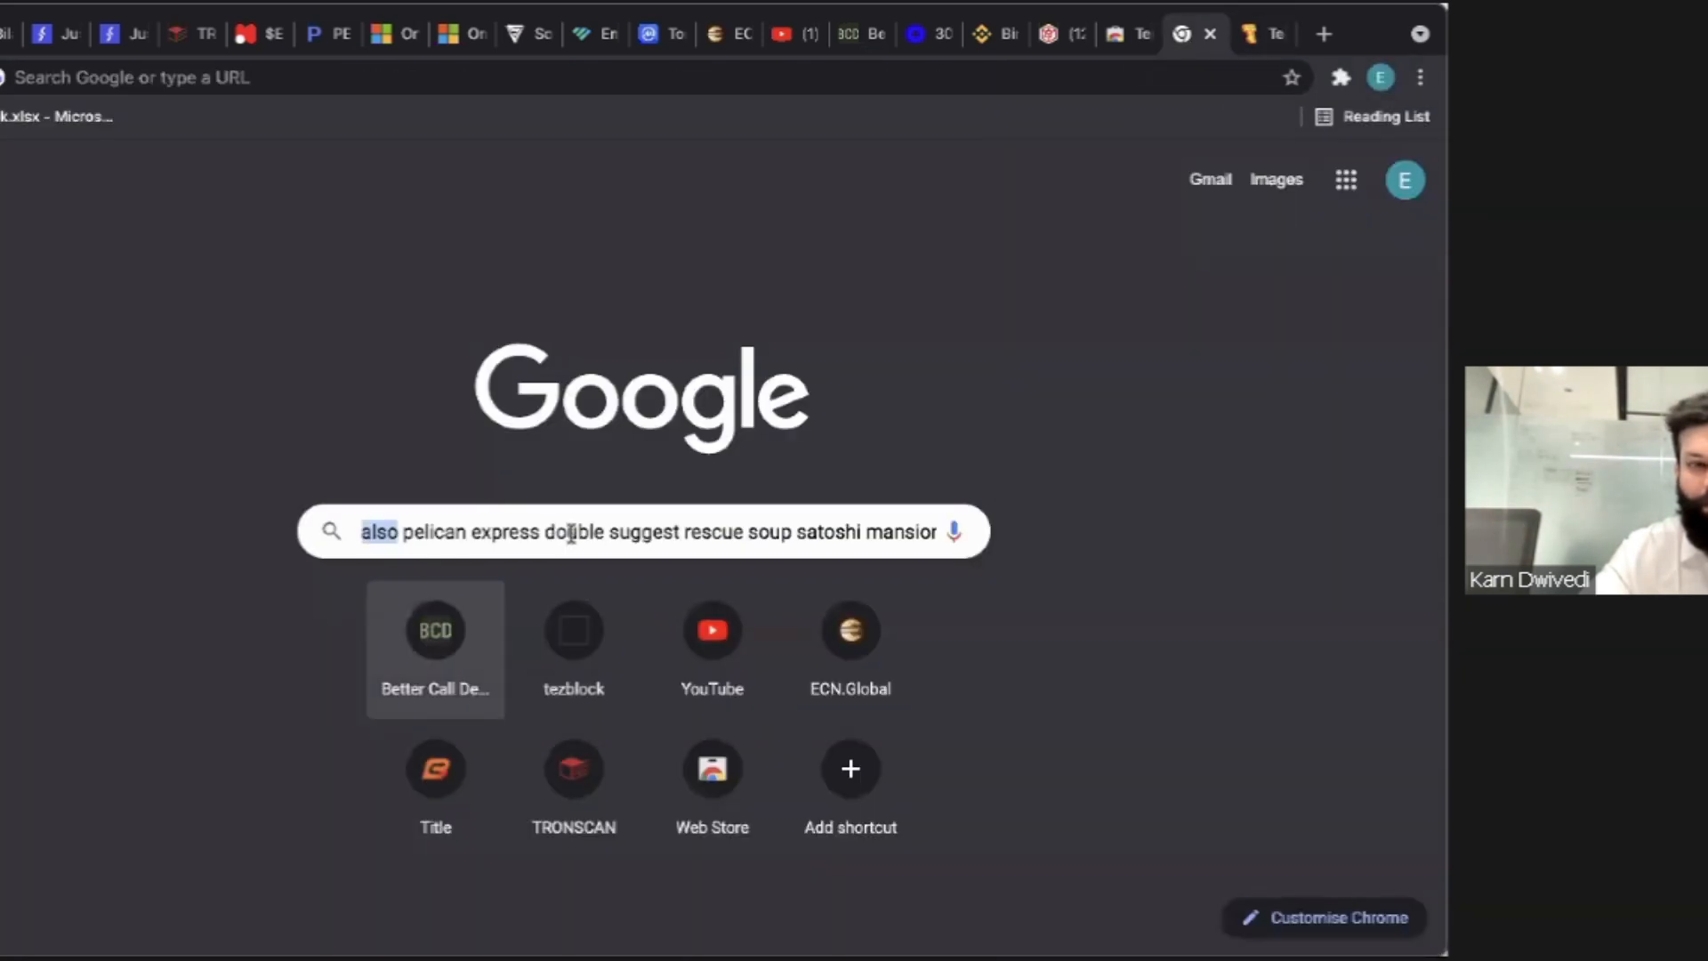
double_click(571, 532)
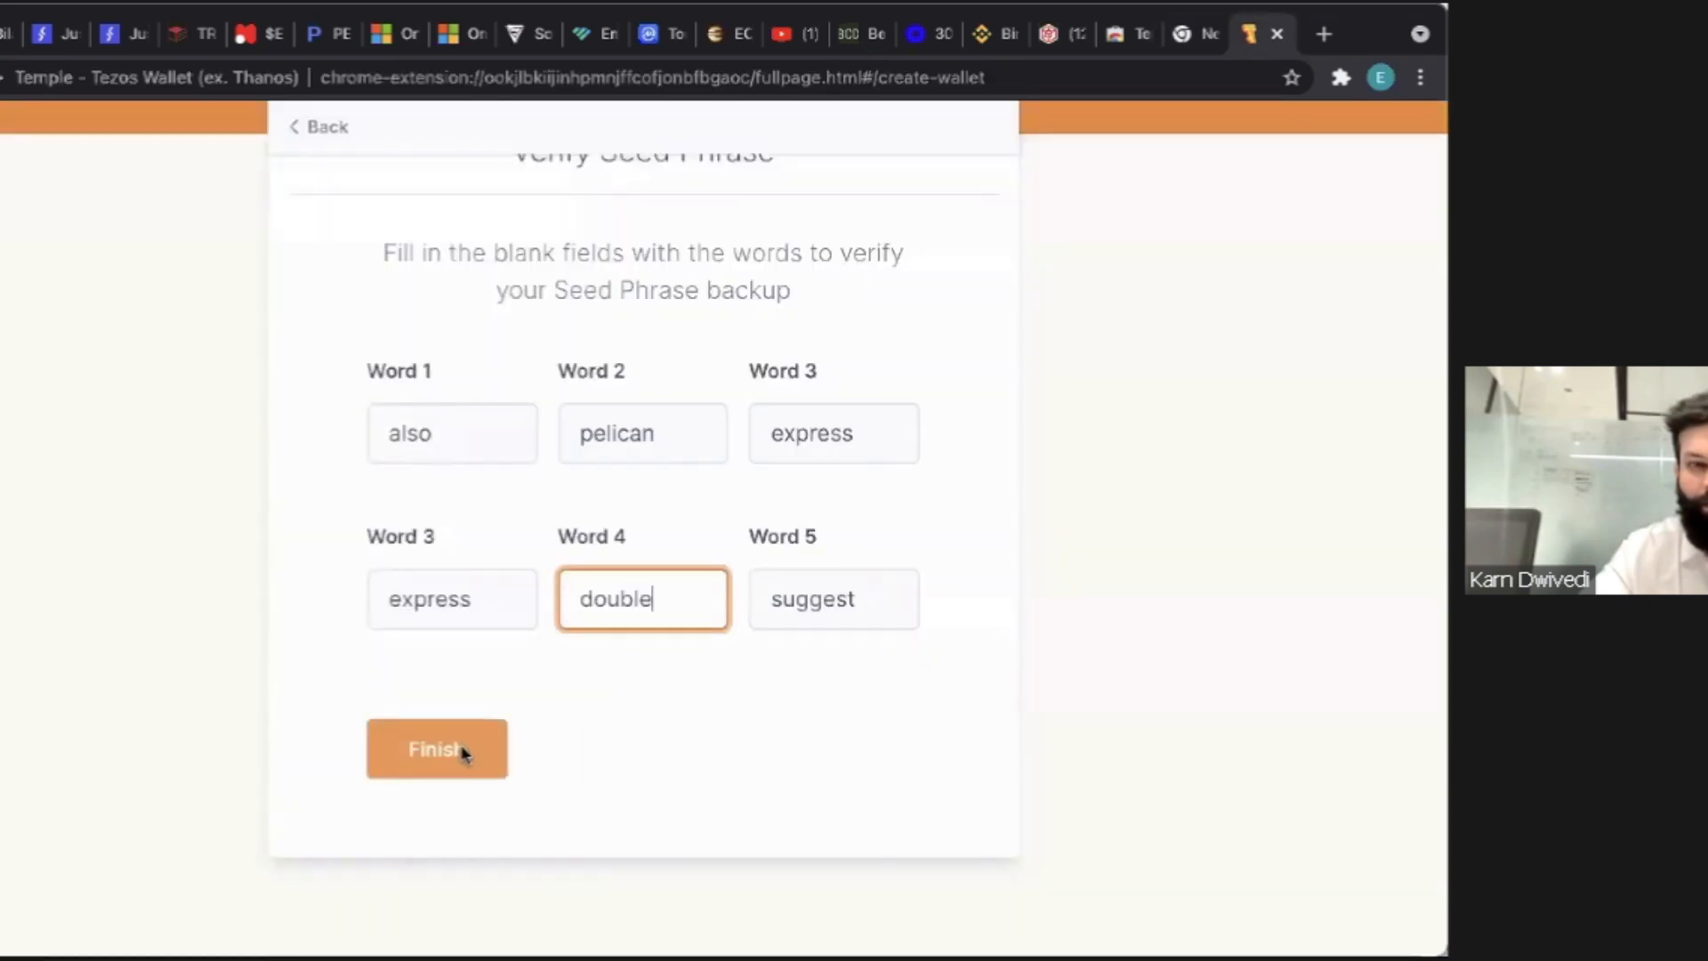
click(436, 748)
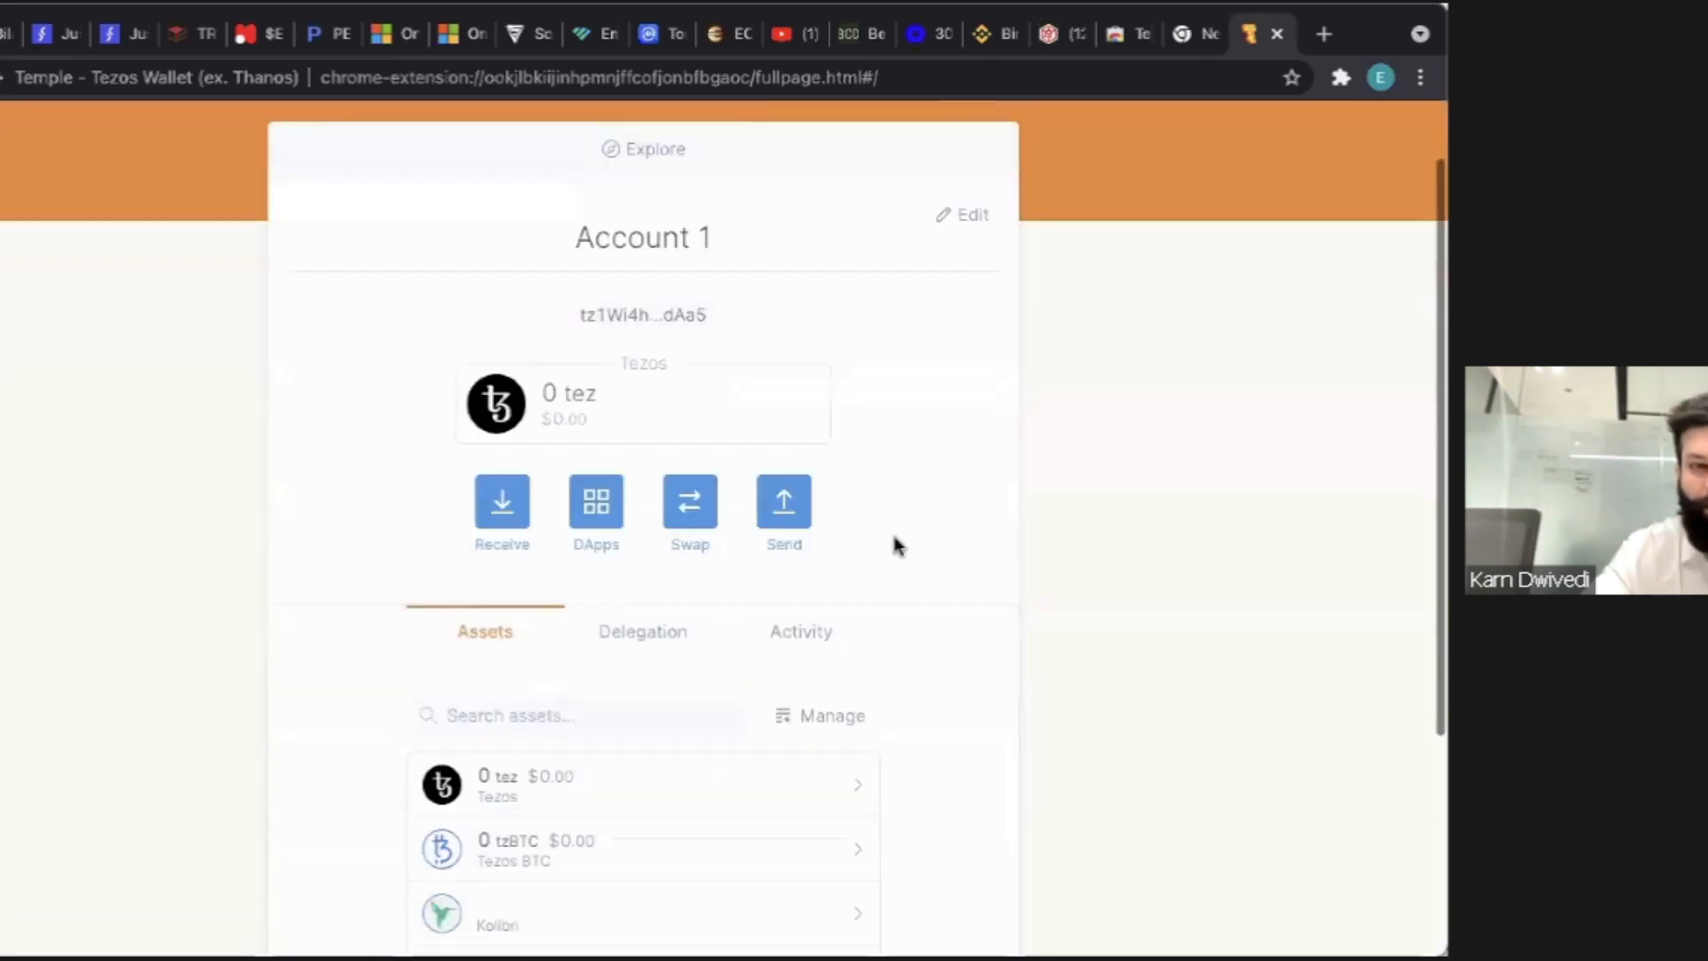
Step: Scroll Account 1's Assets list and open Manage for its tokens
scroll(down, 3)
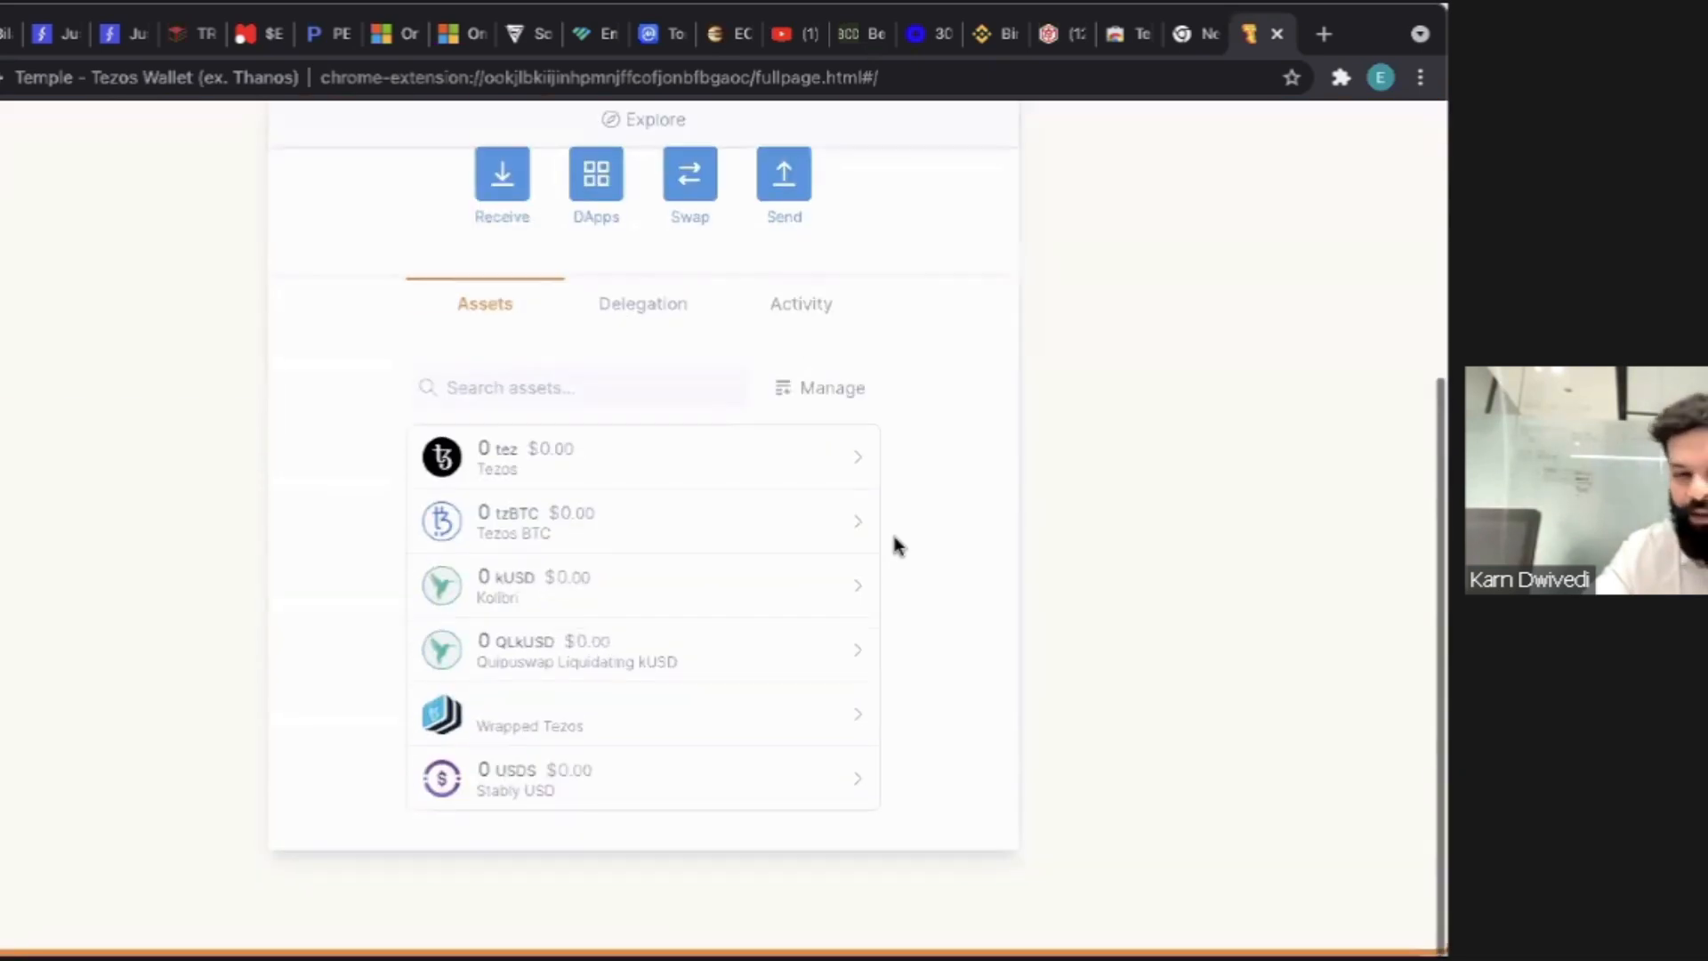
scroll(up, 3)
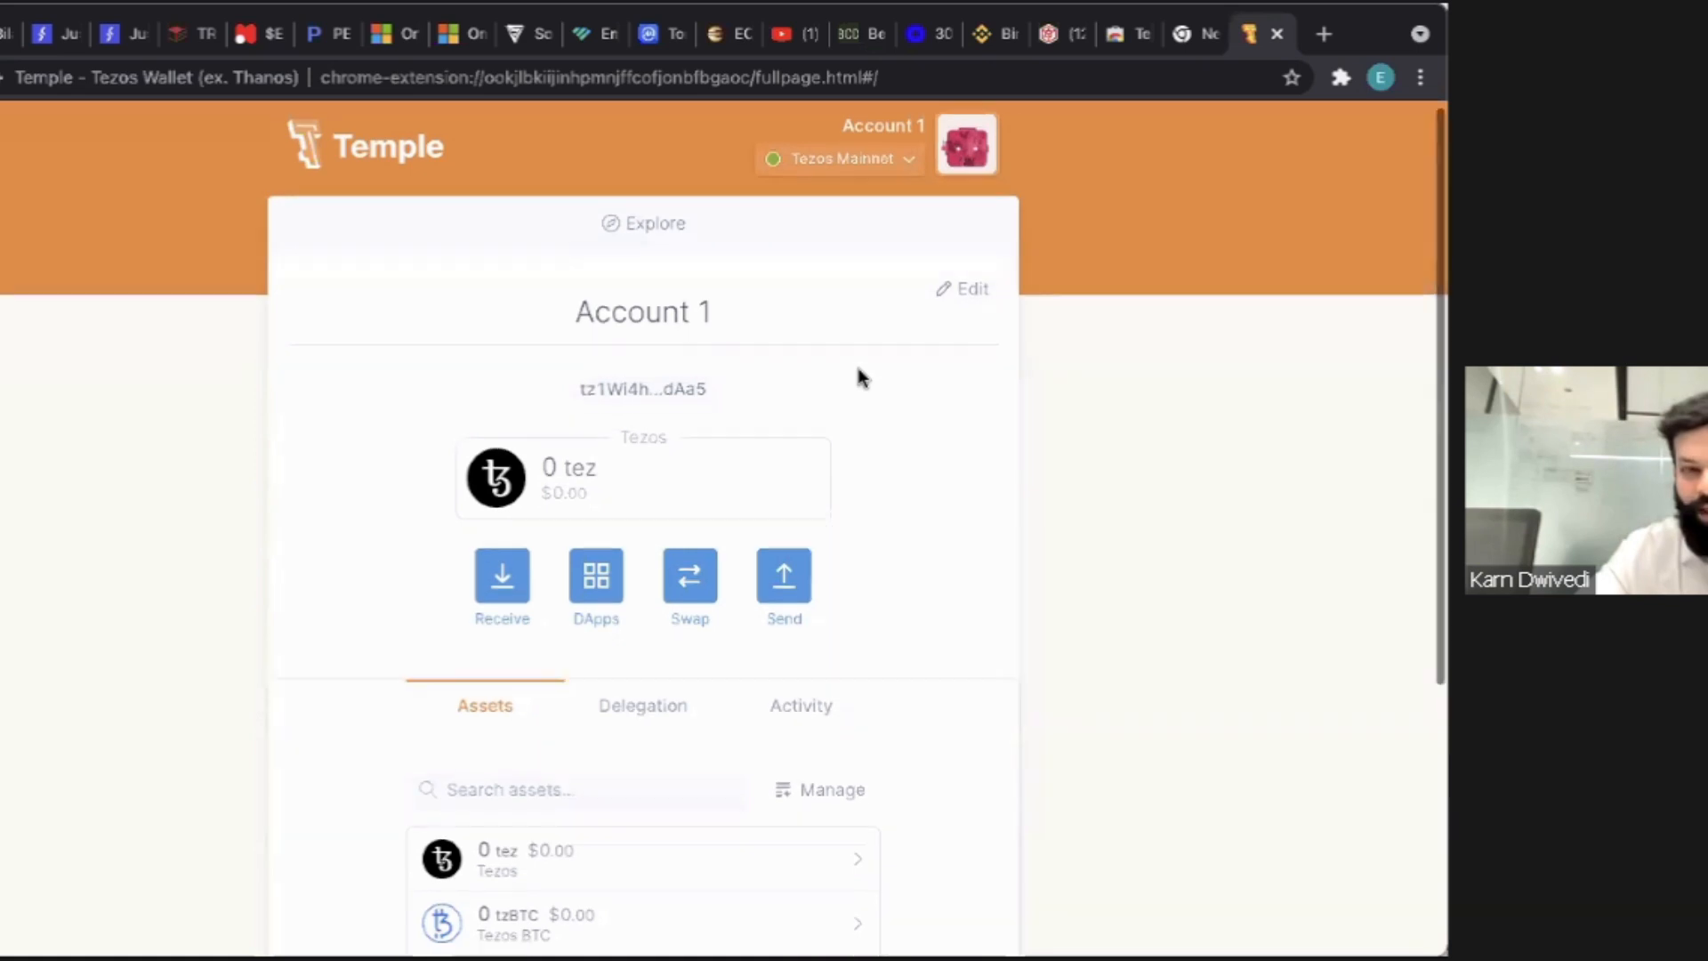
scroll(down, 3)
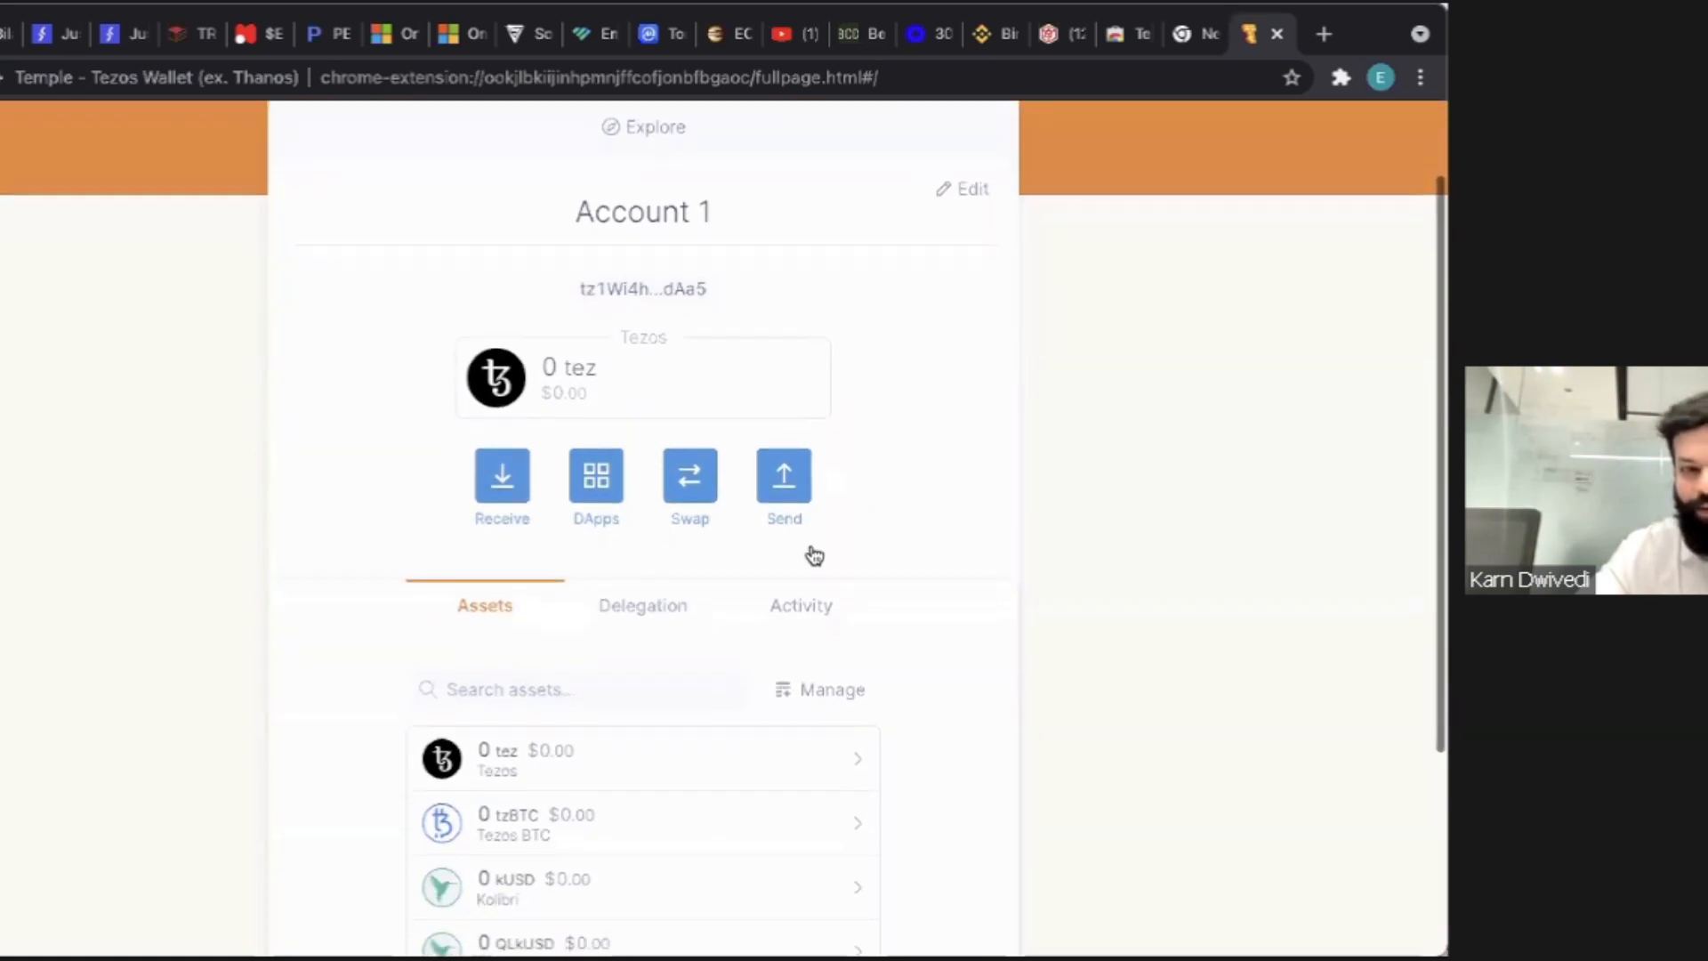
scroll(down, 3)
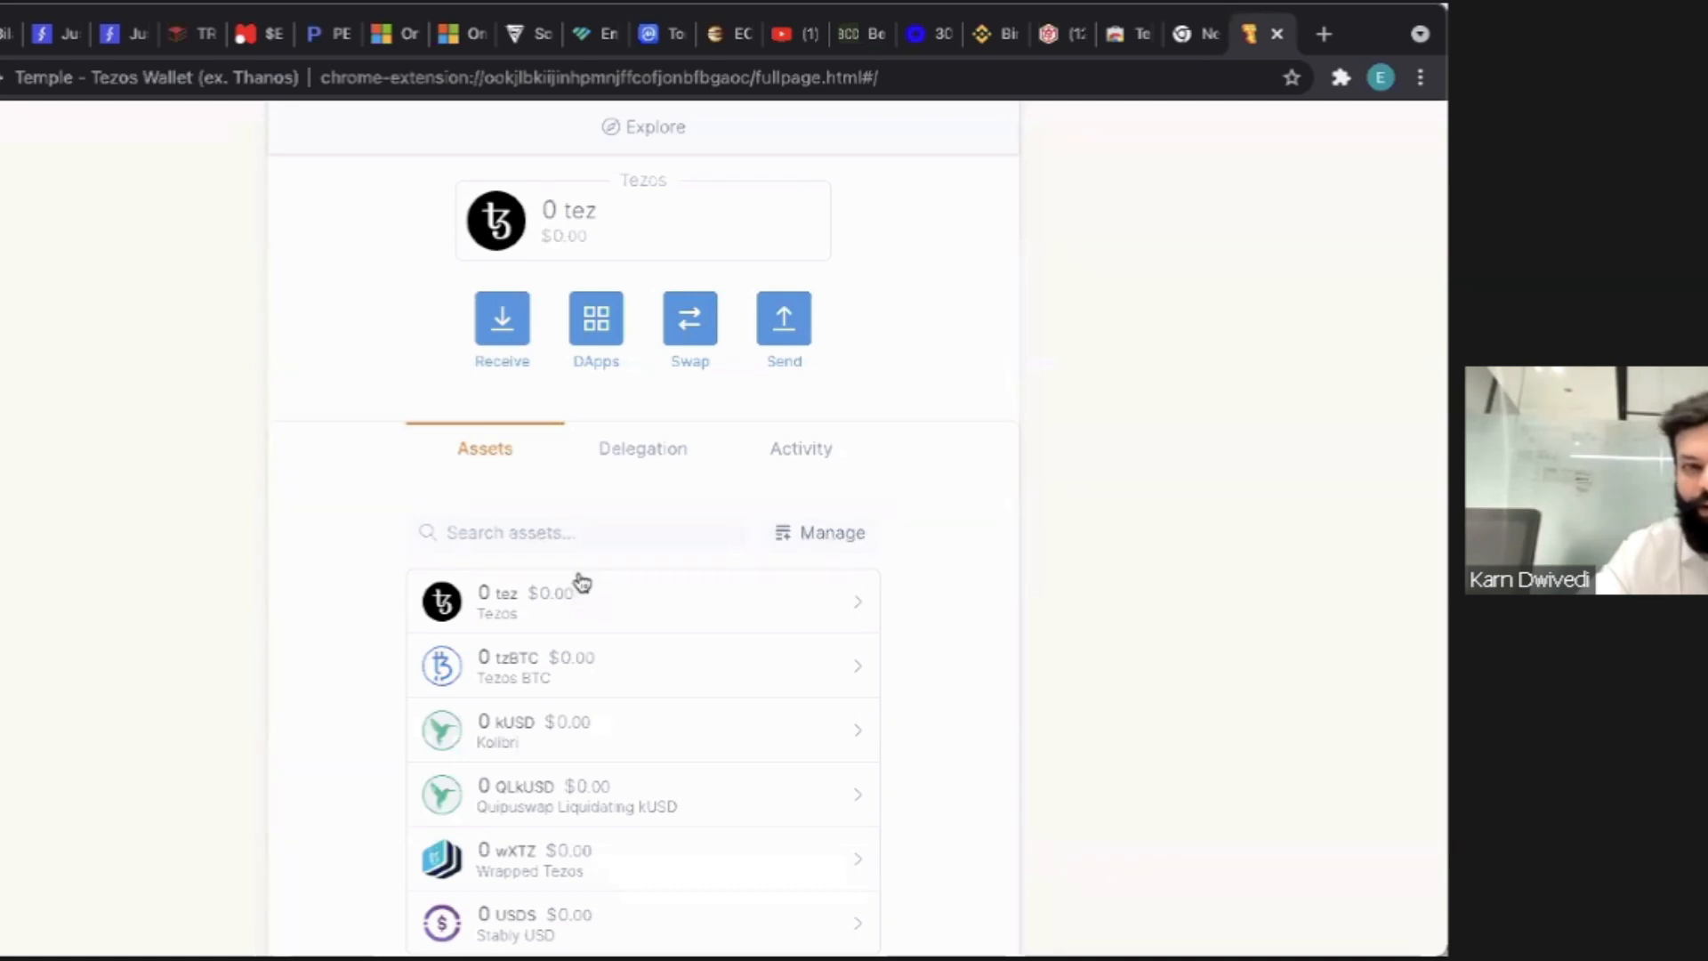
click(819, 532)
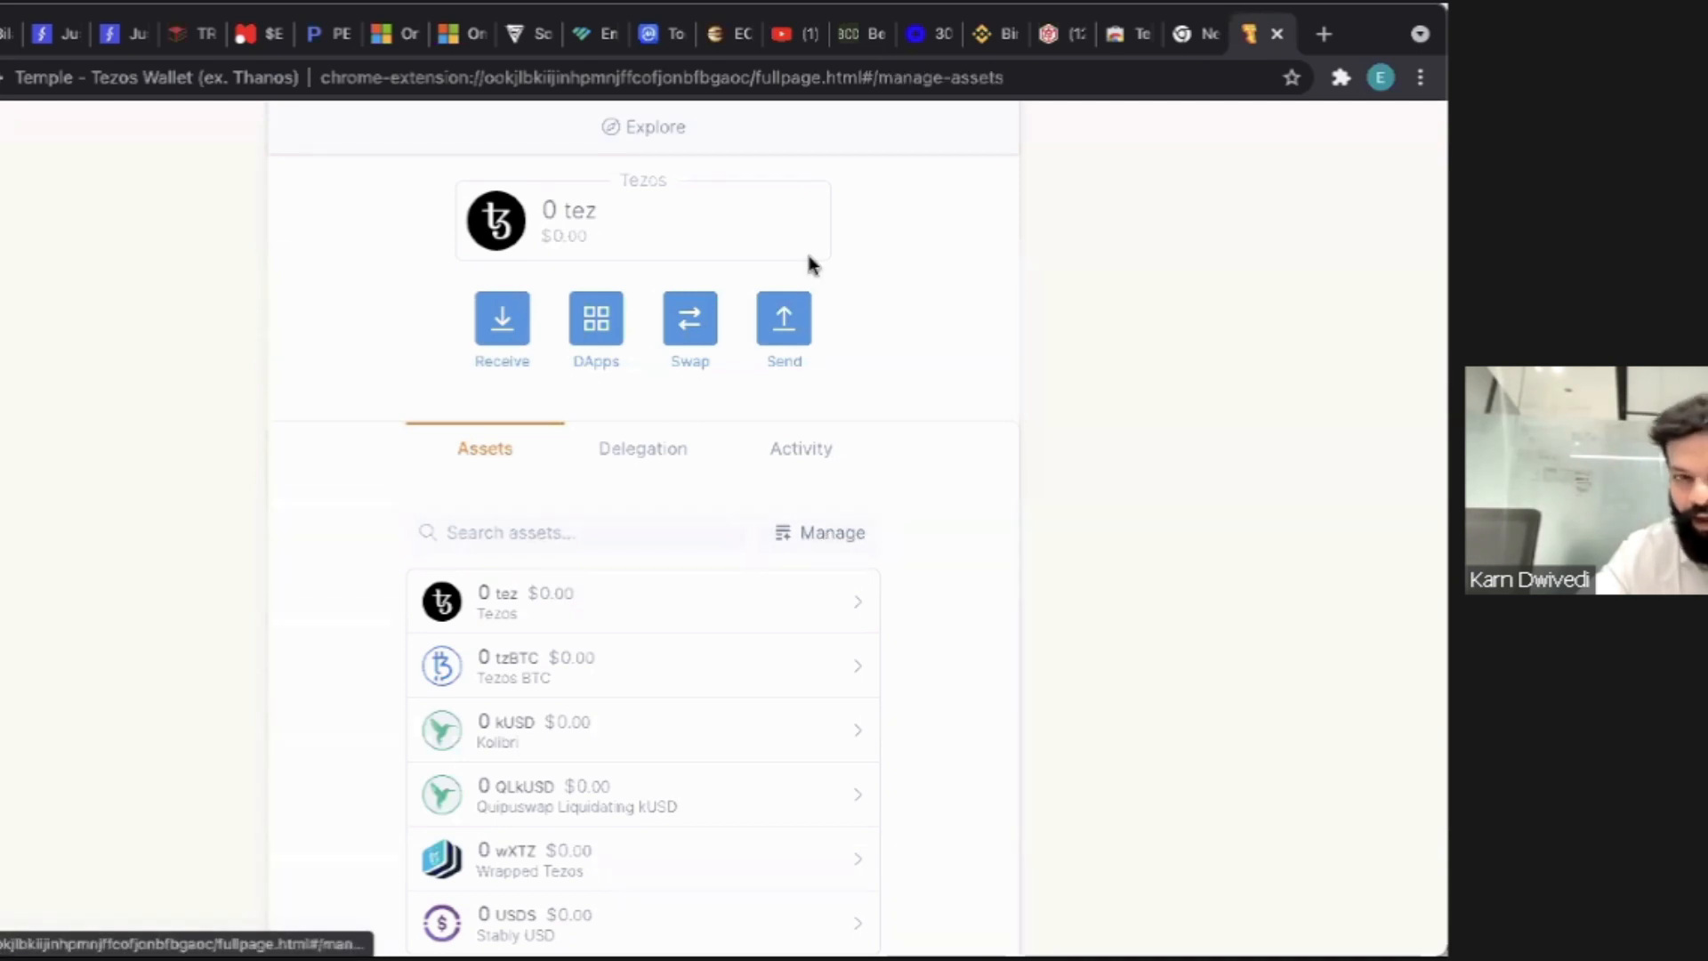
Step: Open the Add Token form and select FA 2 as the token type
click(819, 533)
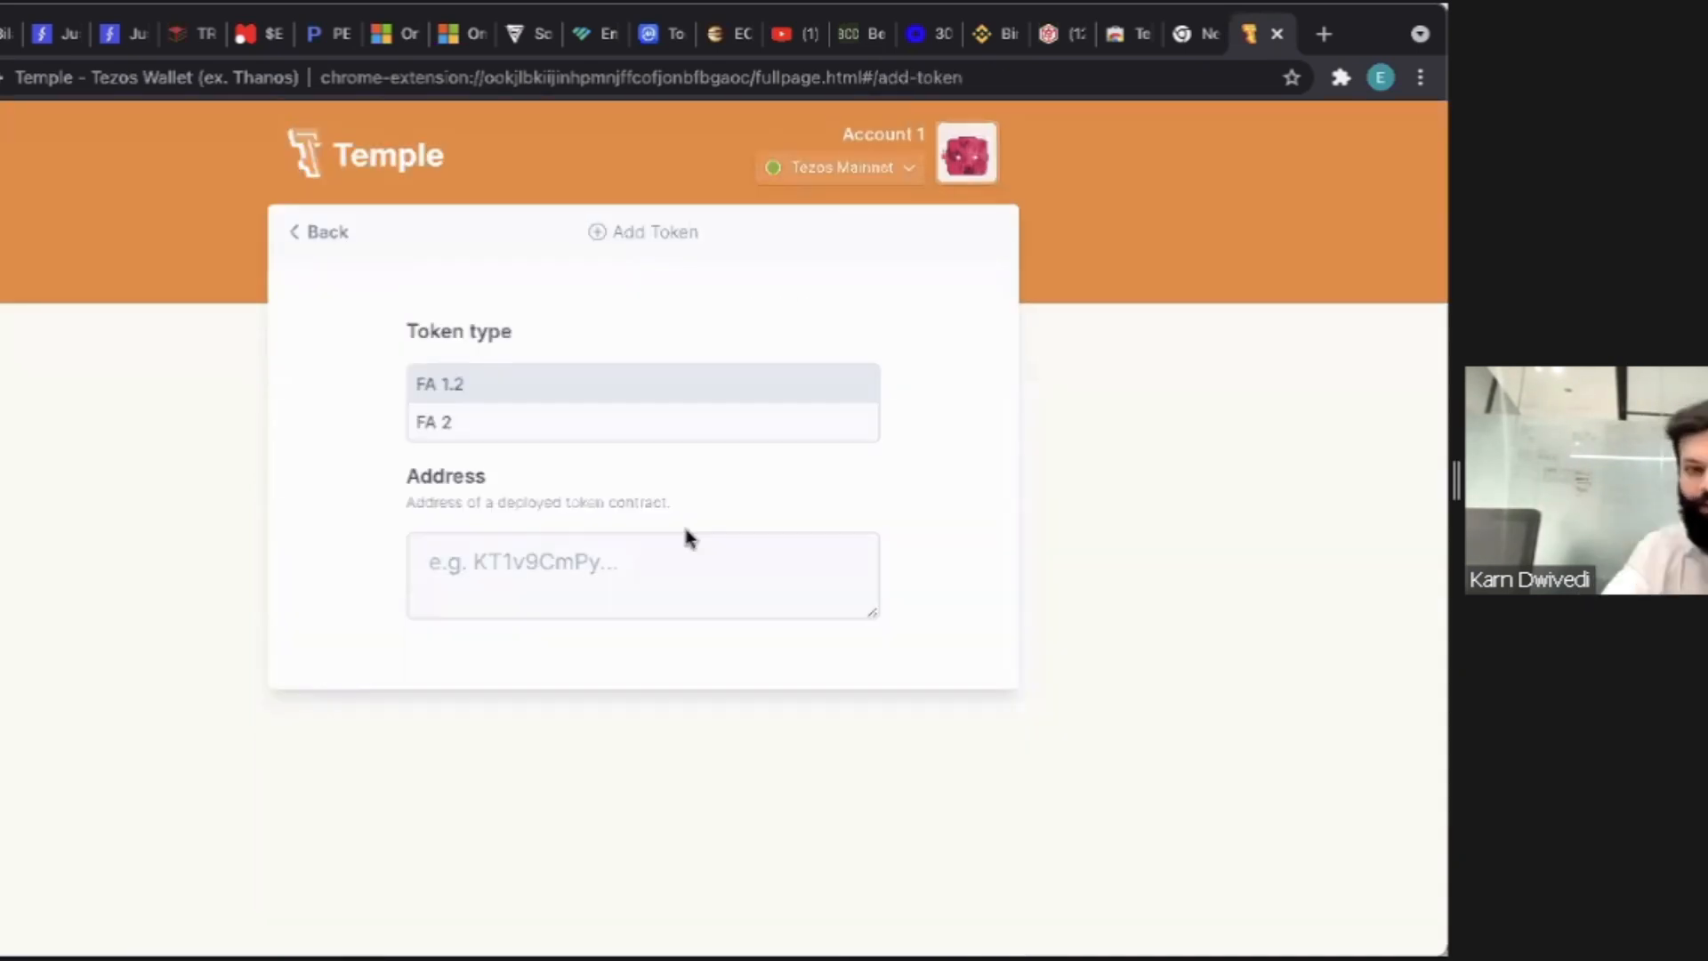
mouse_move(492, 383)
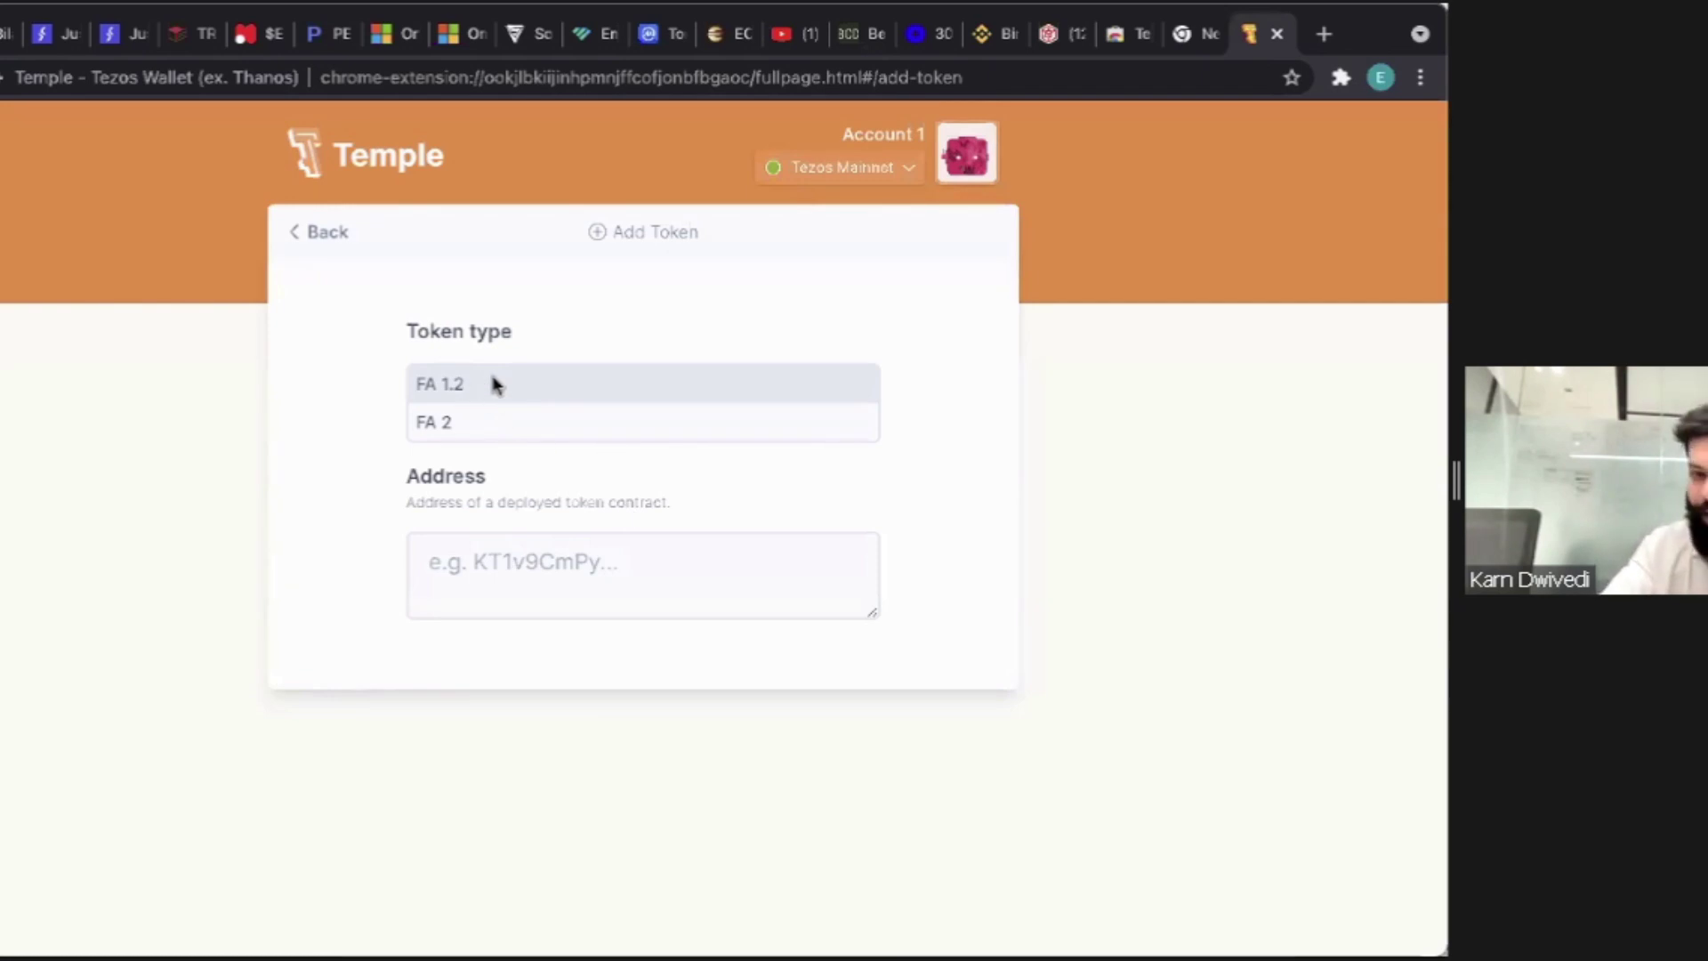
mouse_move(442, 436)
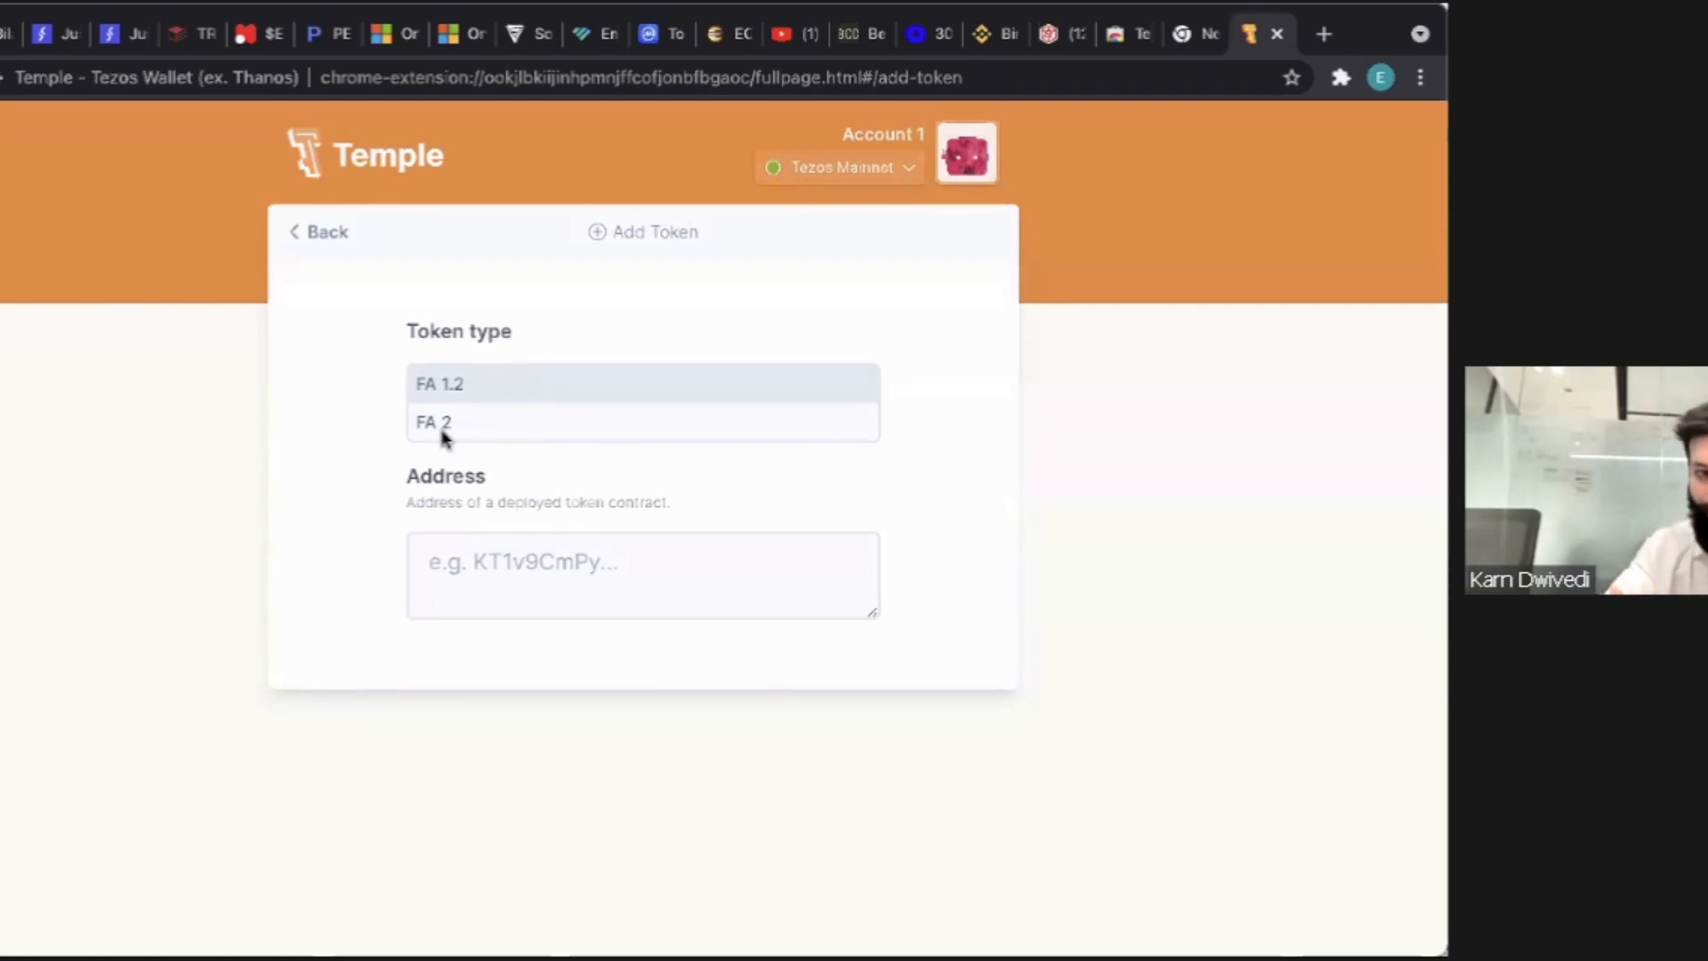
click(433, 421)
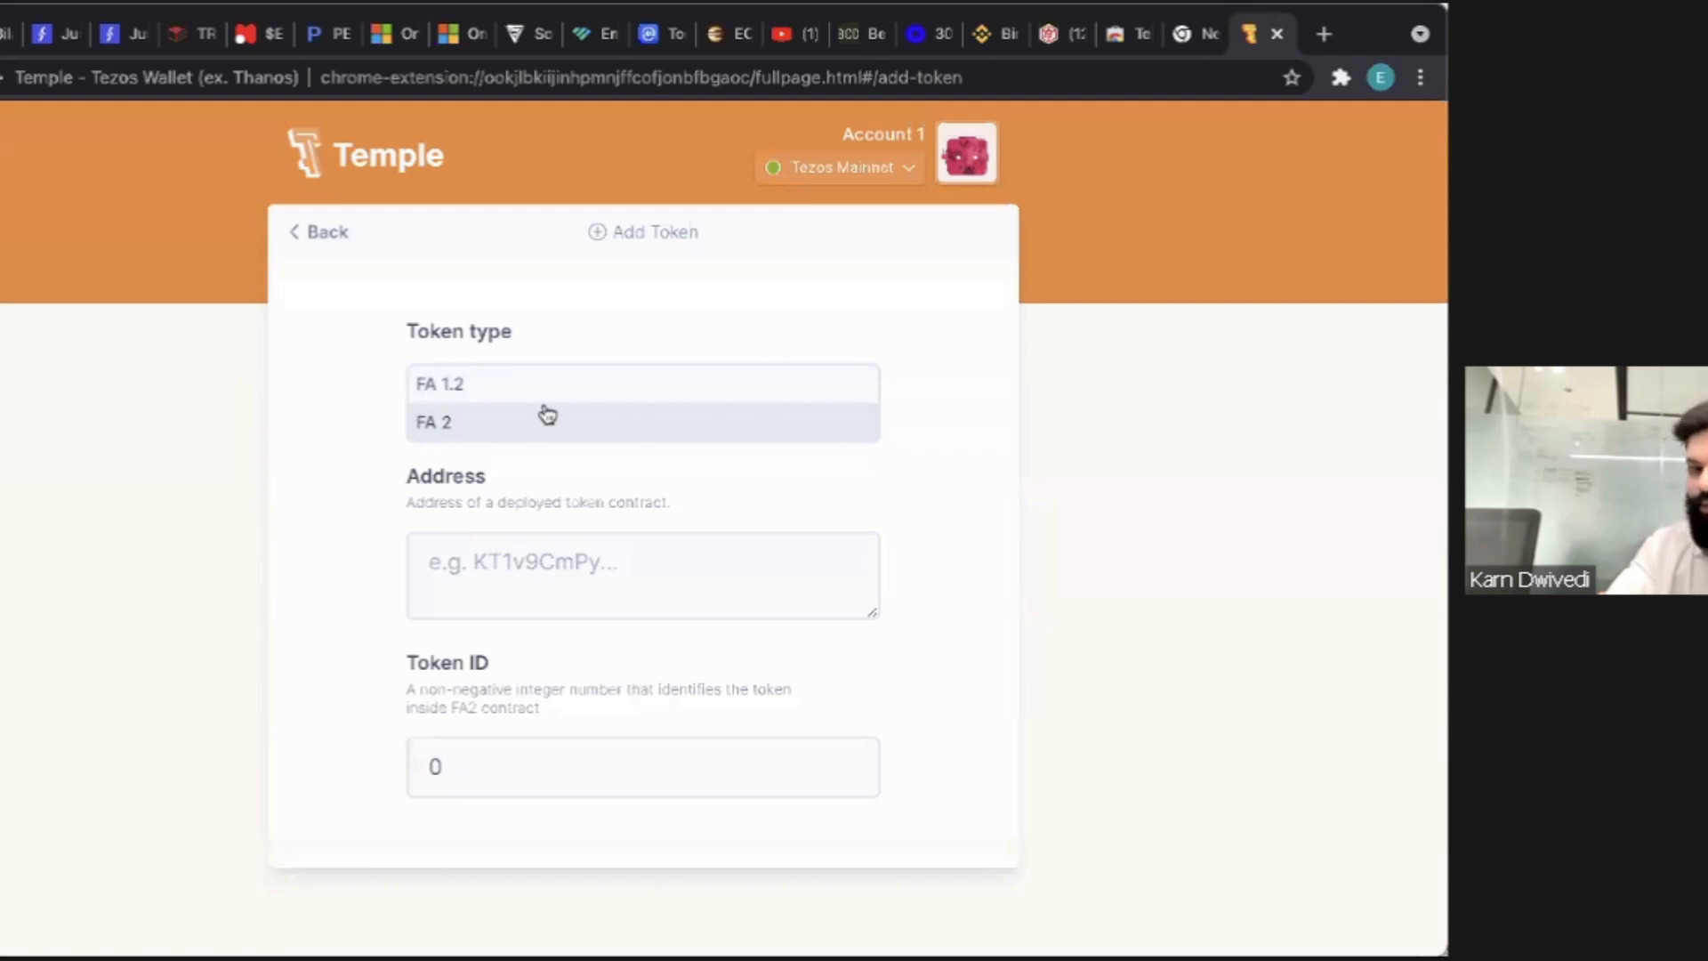
mouse_move(1065, 382)
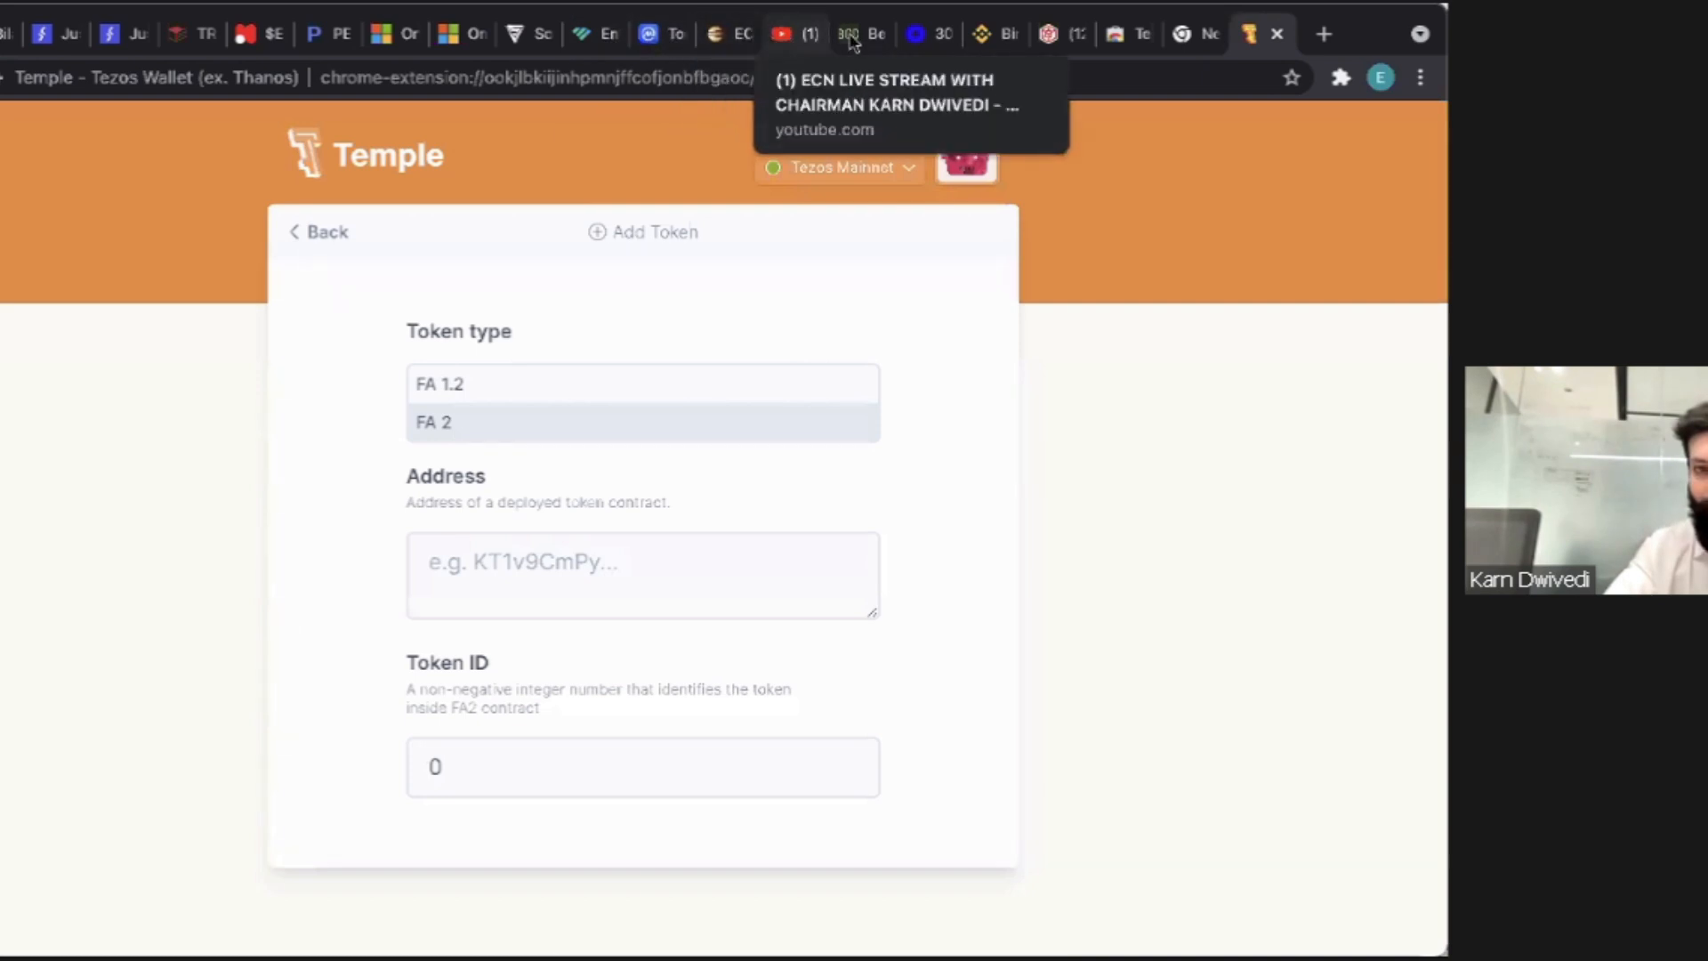
Step: Get the ECOIN NETWORK KT1 contract address from Better Call Dev, then return to Temple
click(860, 34)
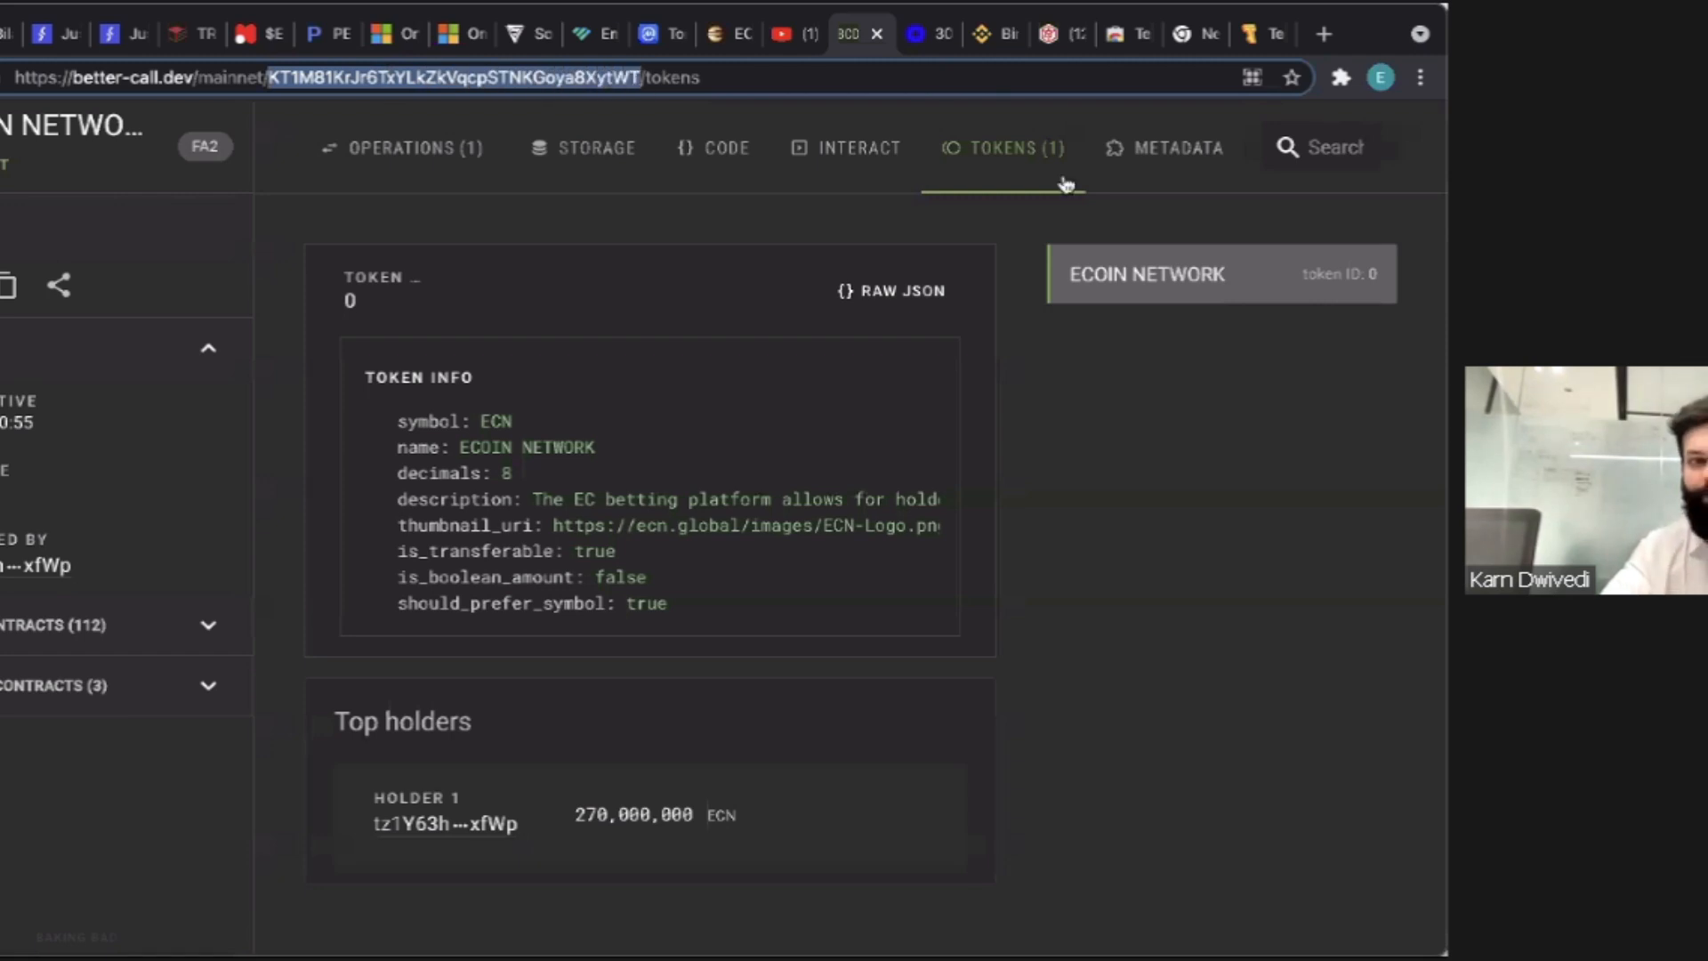
mouse_move(1199, 21)
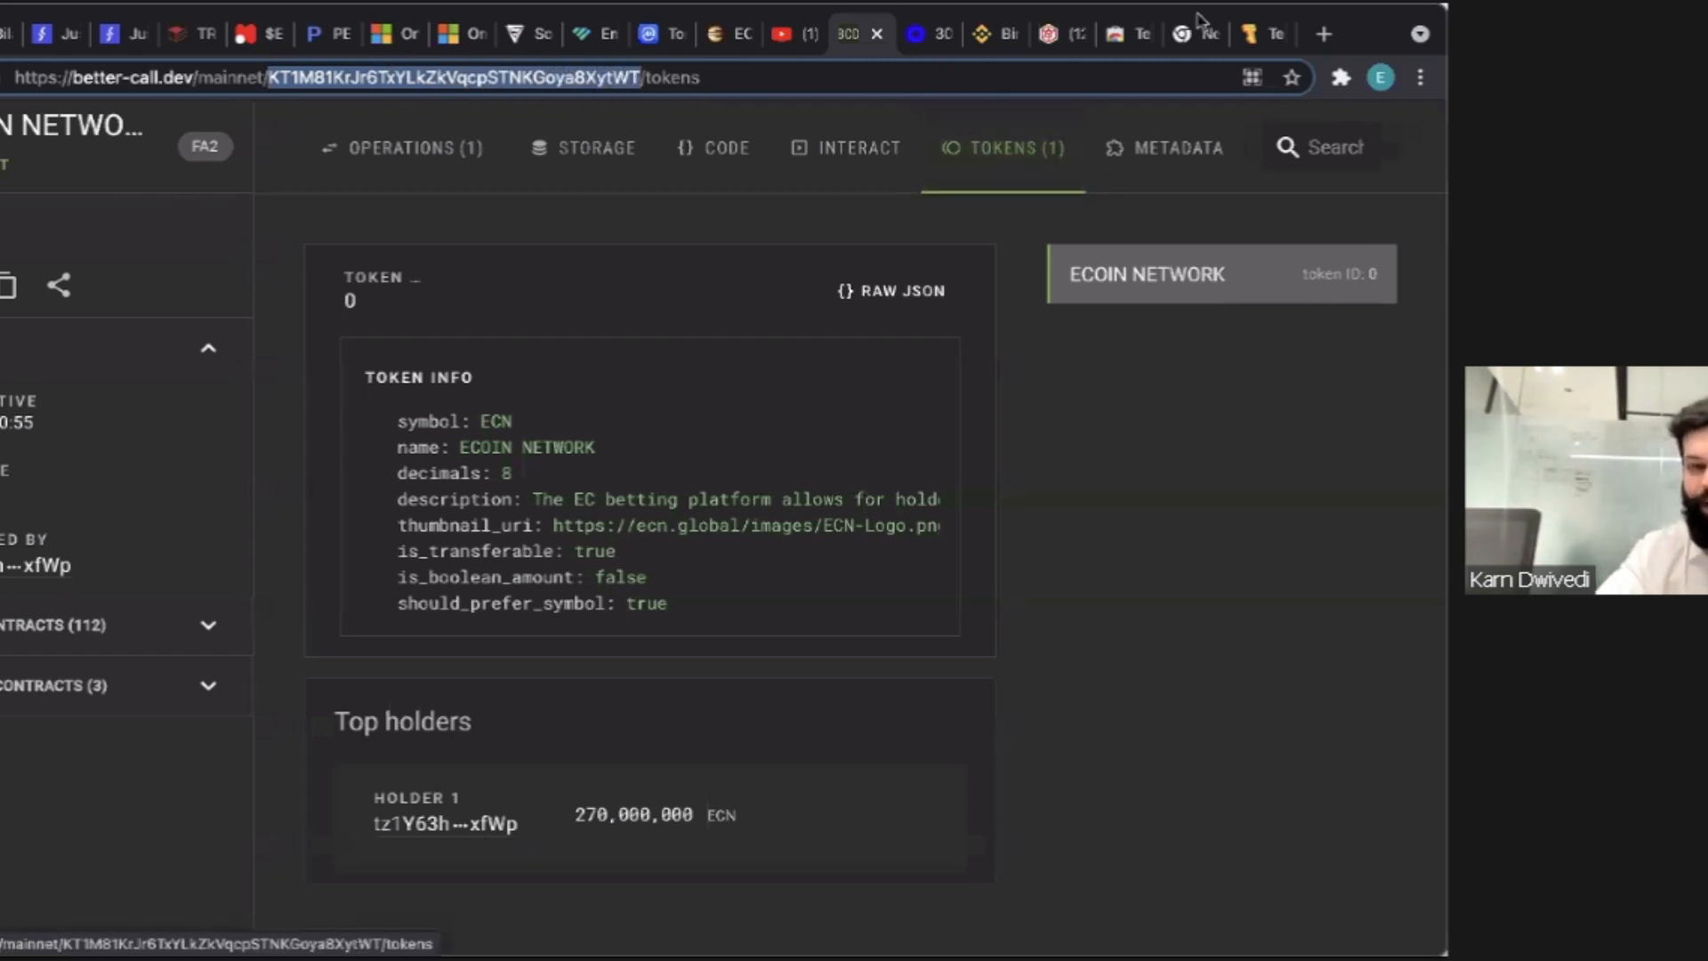
click(1248, 33)
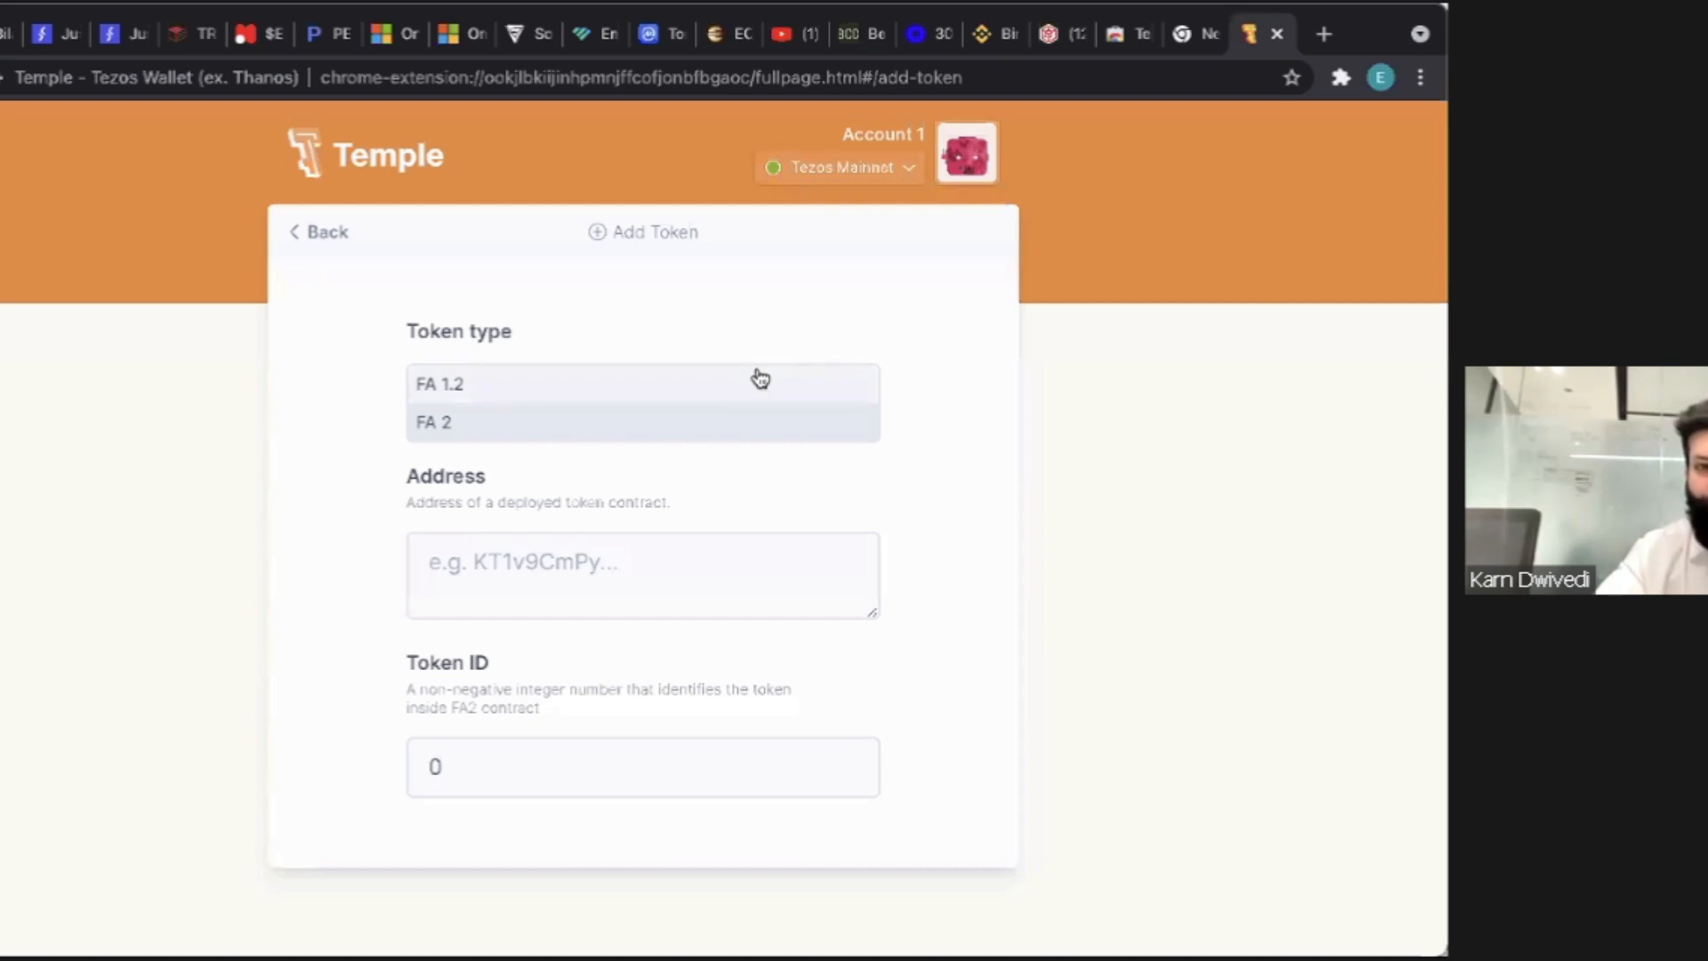
mouse_move(120, 469)
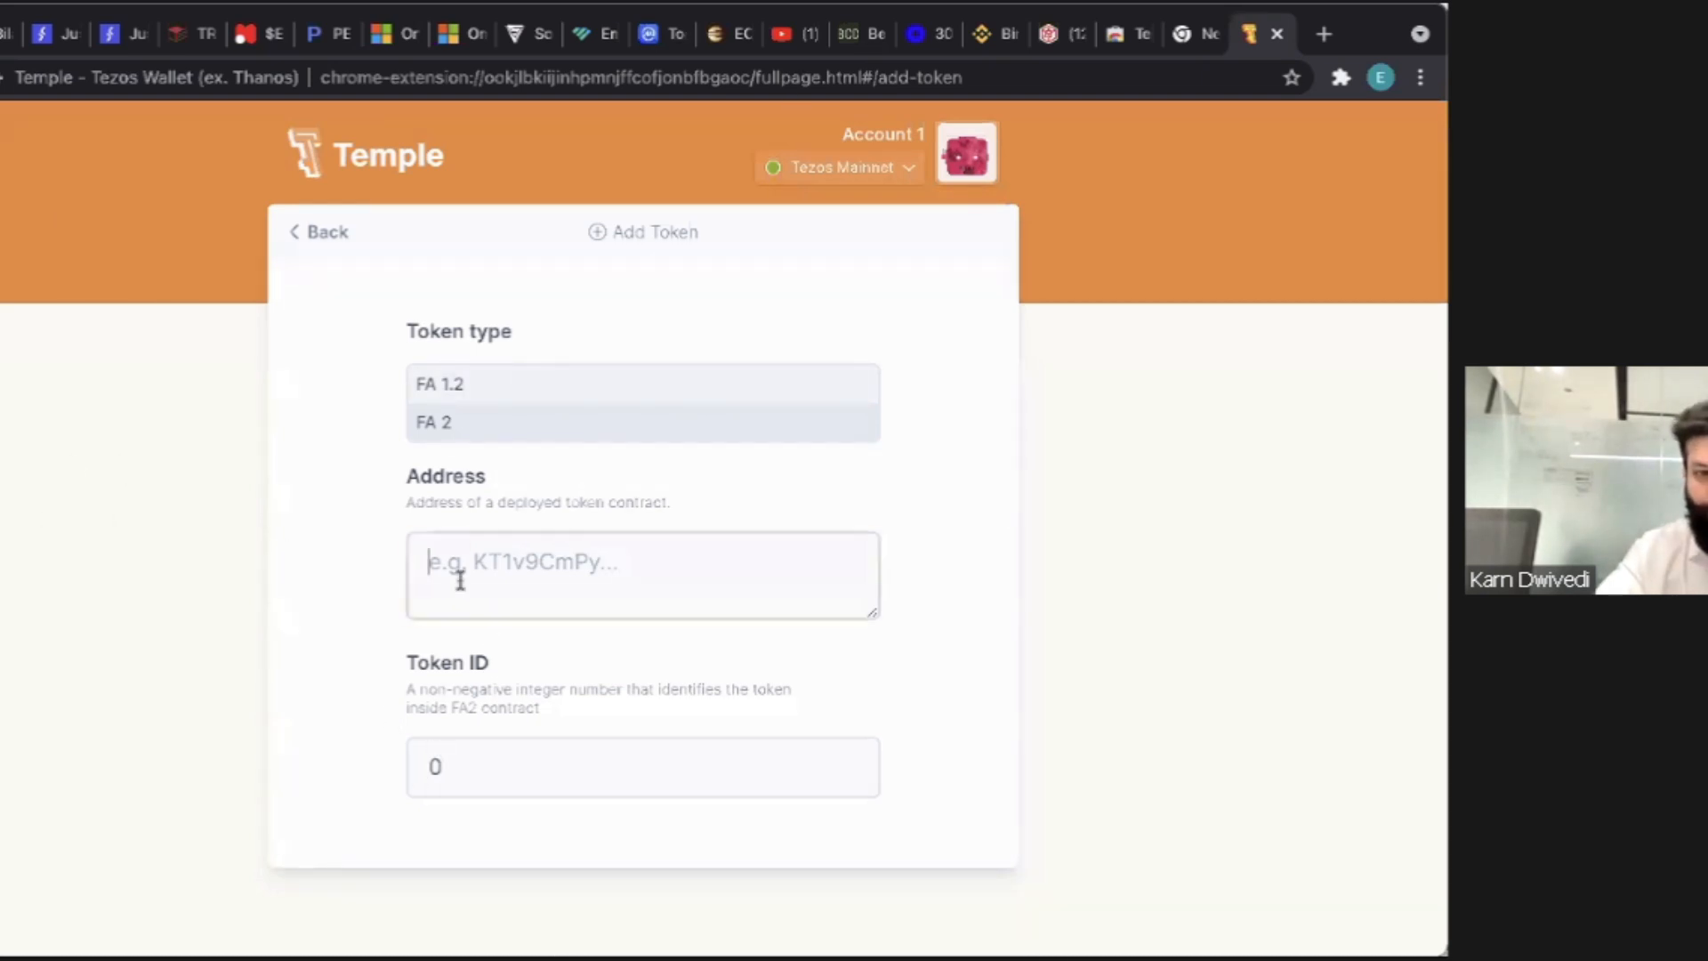
Step: Add token KT1M81KrJr6TxYLkZkVqcpSTNKGoya8XytWT, auto-filled as ECN with 8 decimals
text(KT1M81KrJr6TxYLkZkVqcpSTNKGoya8XytWT)
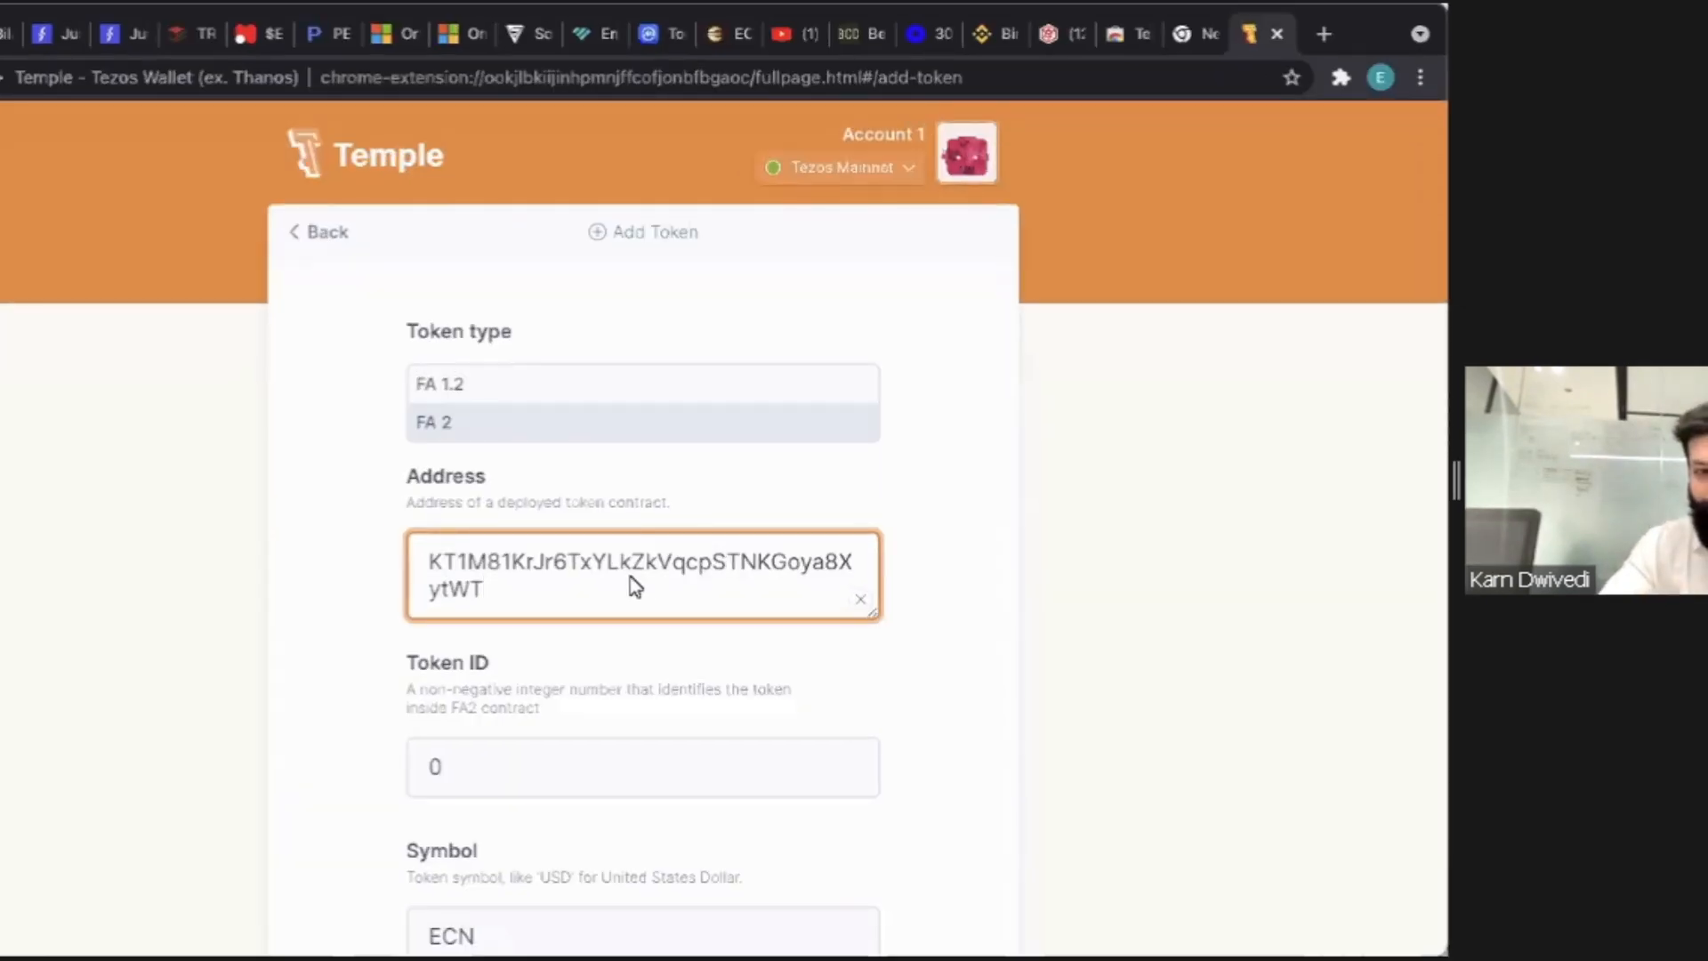
mouse_move(959, 580)
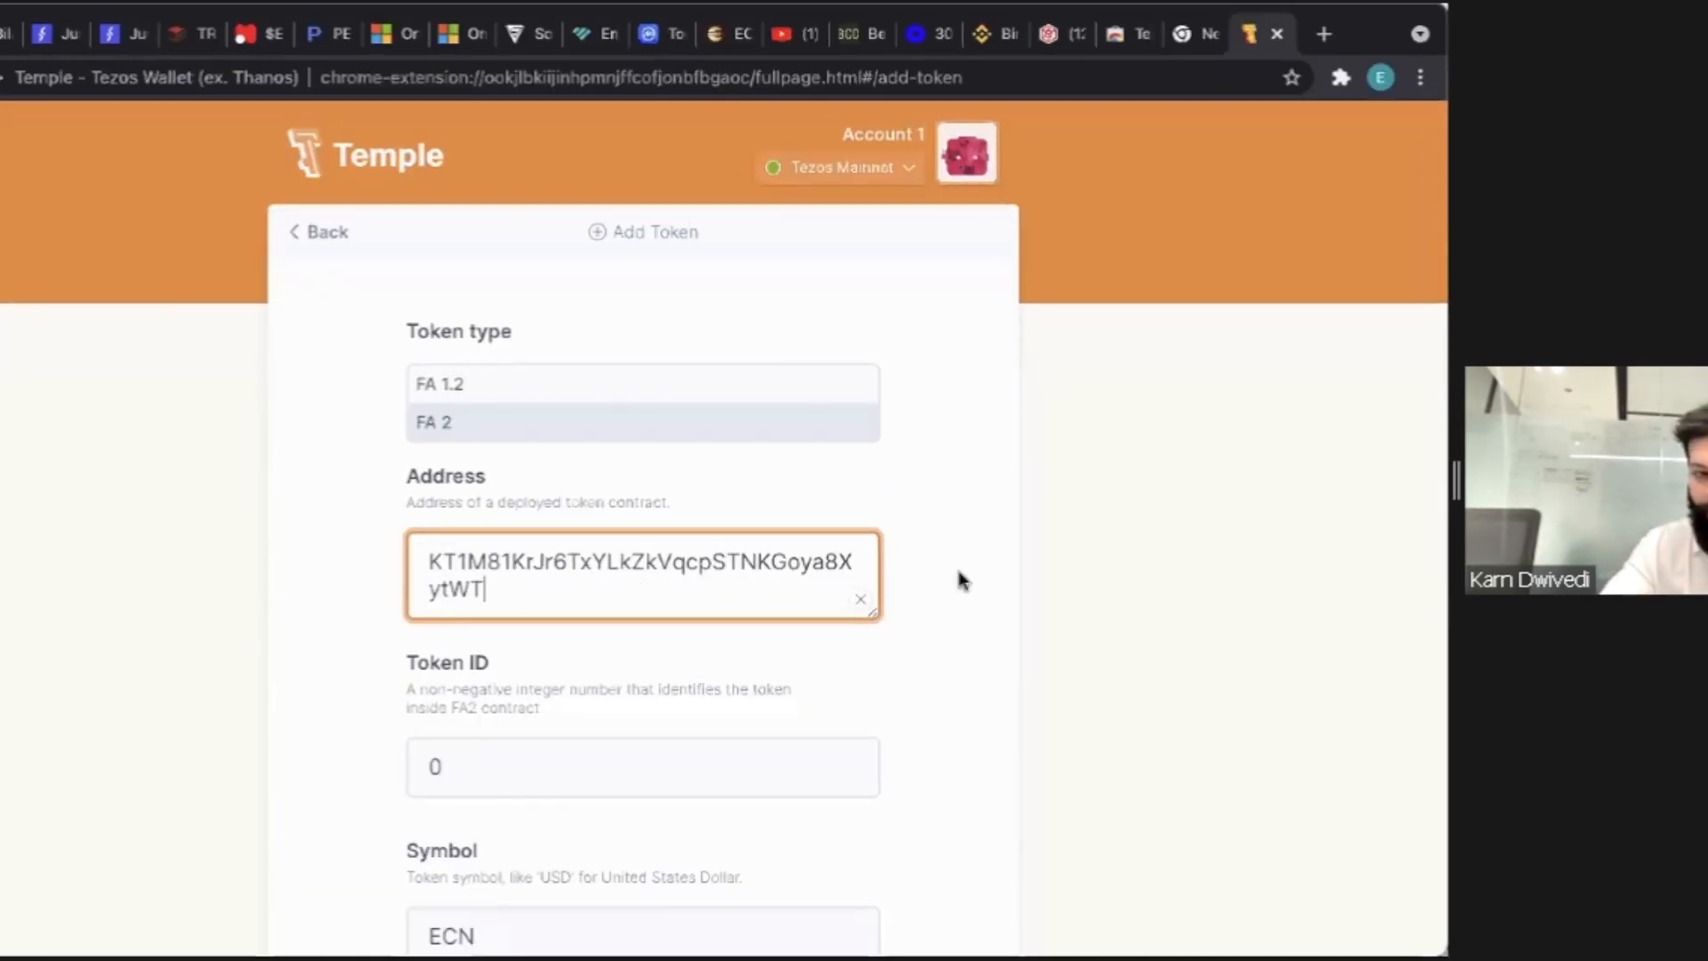
scroll(down, 3)
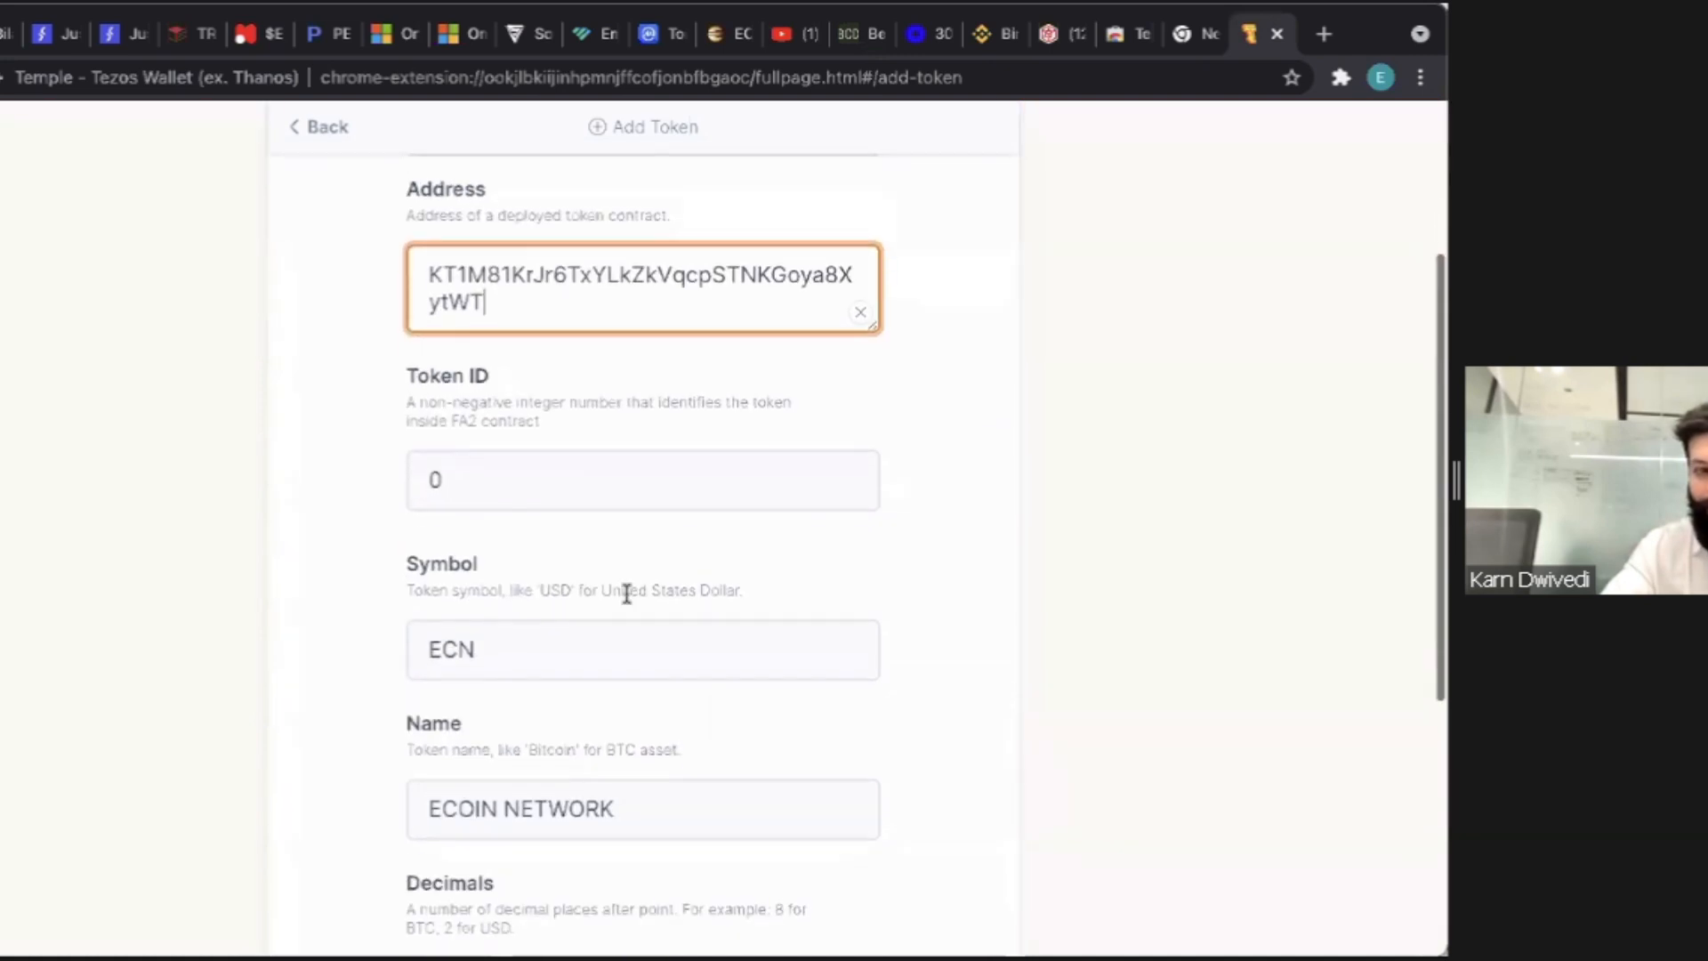
scroll(down, 3)
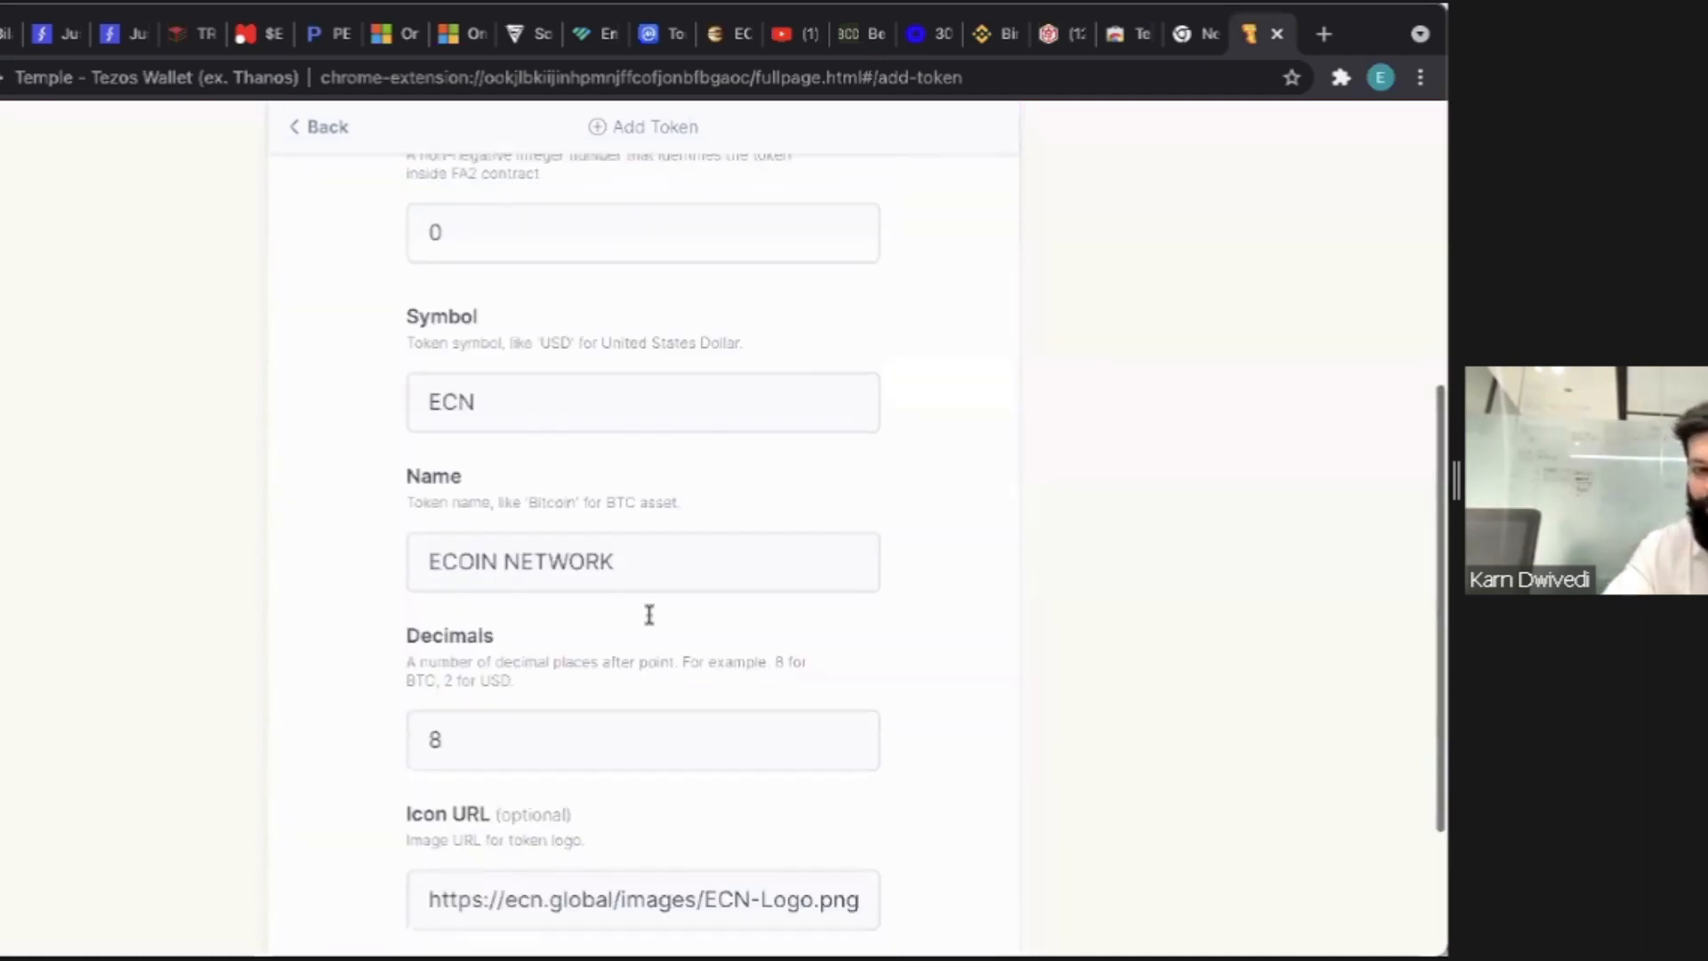
scroll(down, 3)
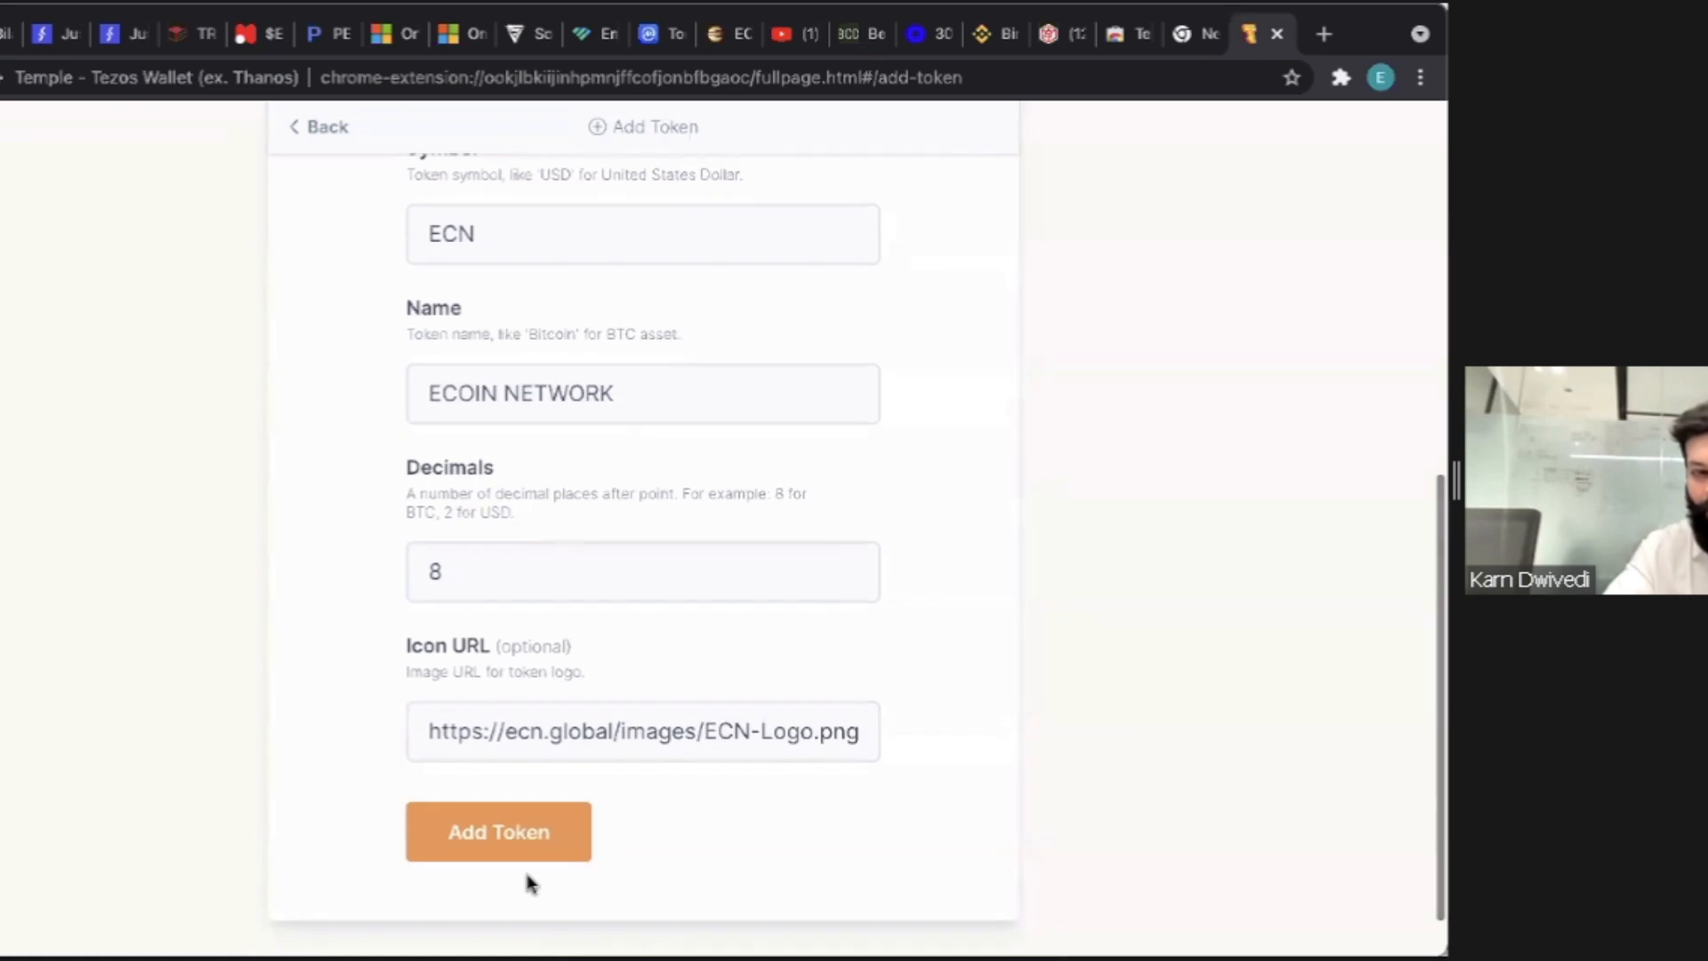
click(498, 831)
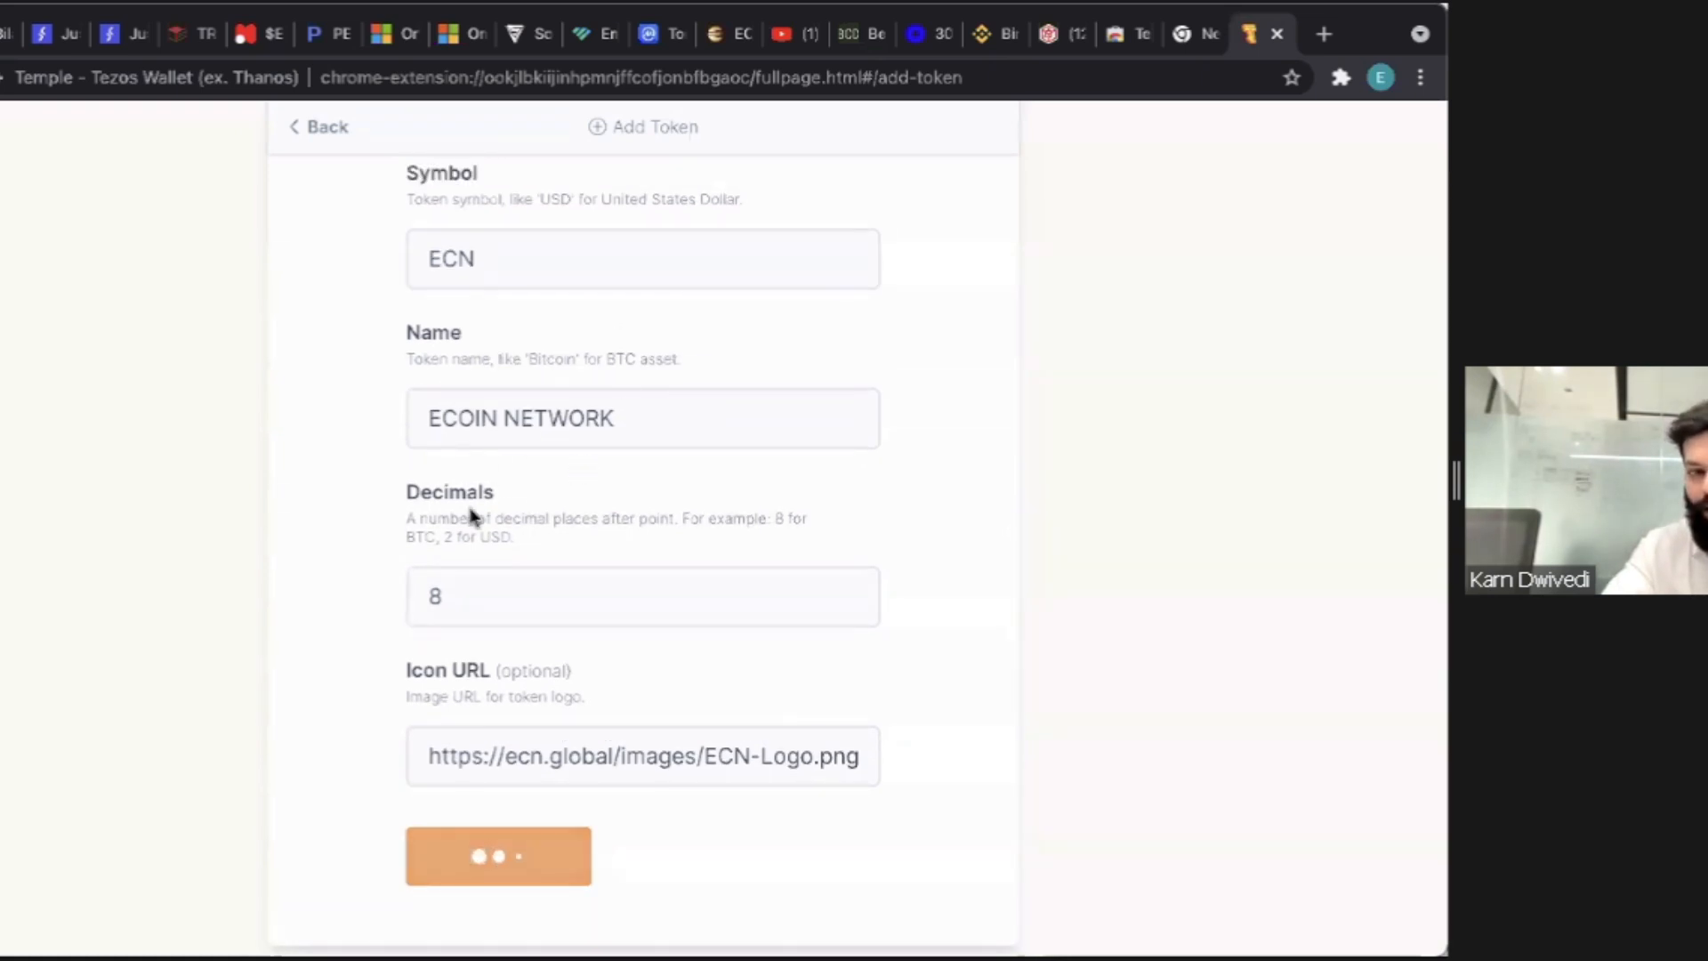
Step: Return to Account 1's main overview and dismiss the menu that pops up
click(496, 855)
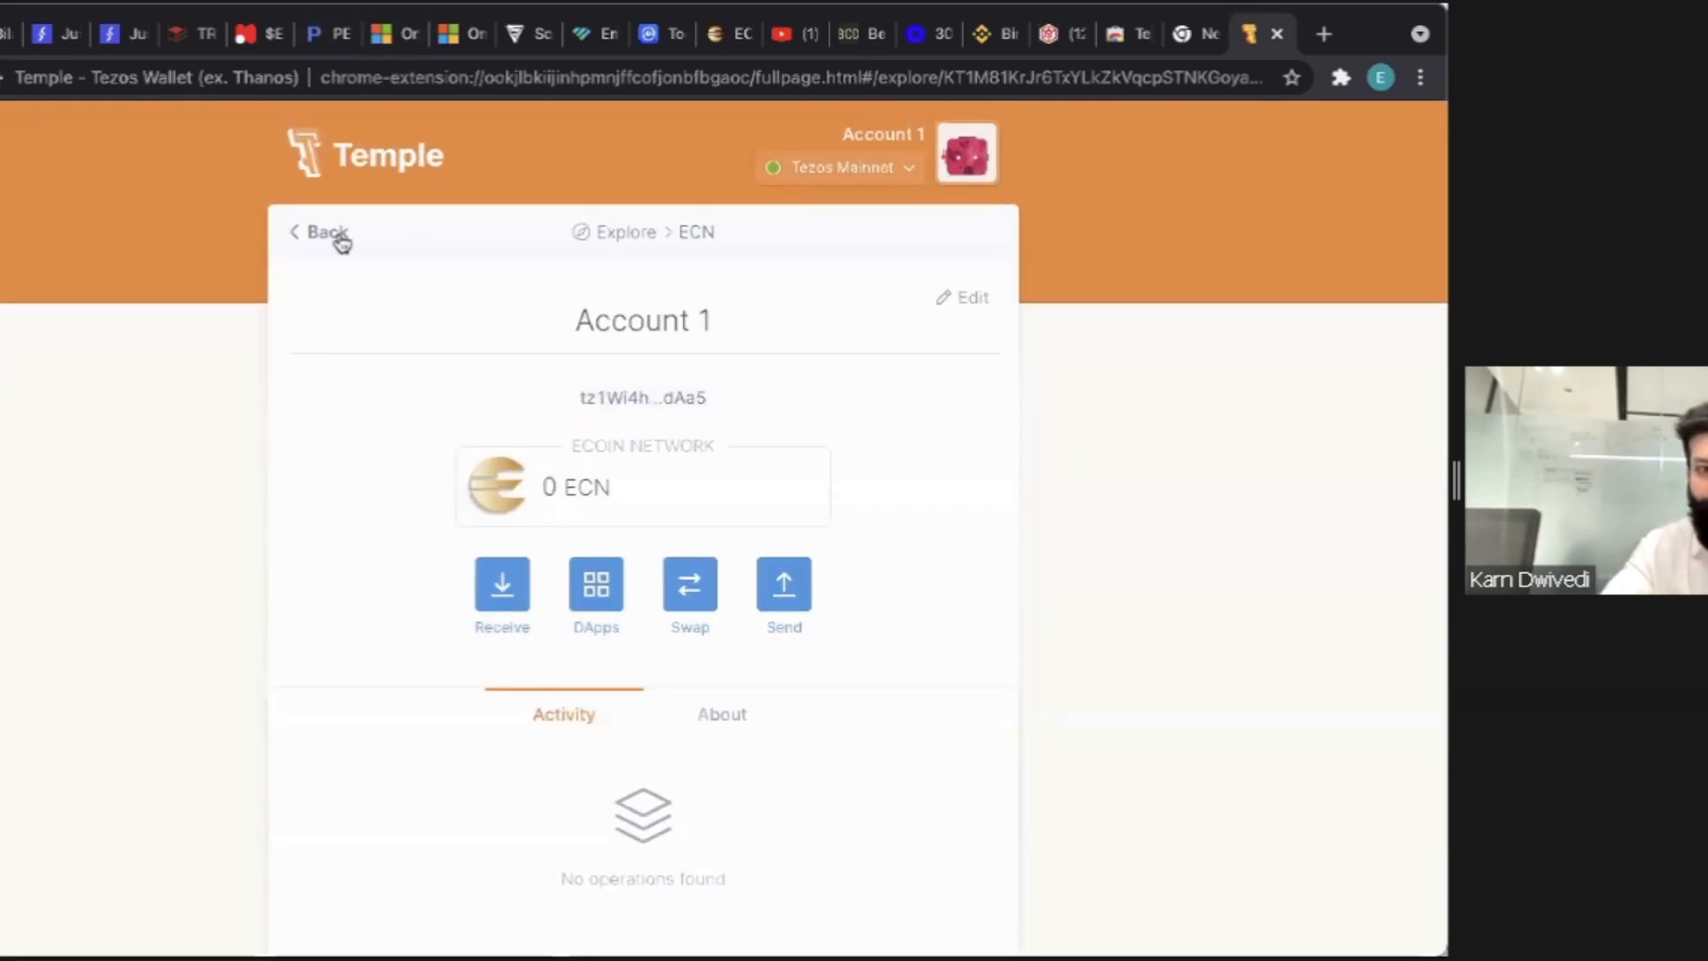
click(321, 232)
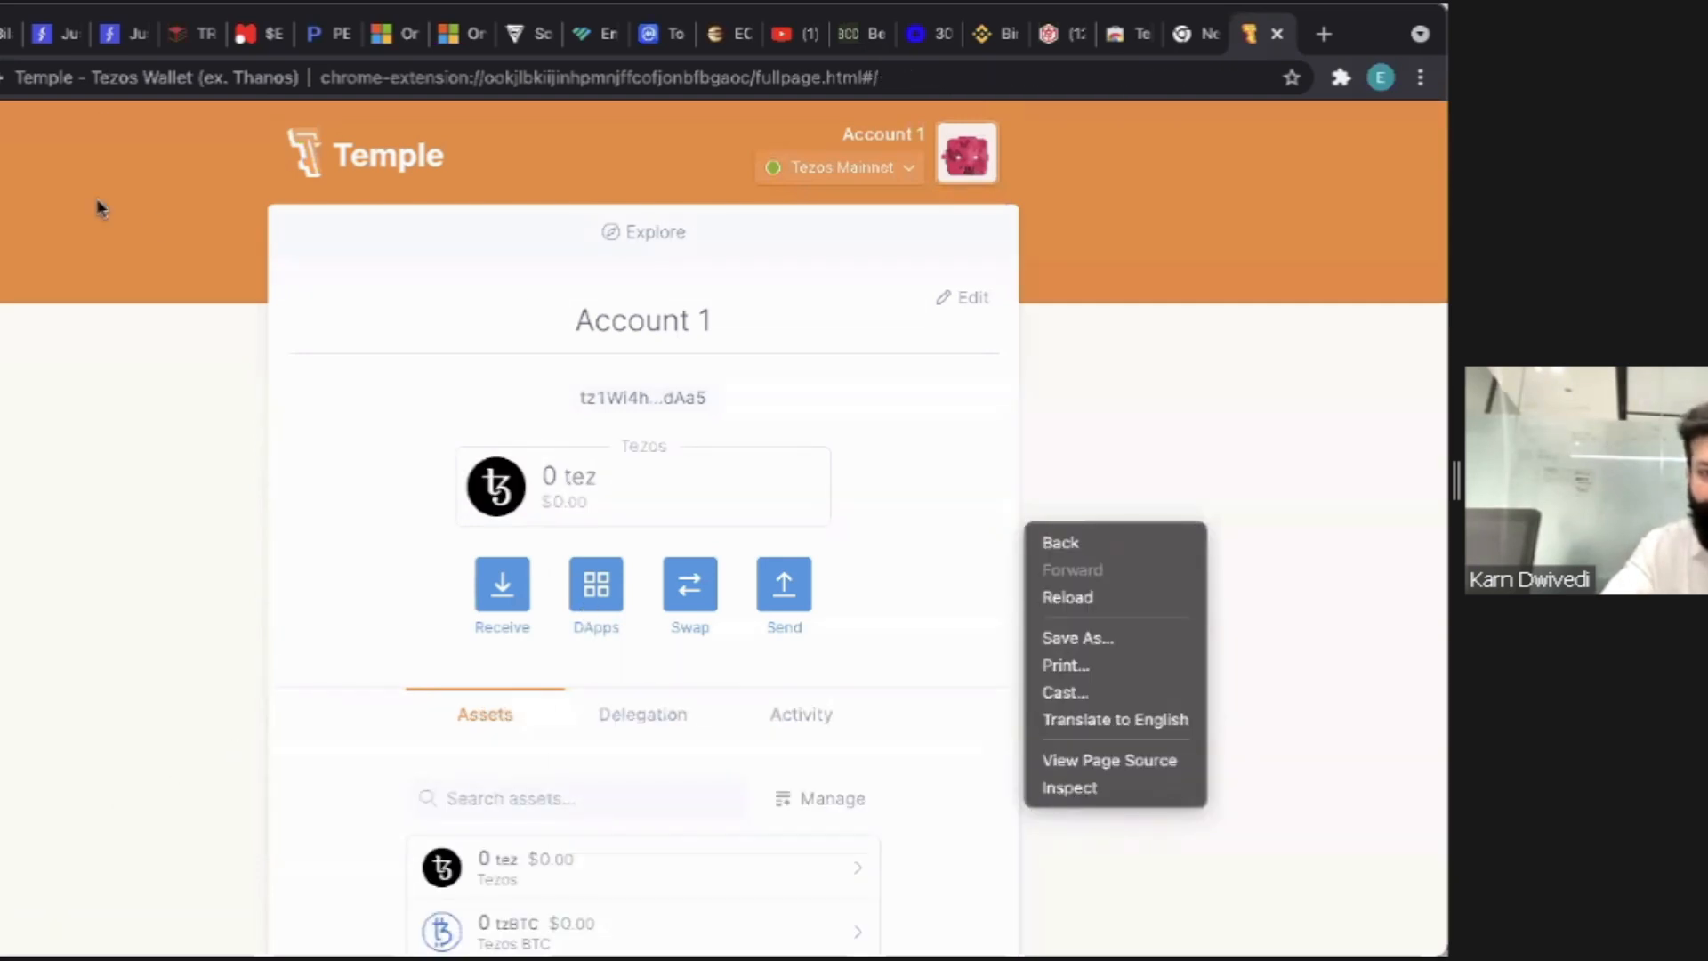
click(164, 354)
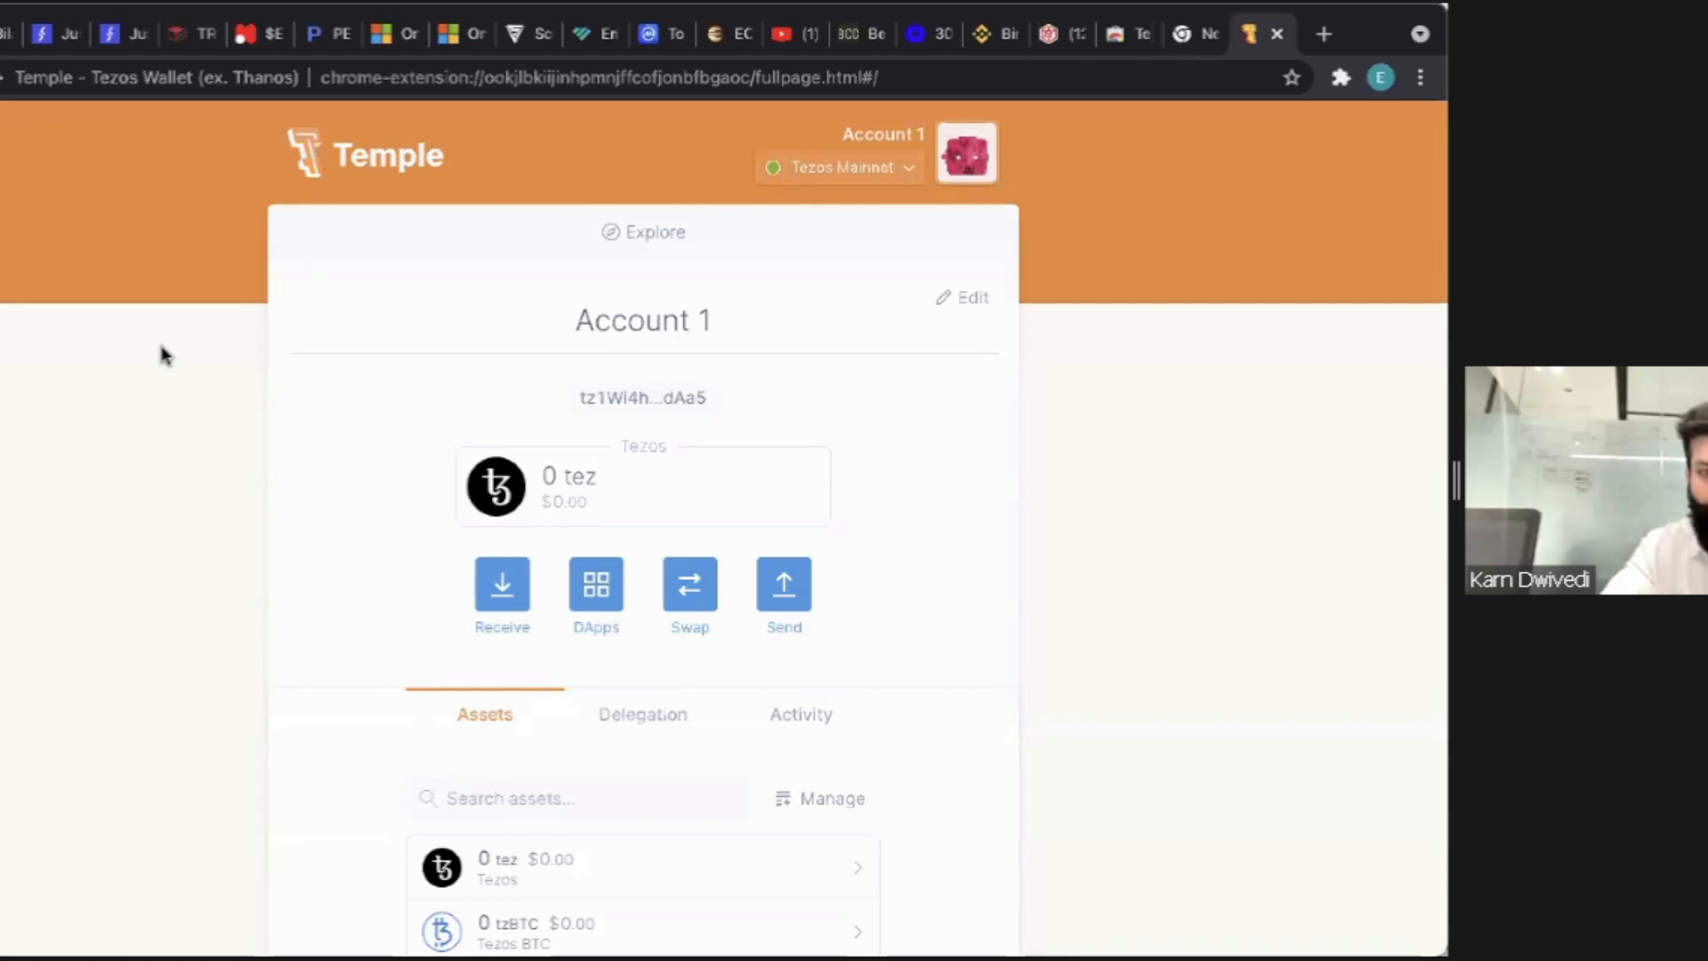
mouse_move(746, 679)
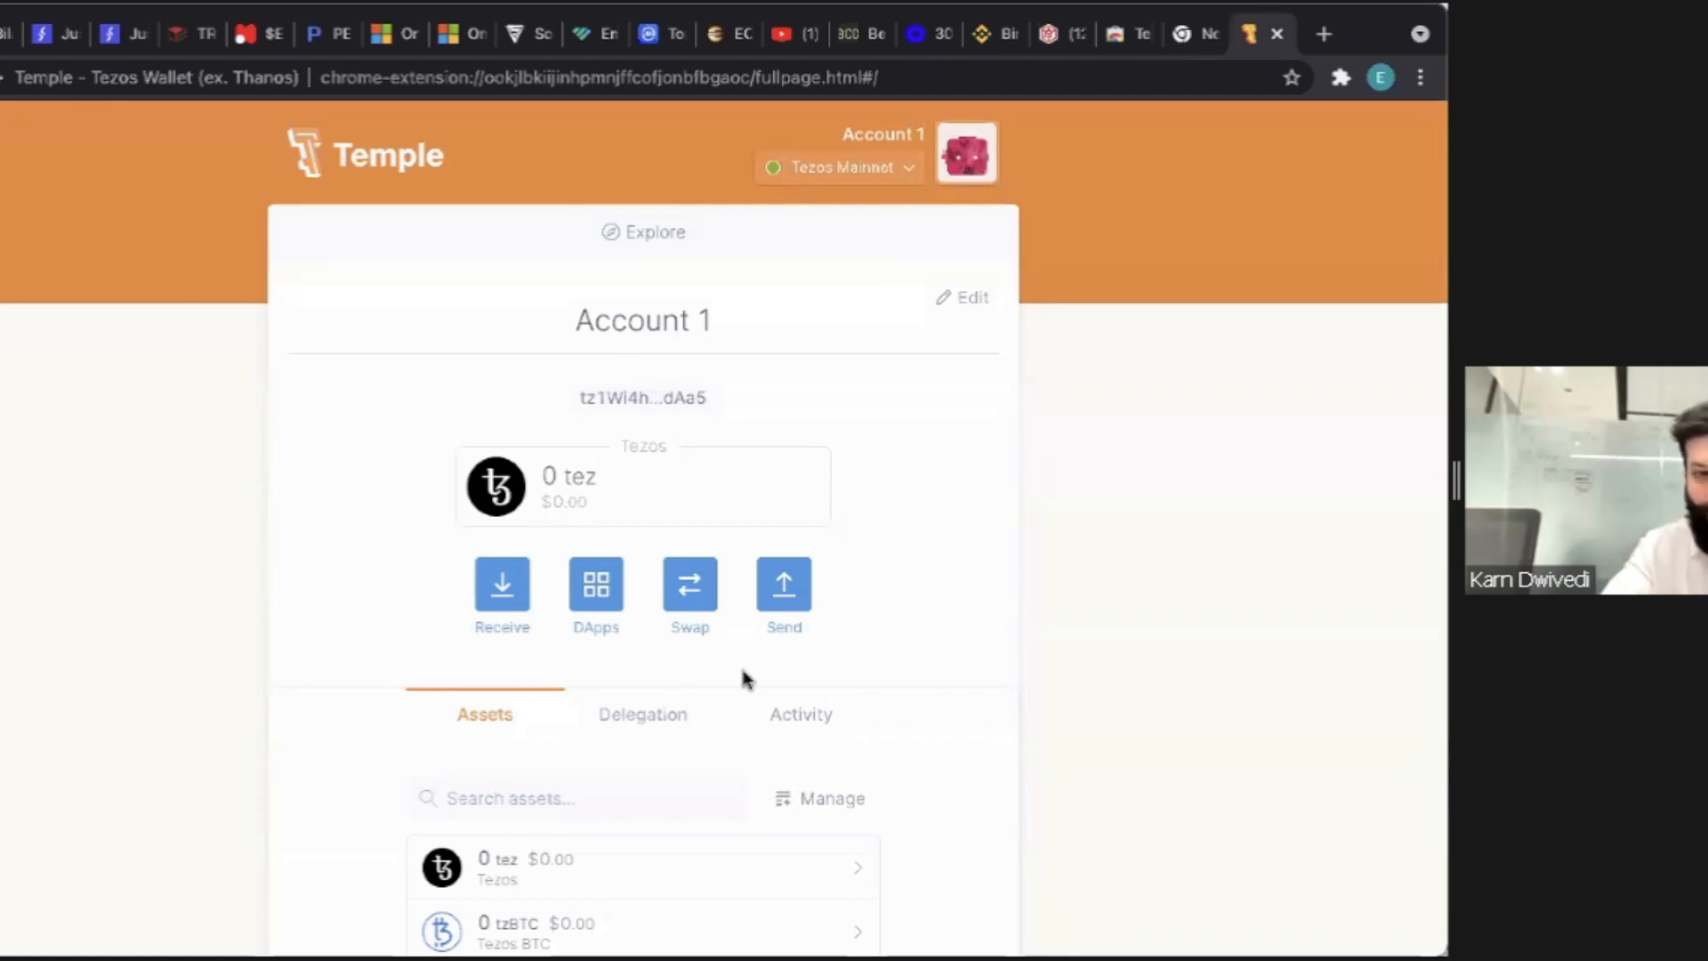
Step: Find ECOIN NETWORK (ECN) in the assets list and show its receive address and QR code
scroll(down, 3)
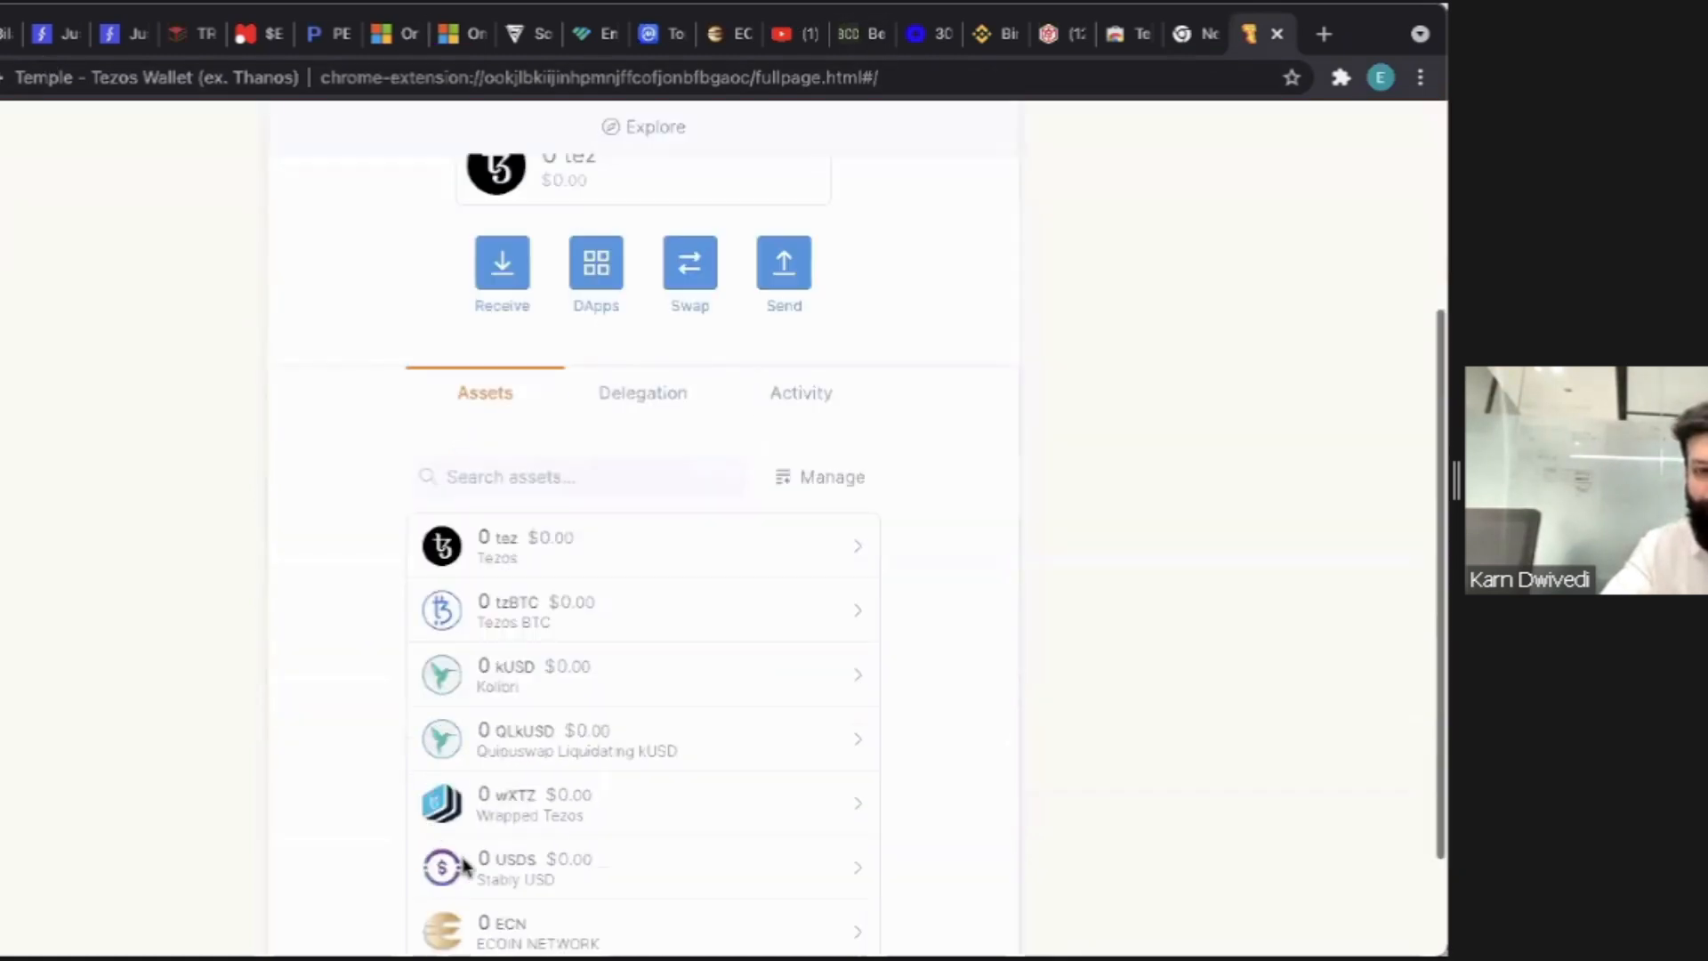
scroll(down, 3)
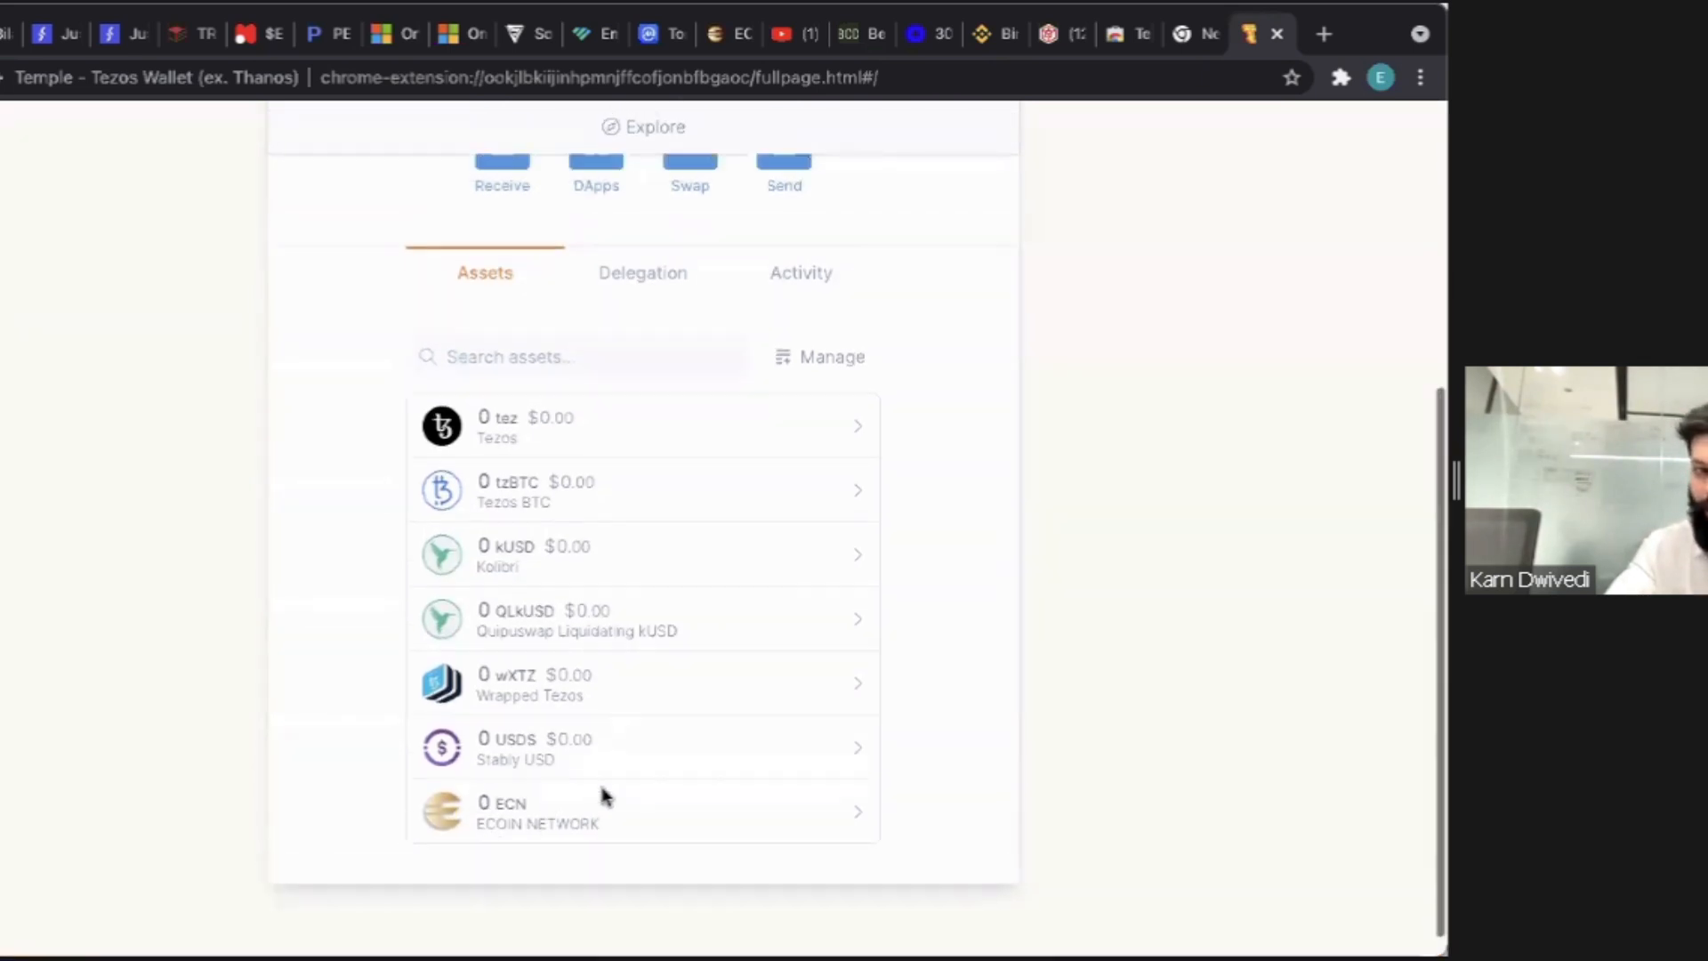
click(642, 812)
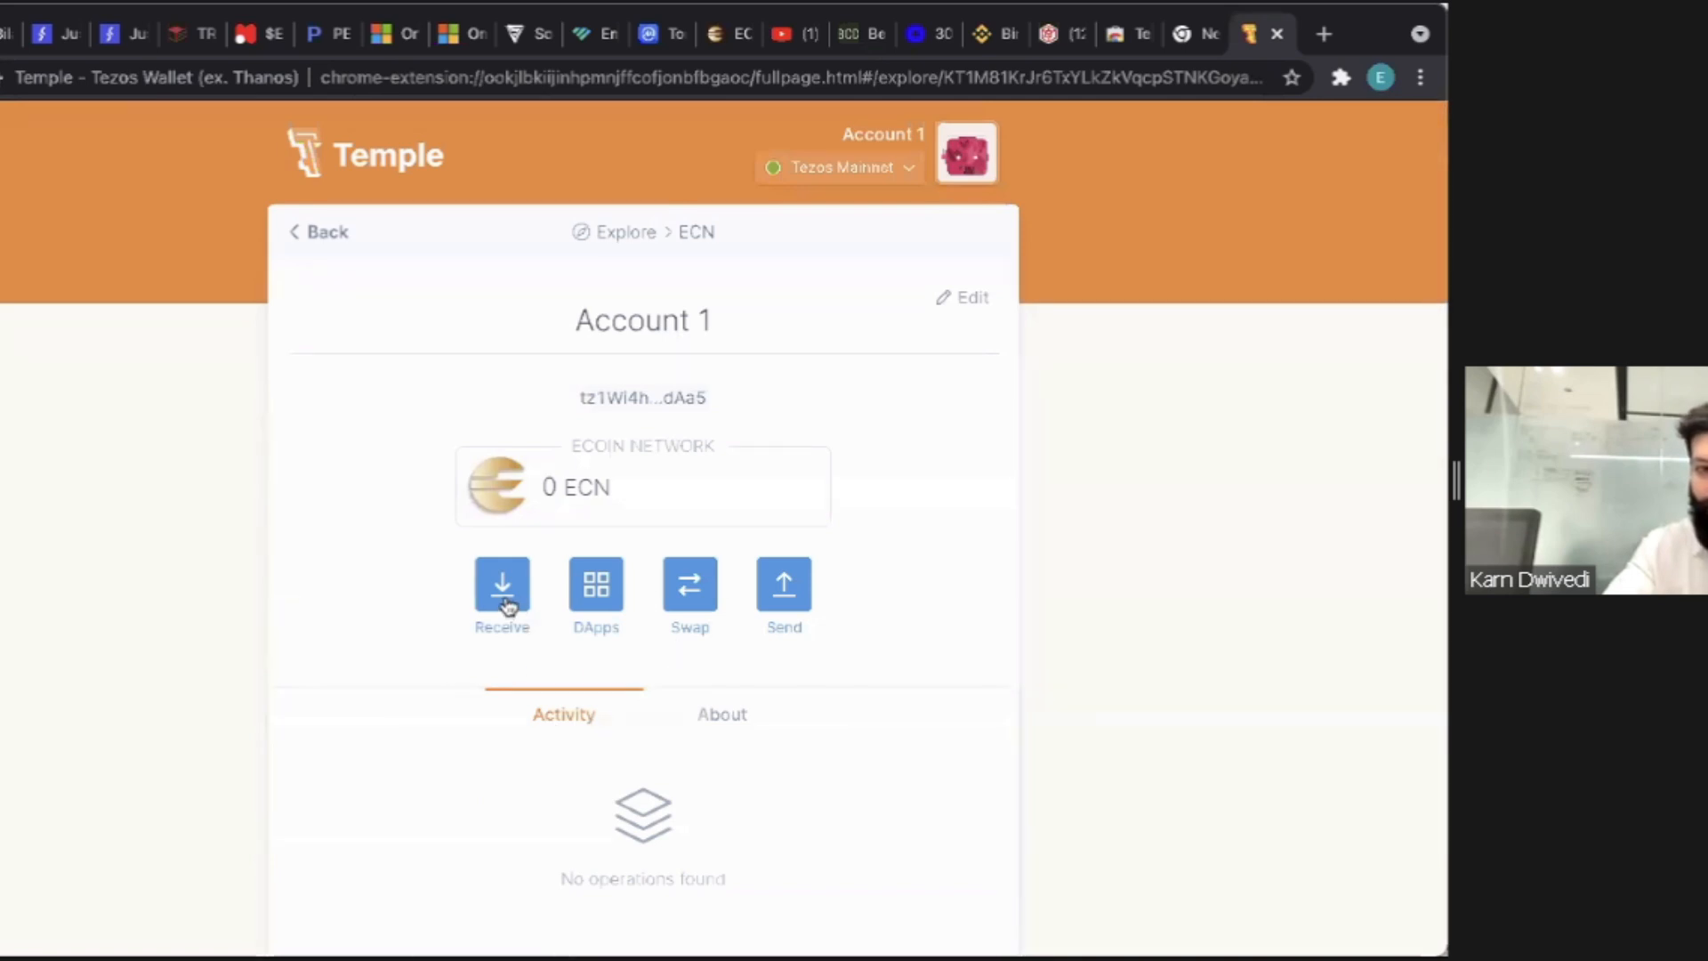
click(501, 593)
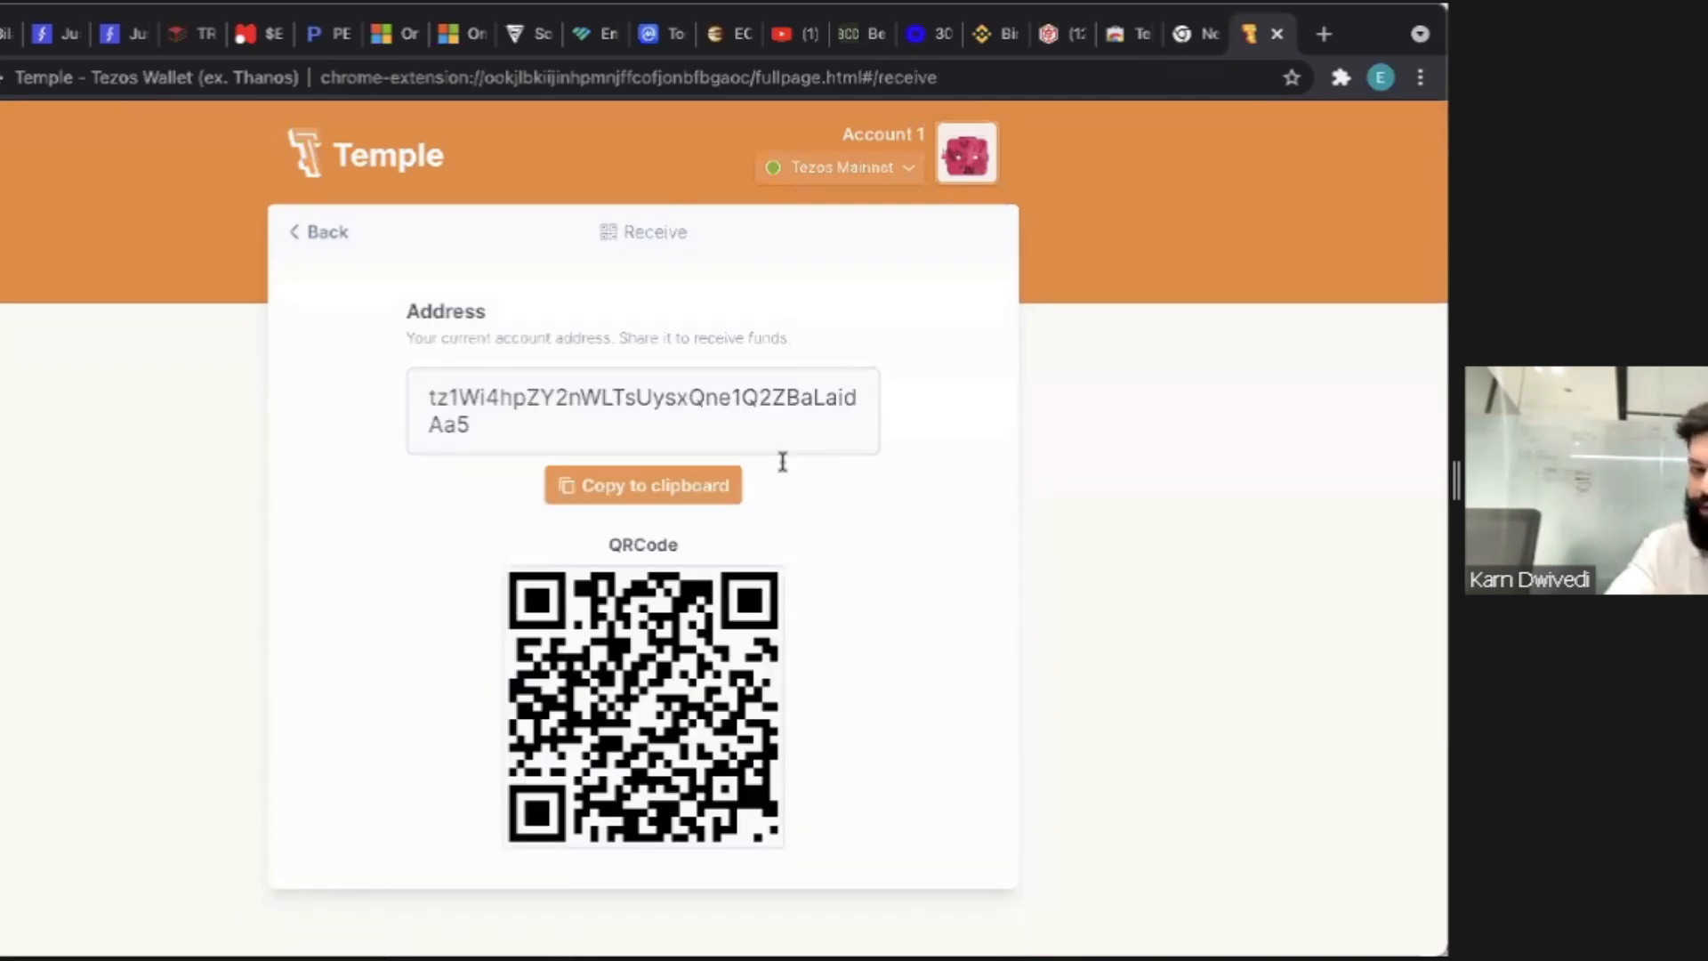